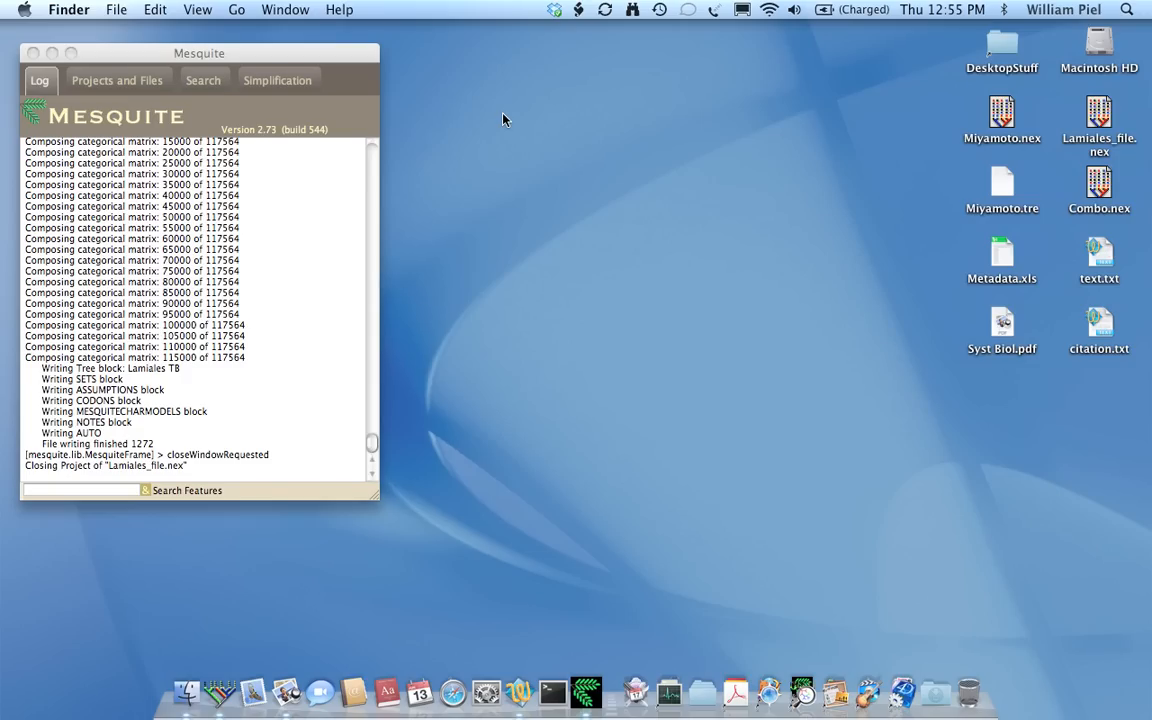
mouse_move(464, 553)
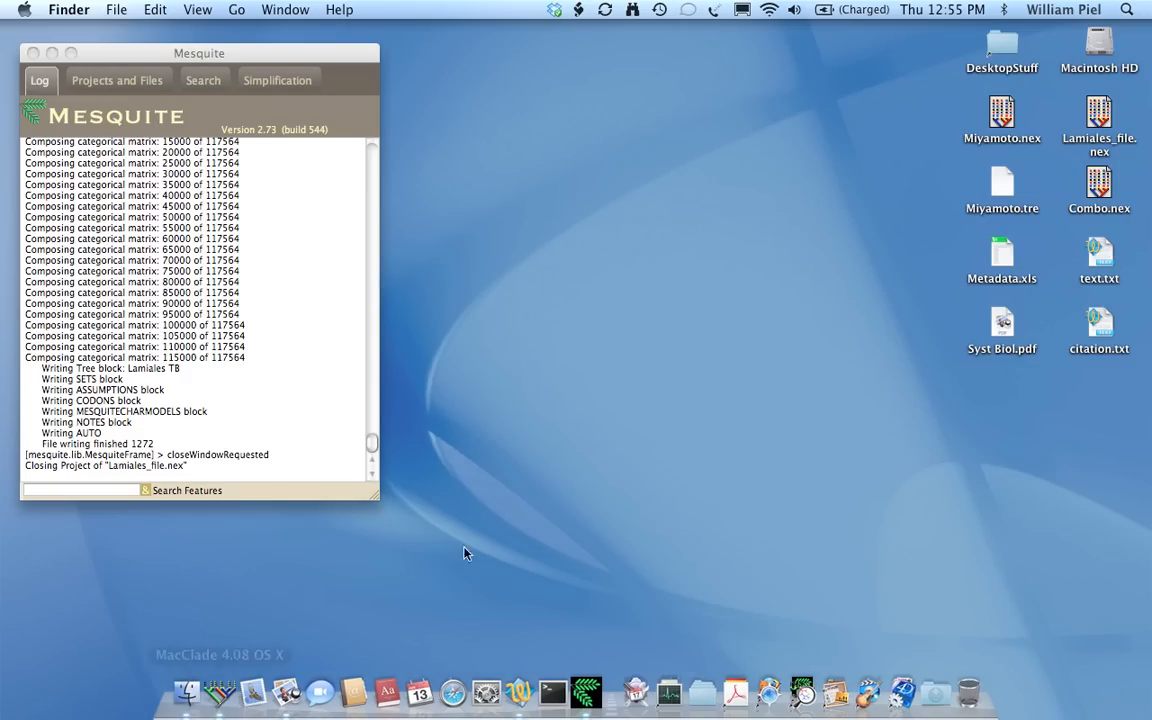
mouse_move(585, 686)
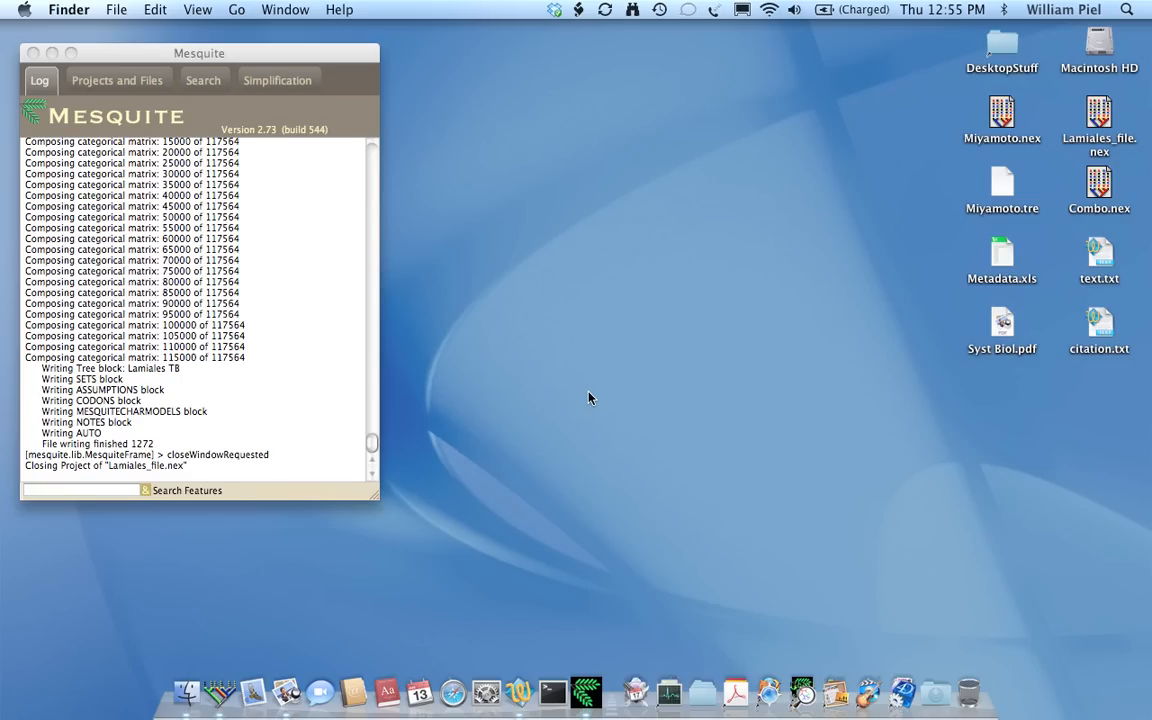
mouse_move(1070, 138)
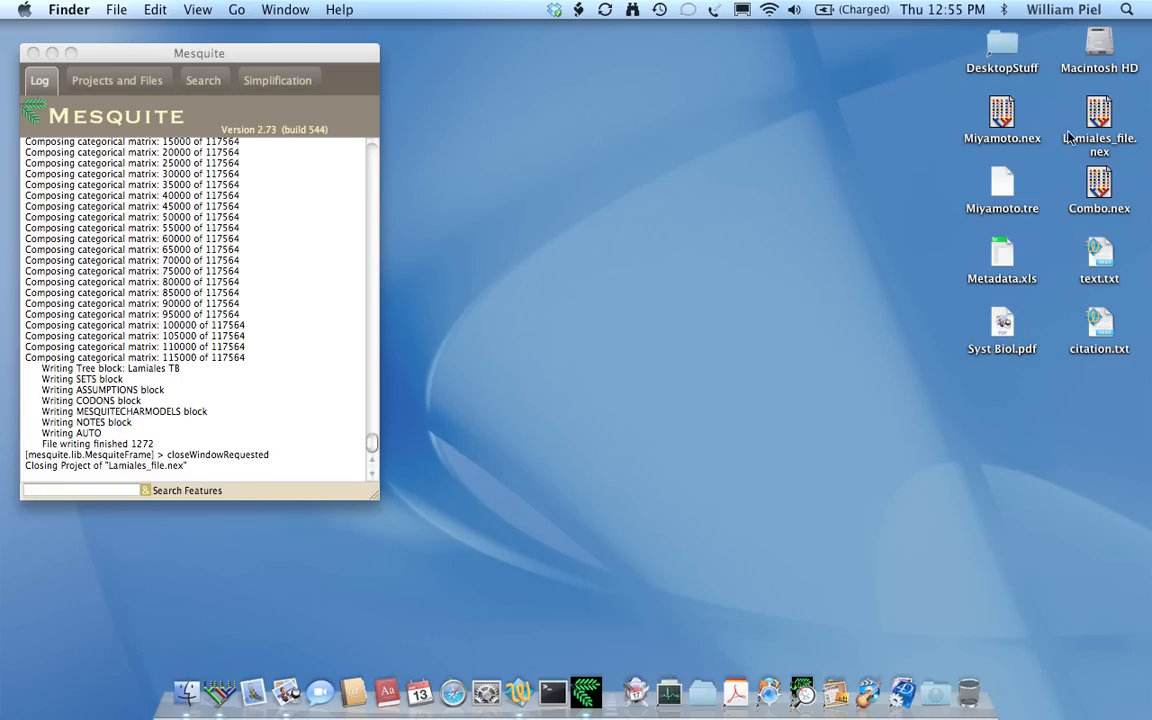
Step: Open Lamiales_file.nex in Mesquite by dropping it on the Mesquite Dock icon
left_click_drag(1099, 120, 725, 138)
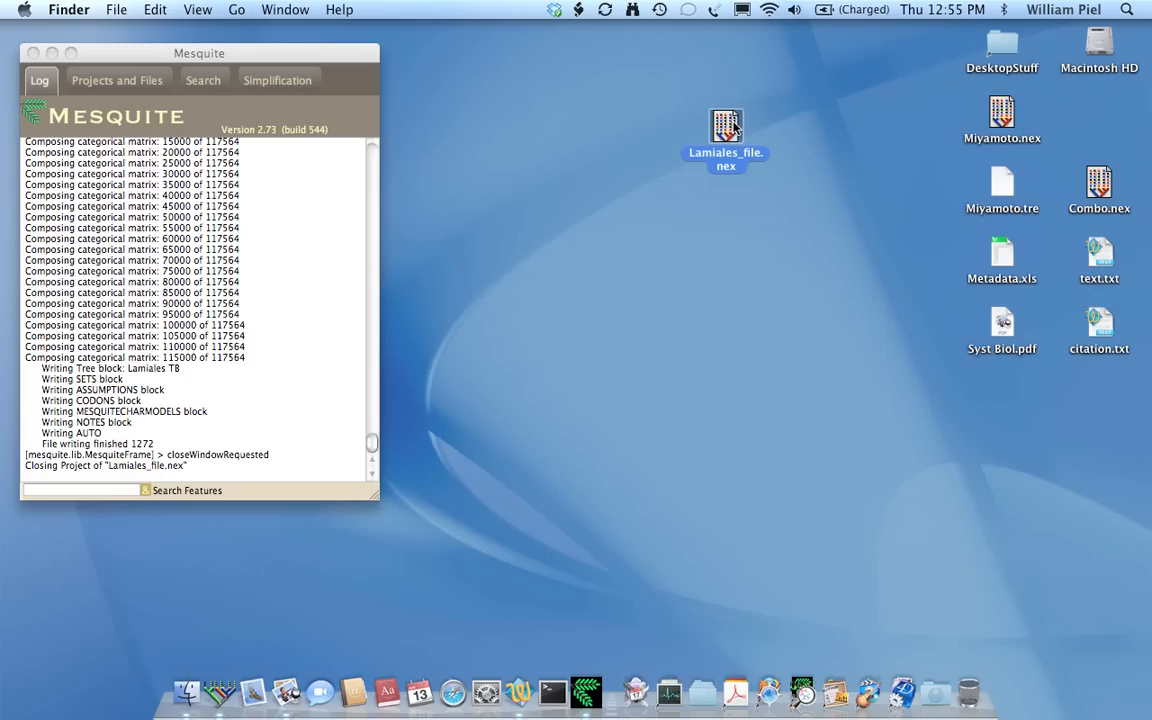
left_click_drag(726, 140, 562, 650)
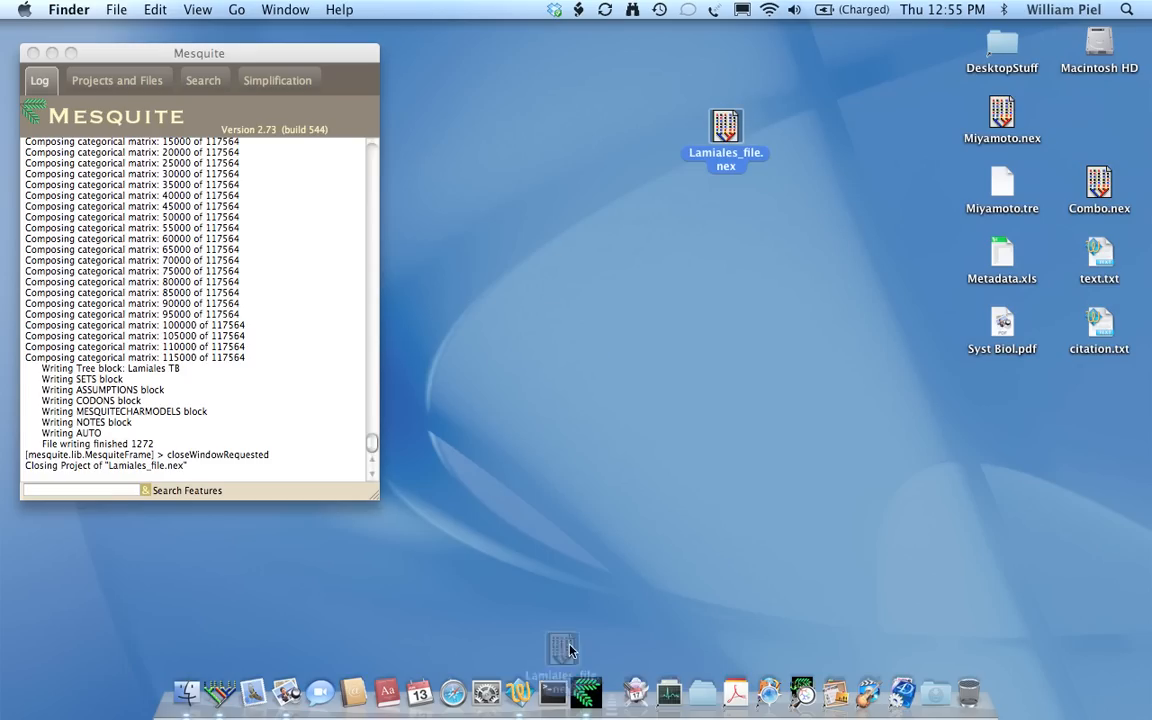
left_click(562, 648)
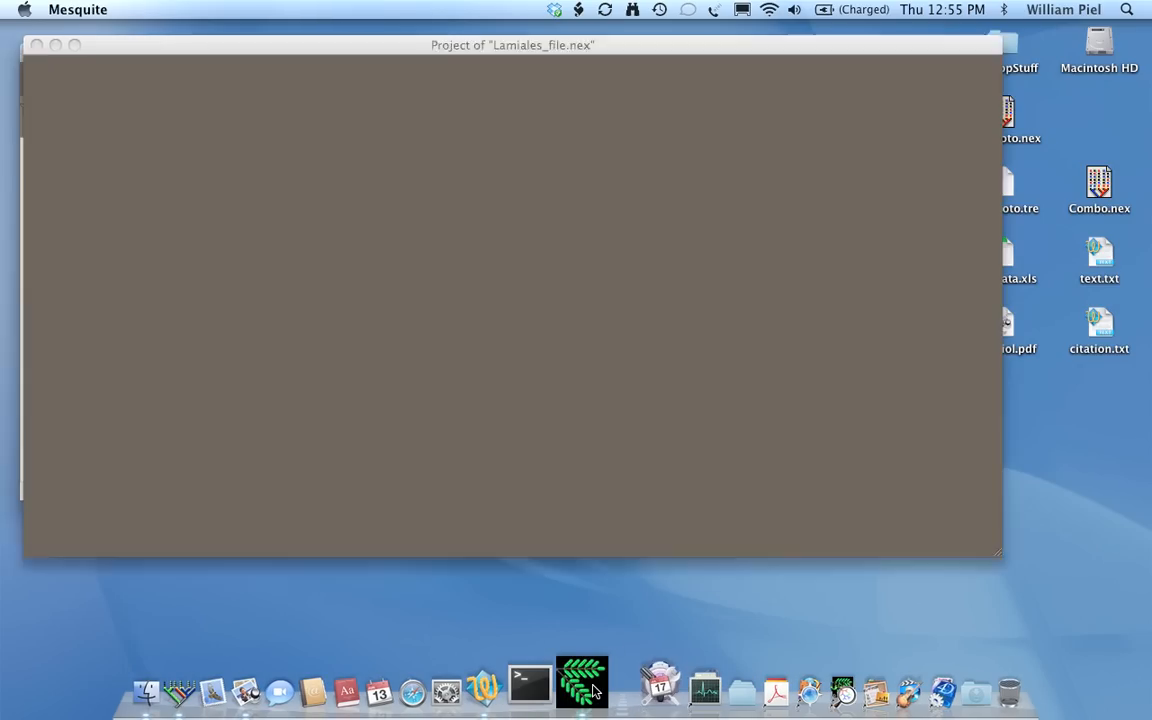
left_click(582, 686)
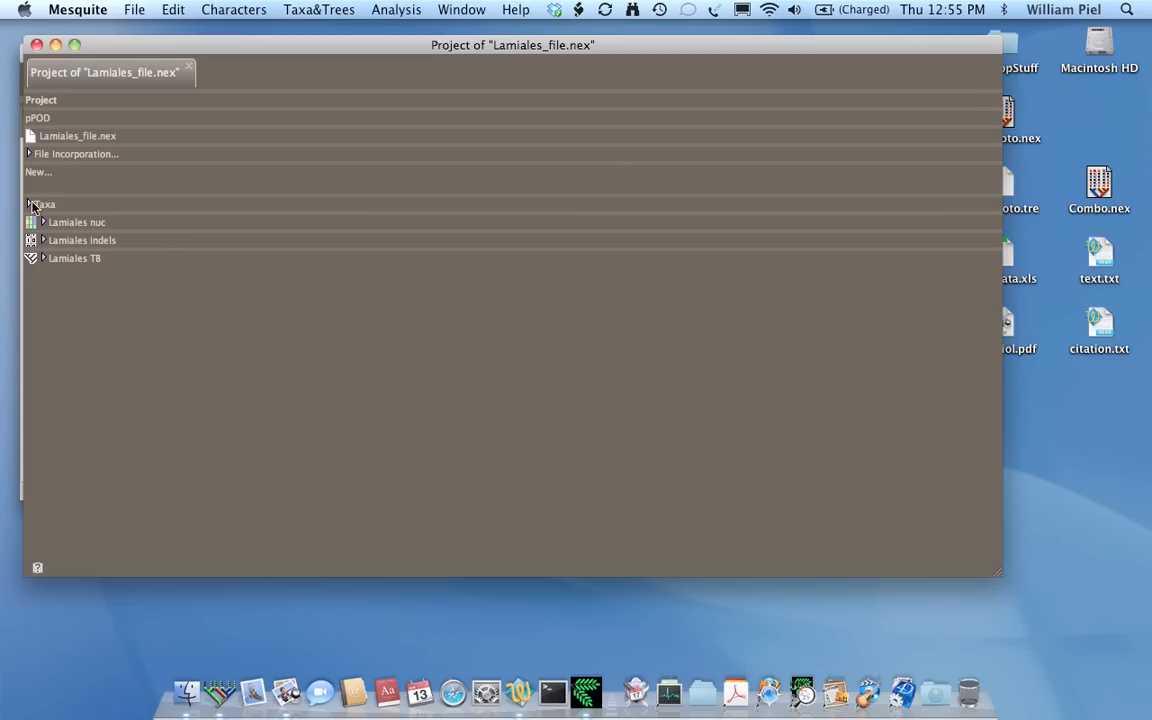
Step: Expand Taxa and Lamiales nuc, then show the 1164-character Lamiales indels matrix
left_click(31, 204)
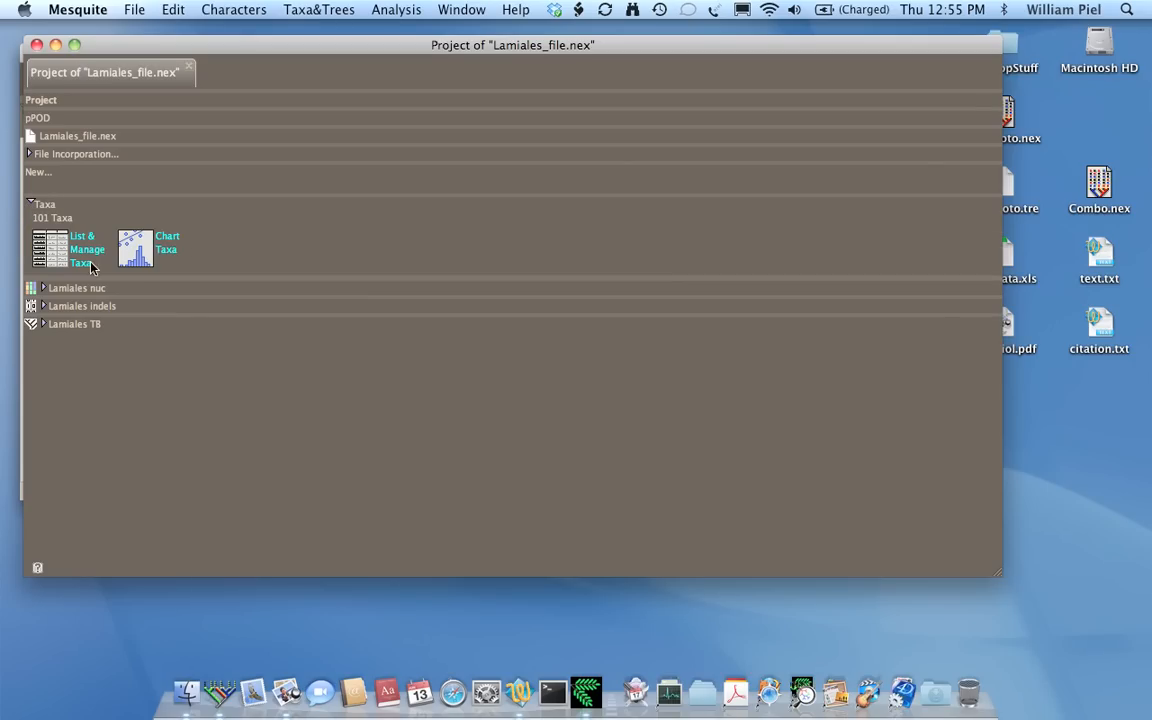
mouse_move(54, 307)
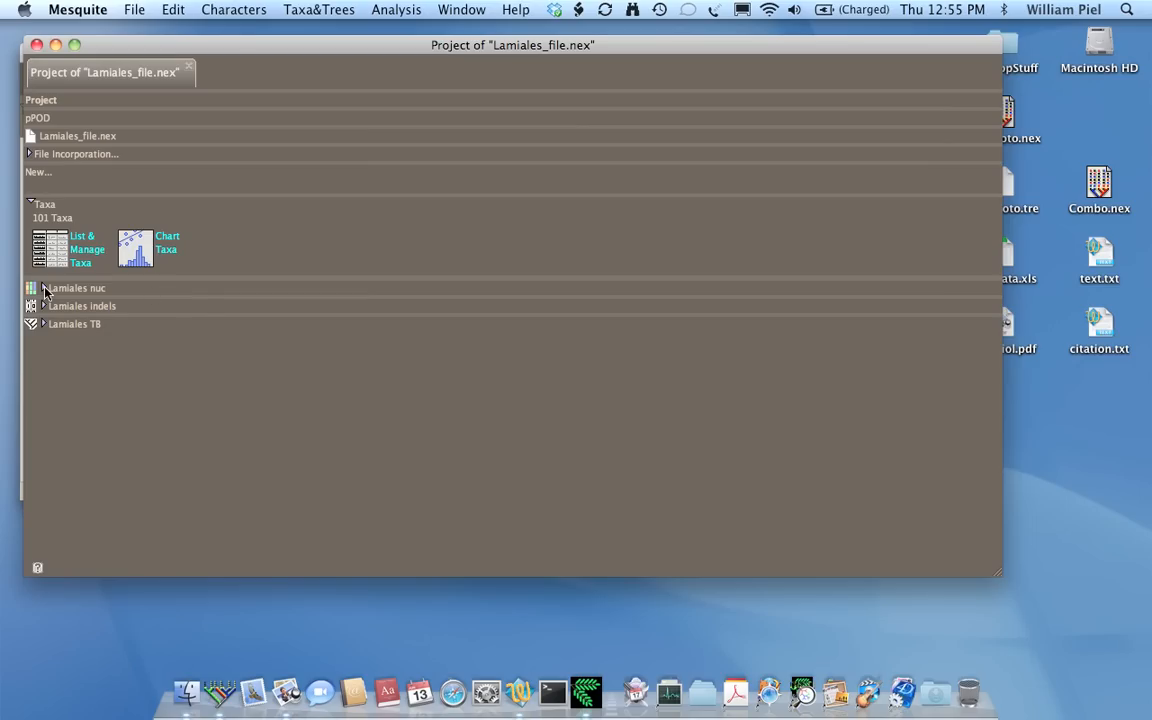
left_click(31, 288)
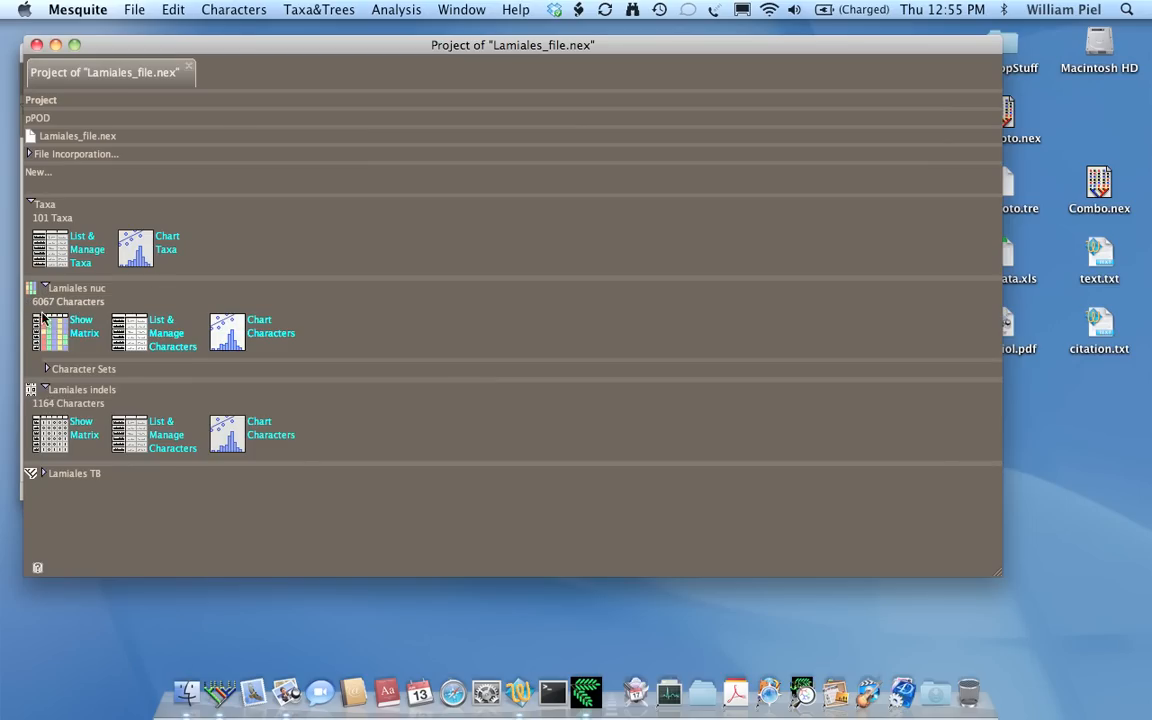
left_click(52, 332)
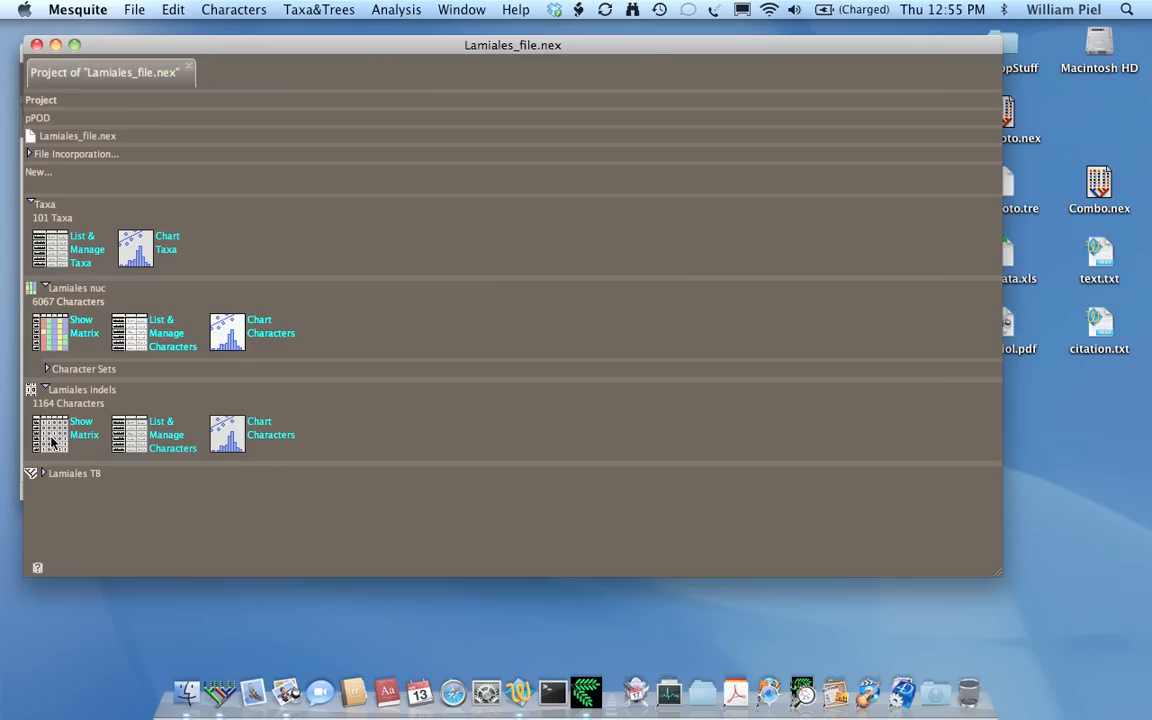
left_click(50, 434)
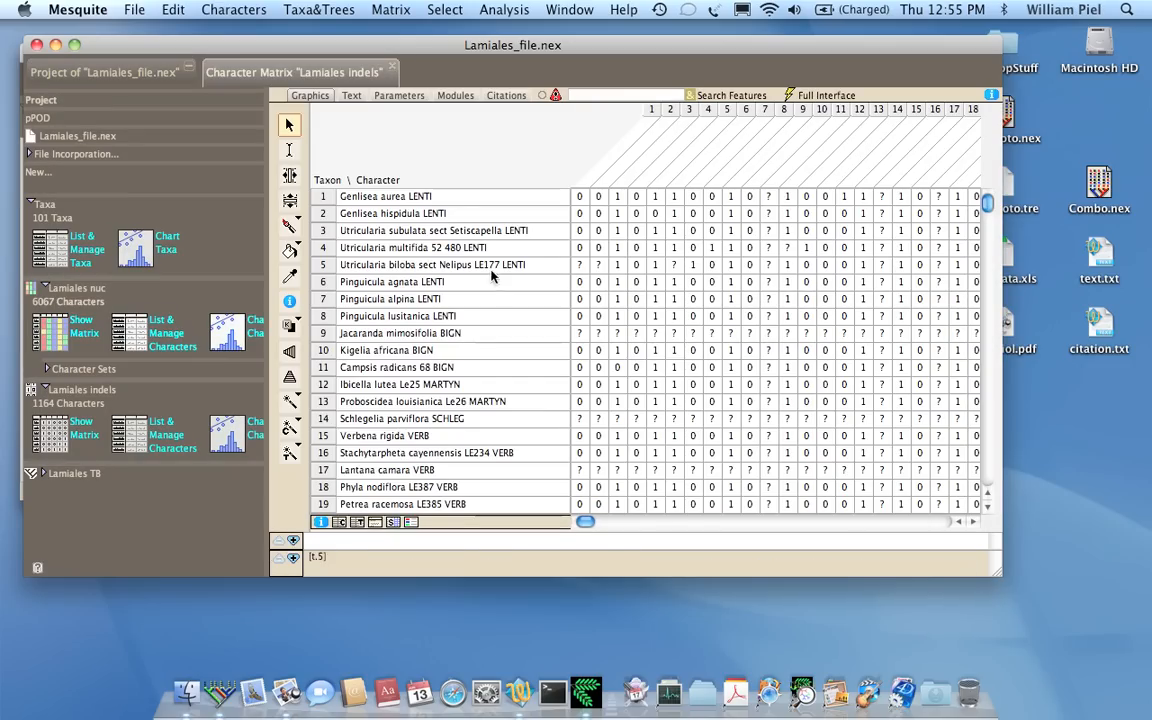
Step: Use List & Manage Taxa to list all 101 taxa
left_click(393, 71)
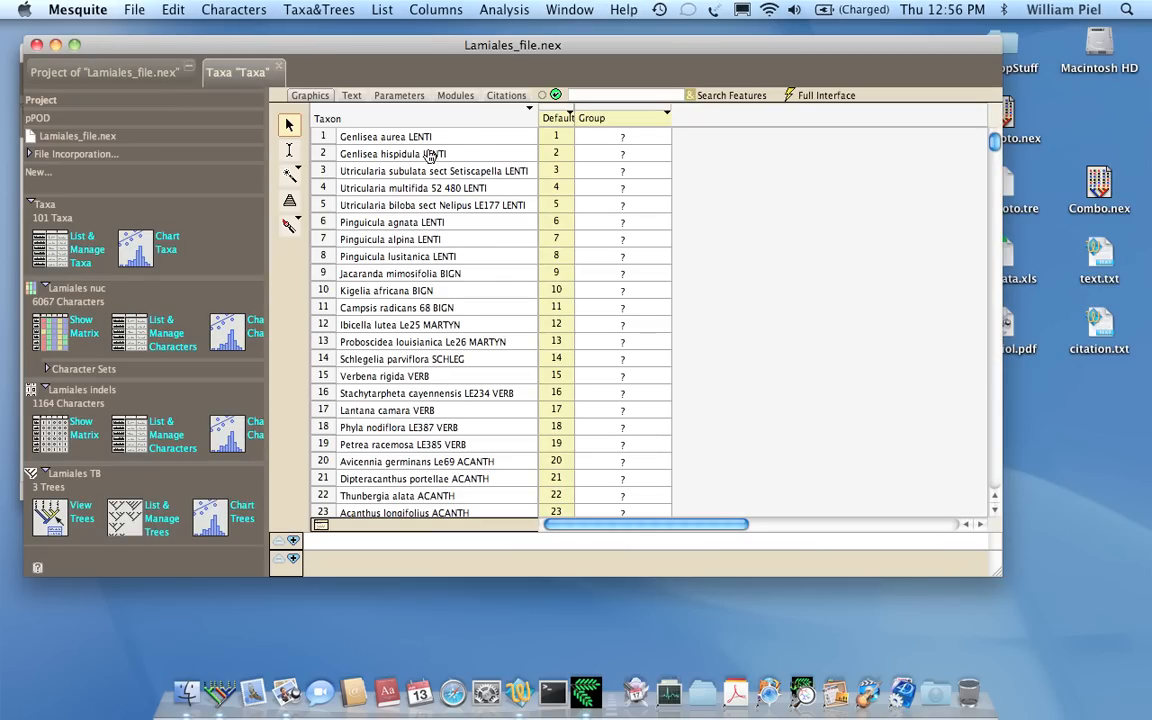
mouse_move(448, 188)
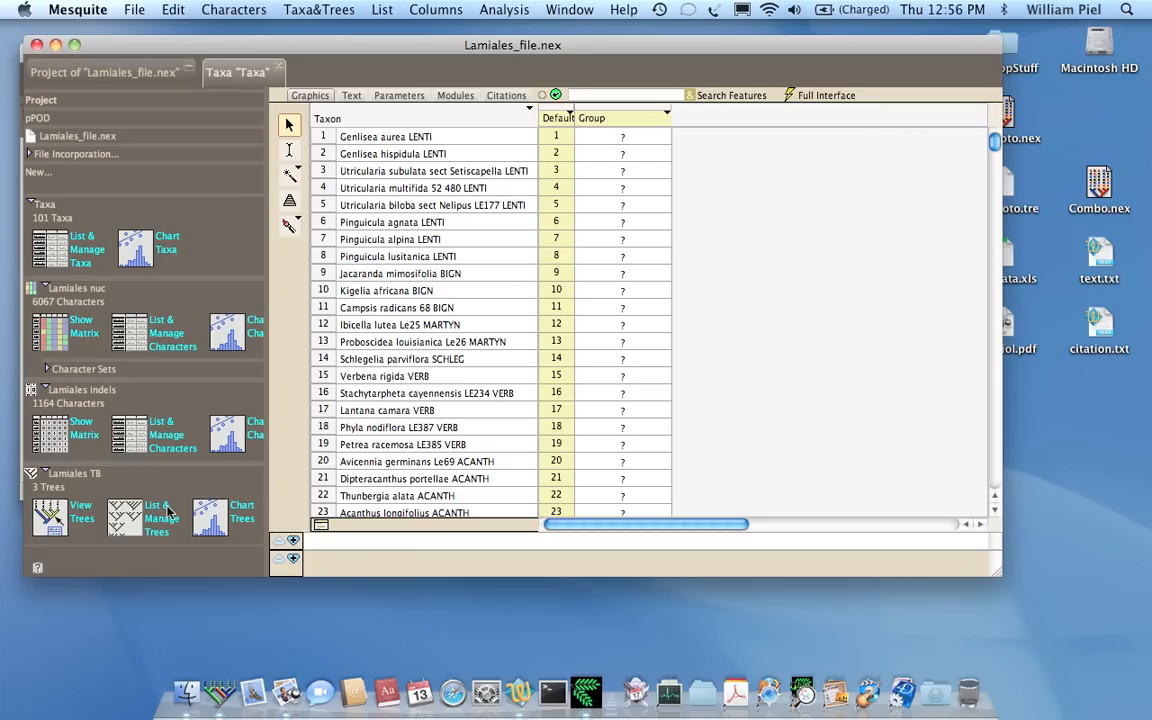
mouse_move(425, 180)
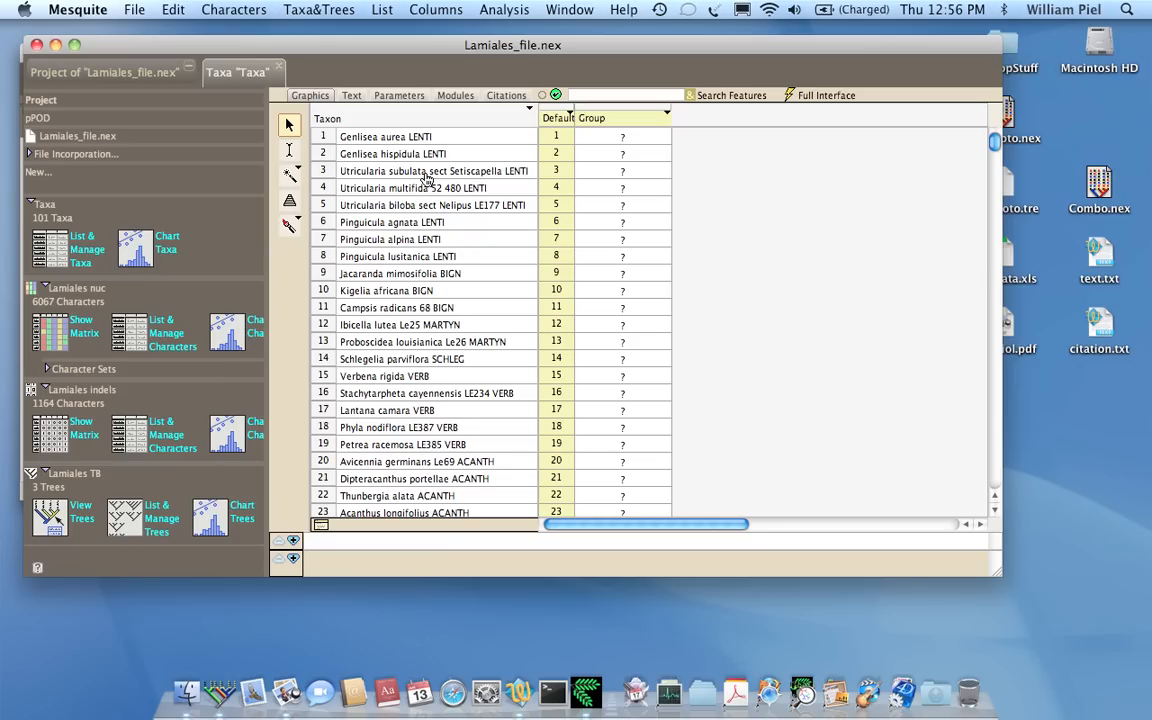
mouse_move(490, 168)
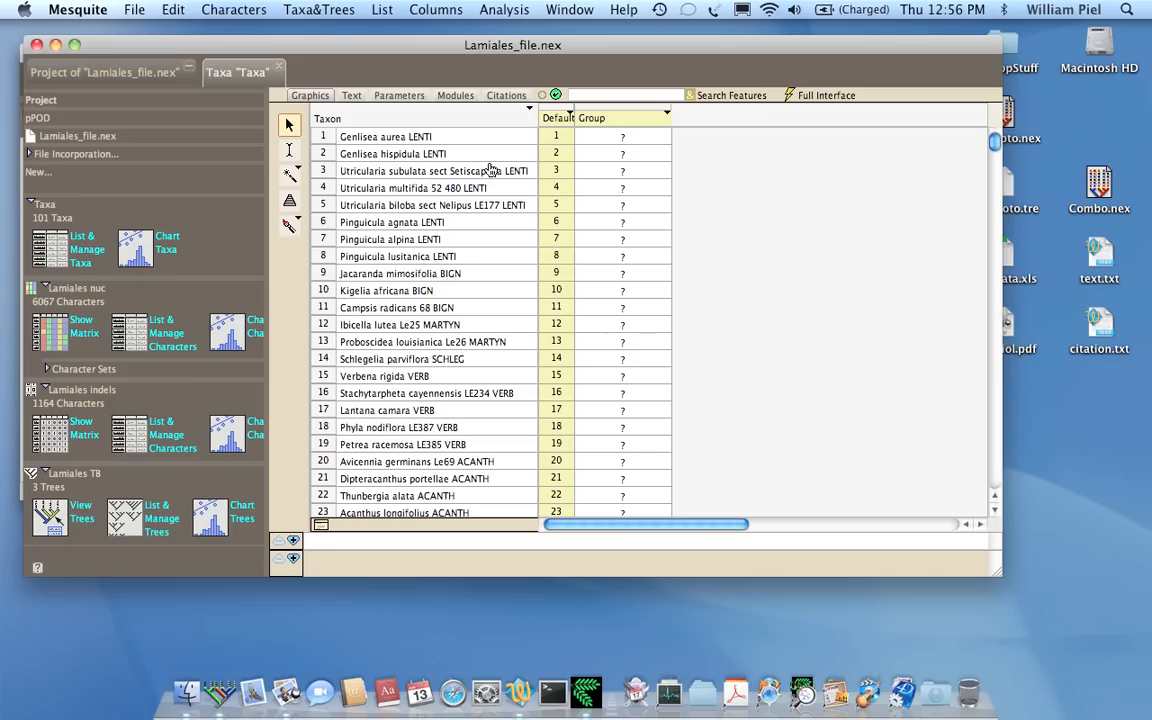
mouse_move(529, 222)
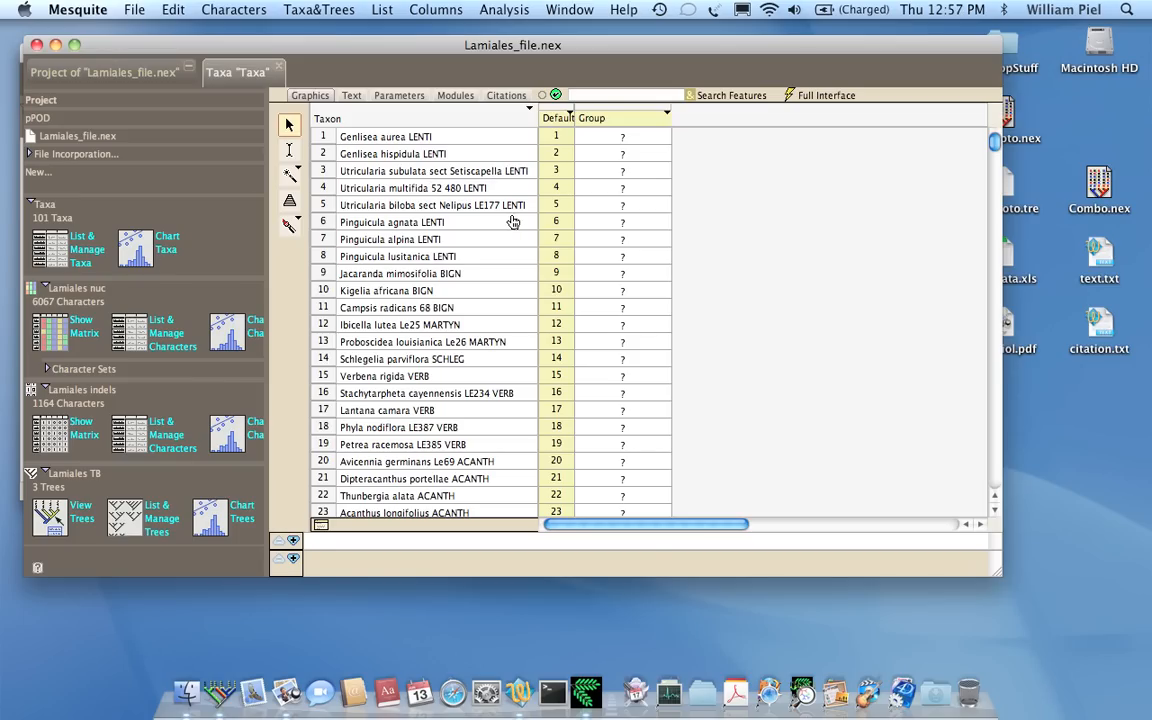
mouse_move(456, 245)
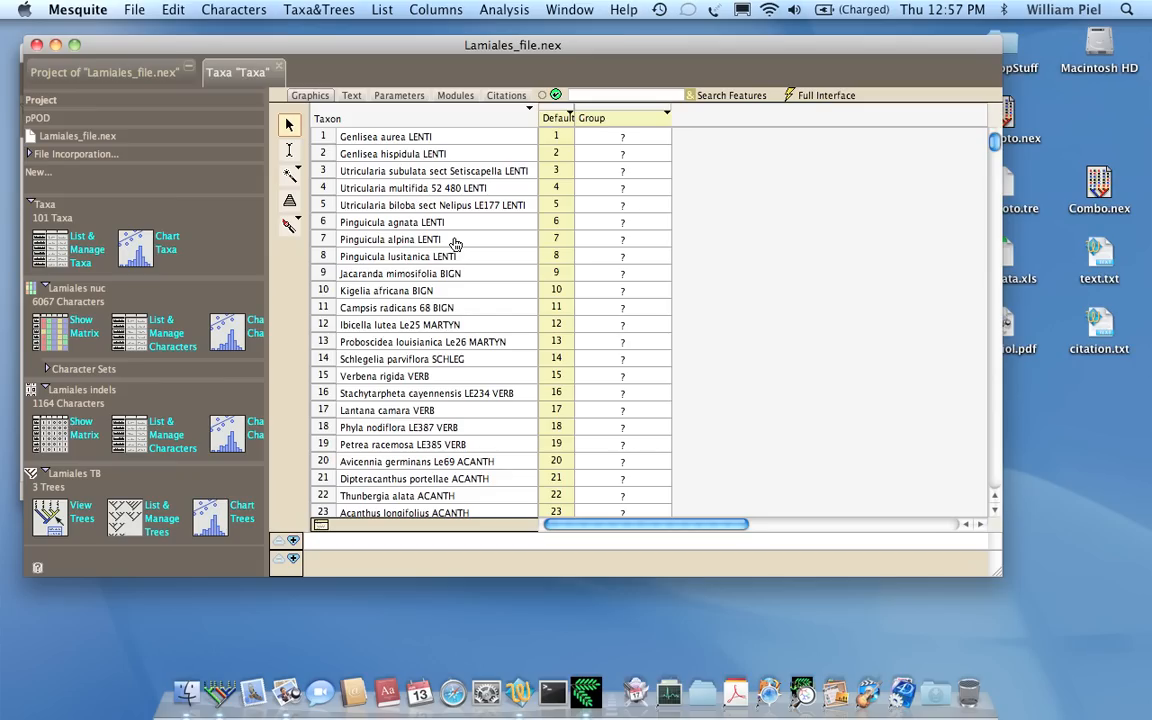
mouse_move(437, 167)
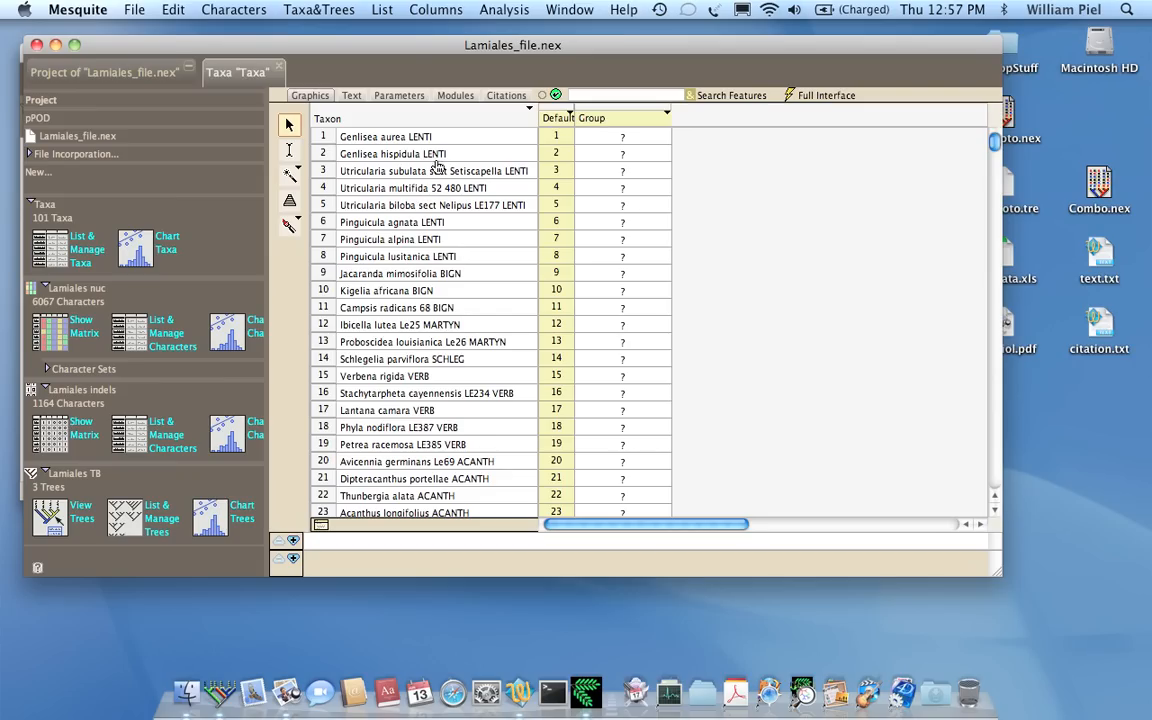
Step: Change 'sect' to 'Sect' in the Setiscapella and Nelipus taxon names (rows 3 and 5)
left_click(435, 170)
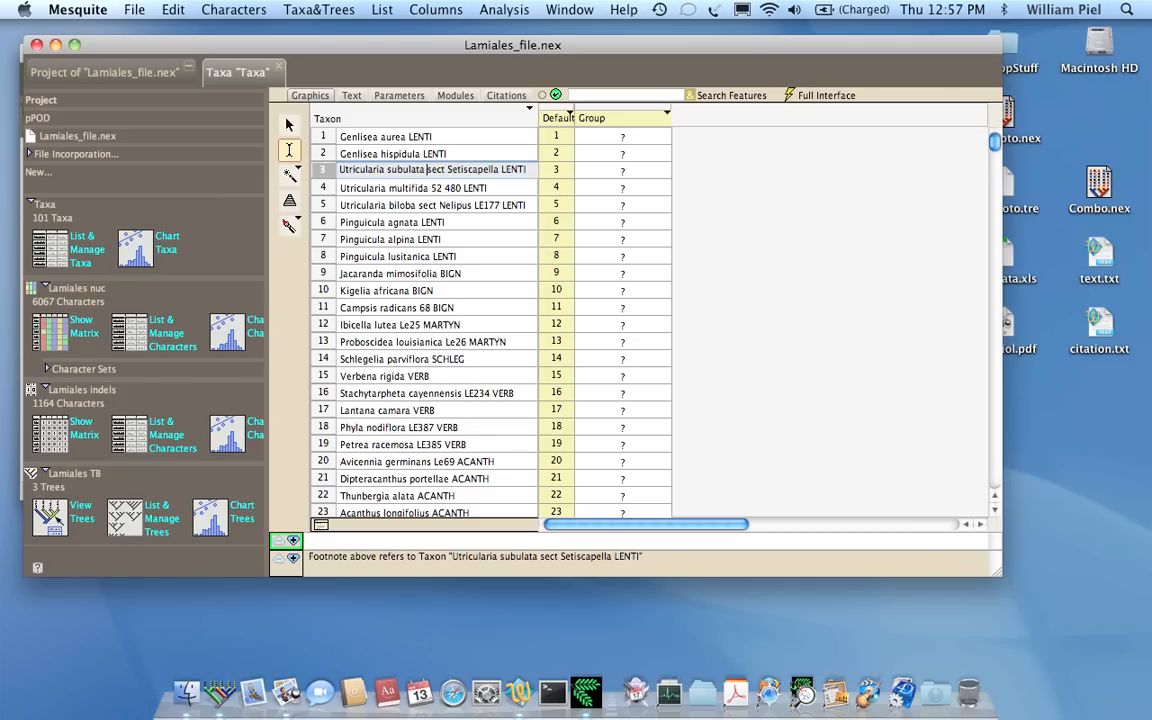
left_click(433, 204)
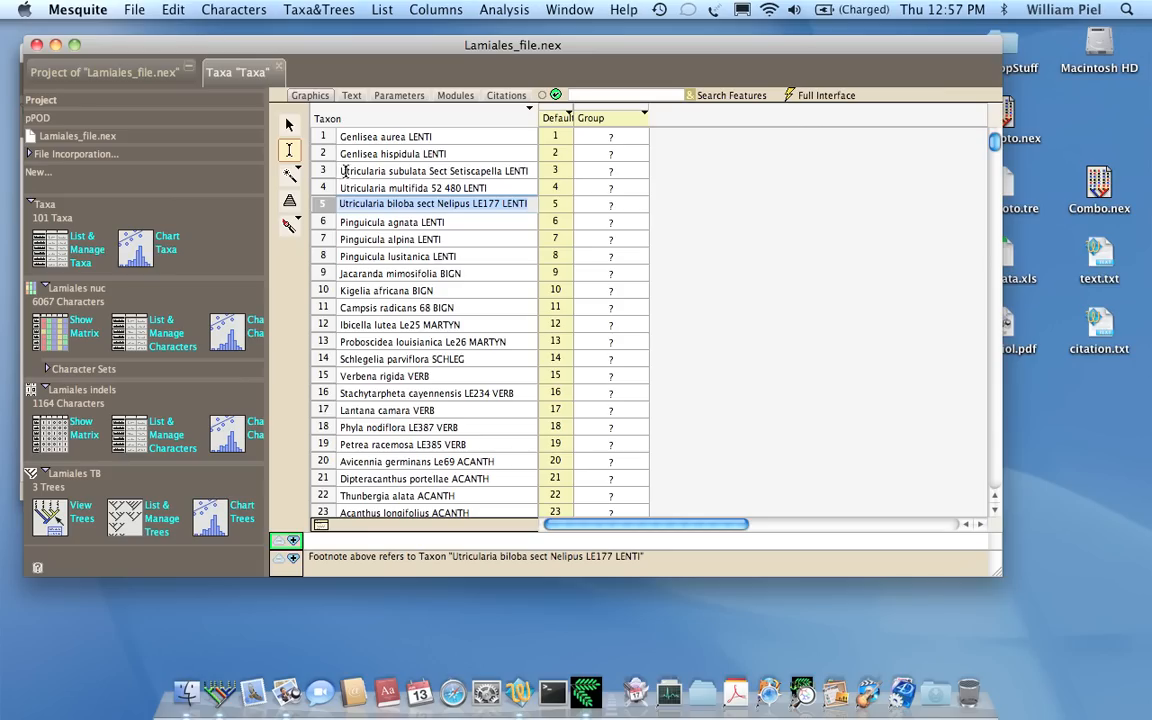
mouse_move(441, 175)
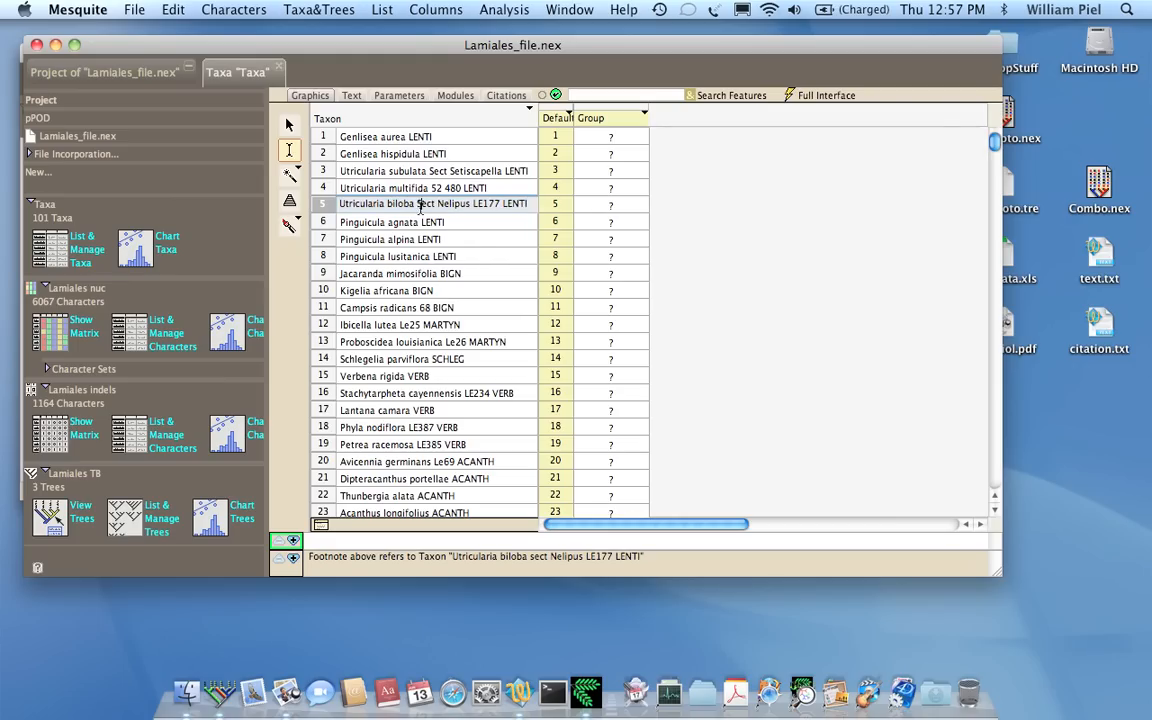
left_click(390, 238)
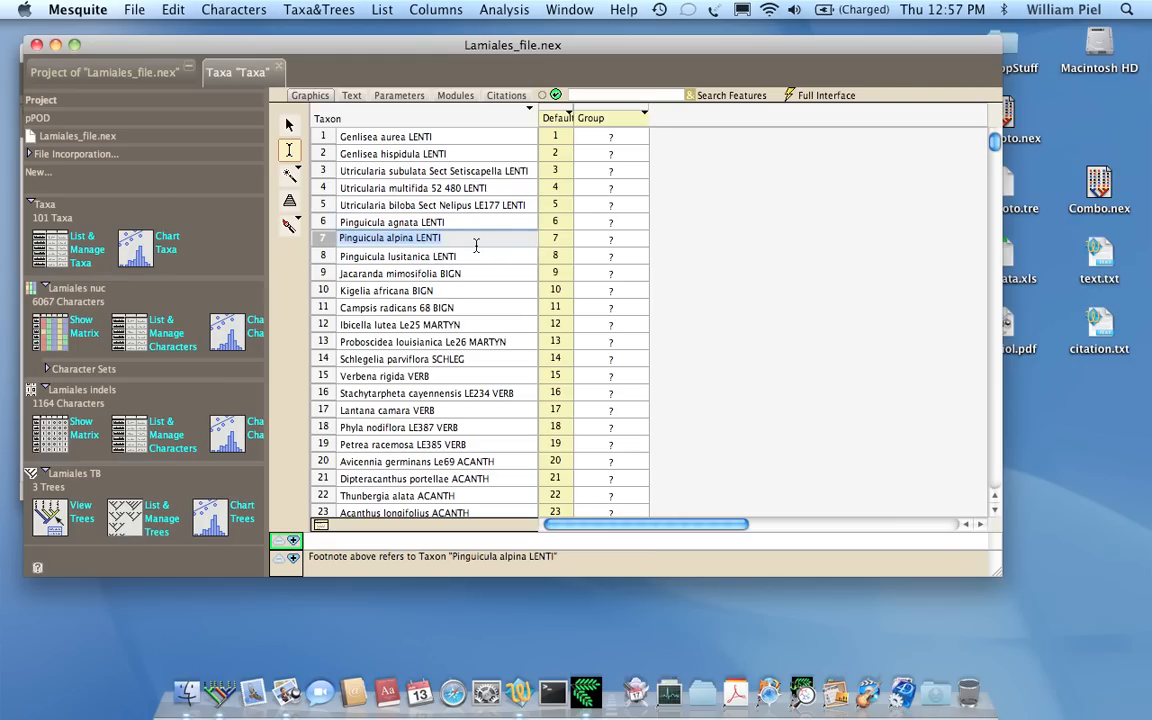
mouse_move(427, 301)
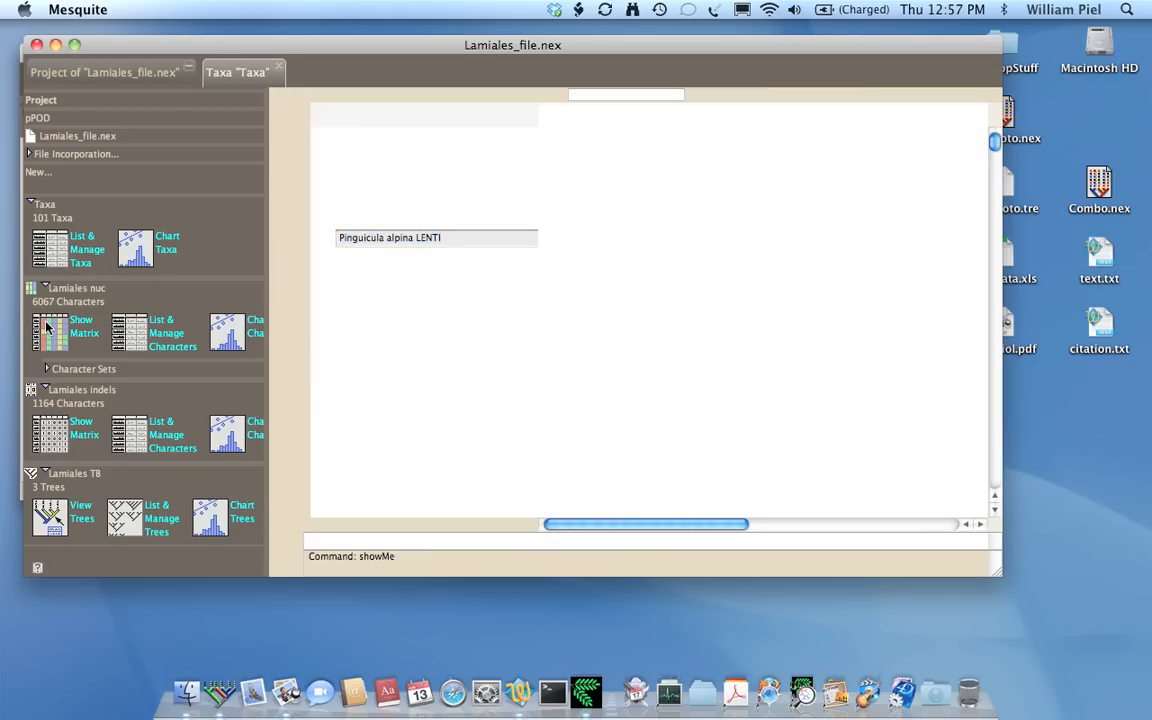
Step: Show the Lamiales nuc DNA matrix, then close that matrix view
left_click(50, 332)
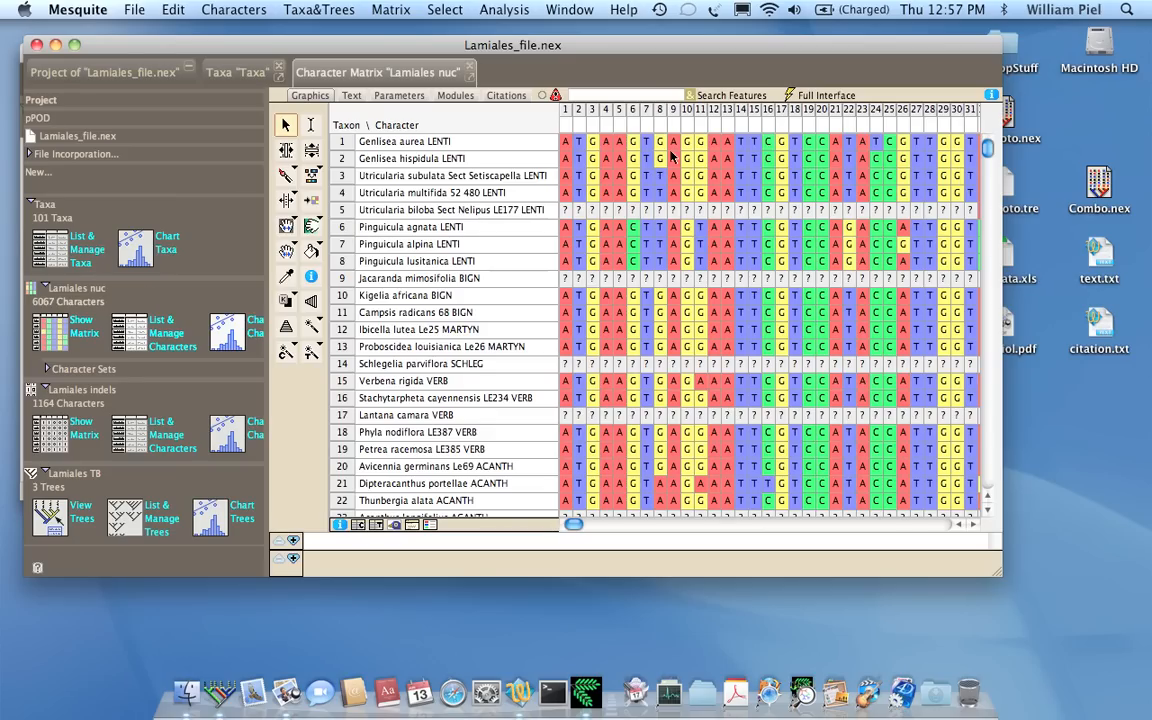
mouse_move(455, 182)
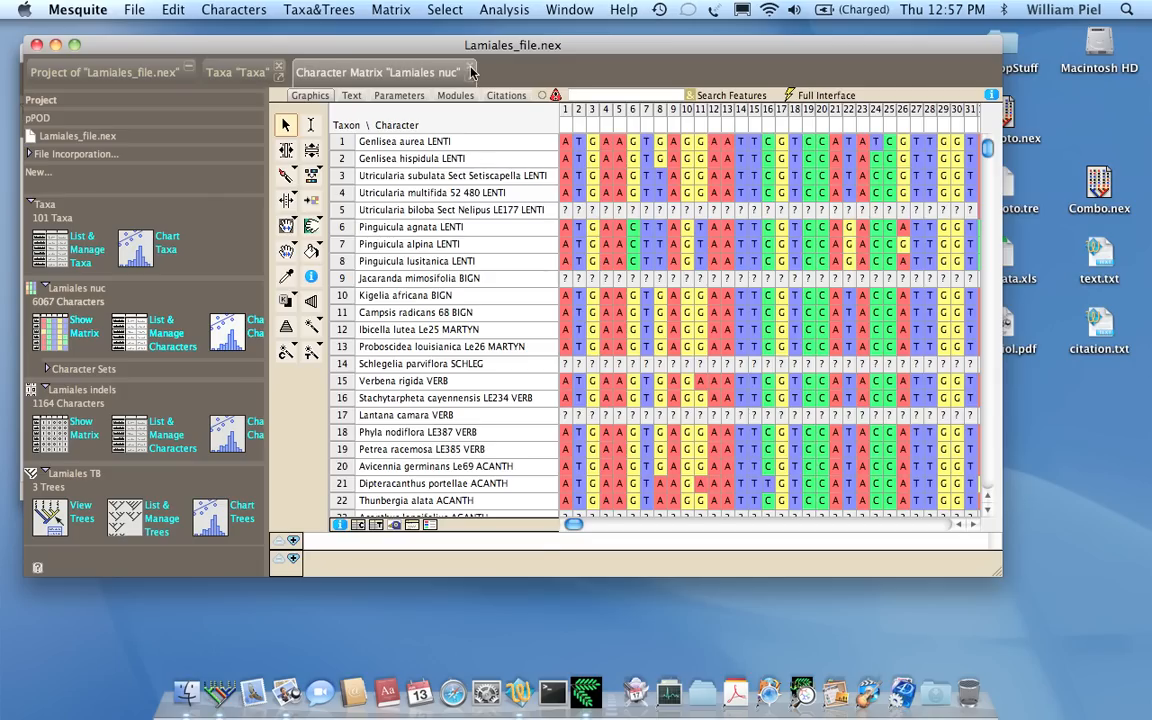
left_click(237, 72)
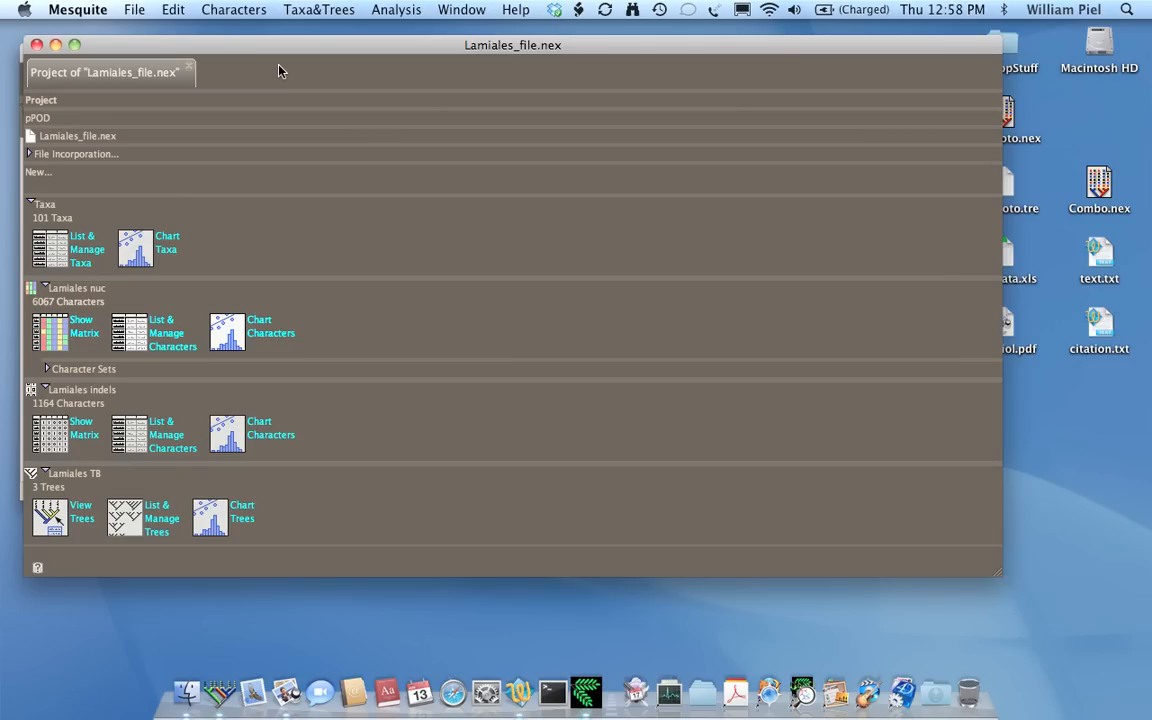
mouse_move(30, 60)
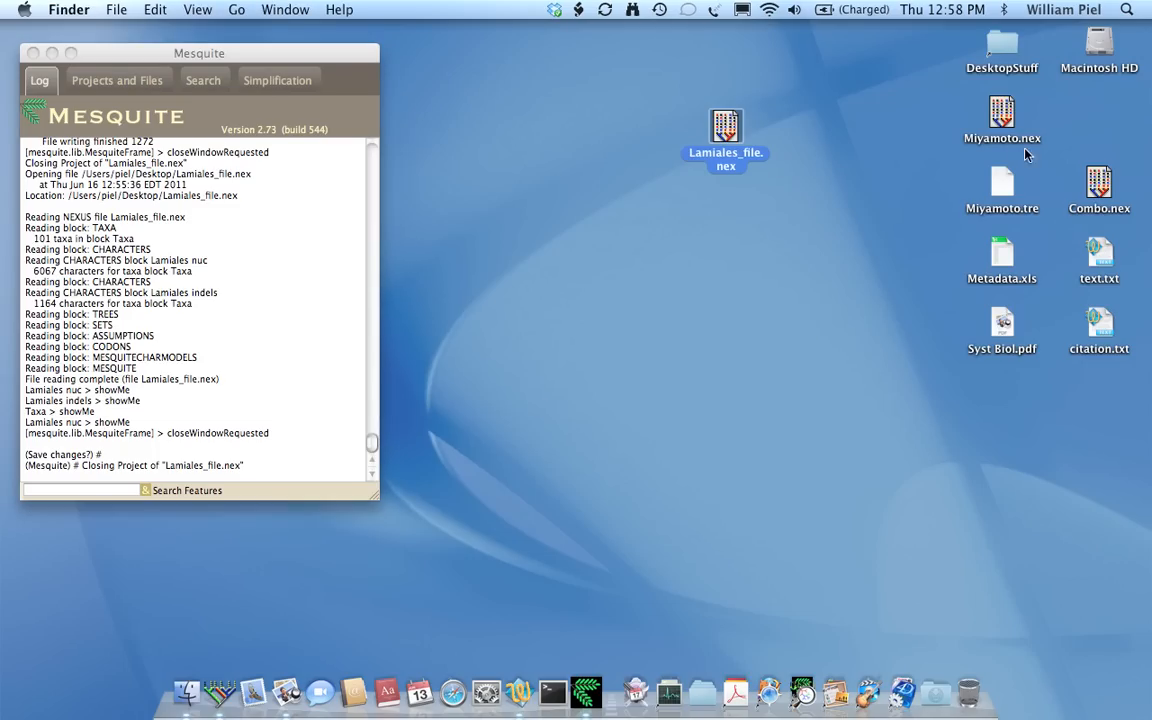
Step: Move Miyamoto.nex and Miyamoto.tre onto the desktop and open both in TextWrangler
left_click_drag(1002, 120, 718, 300)
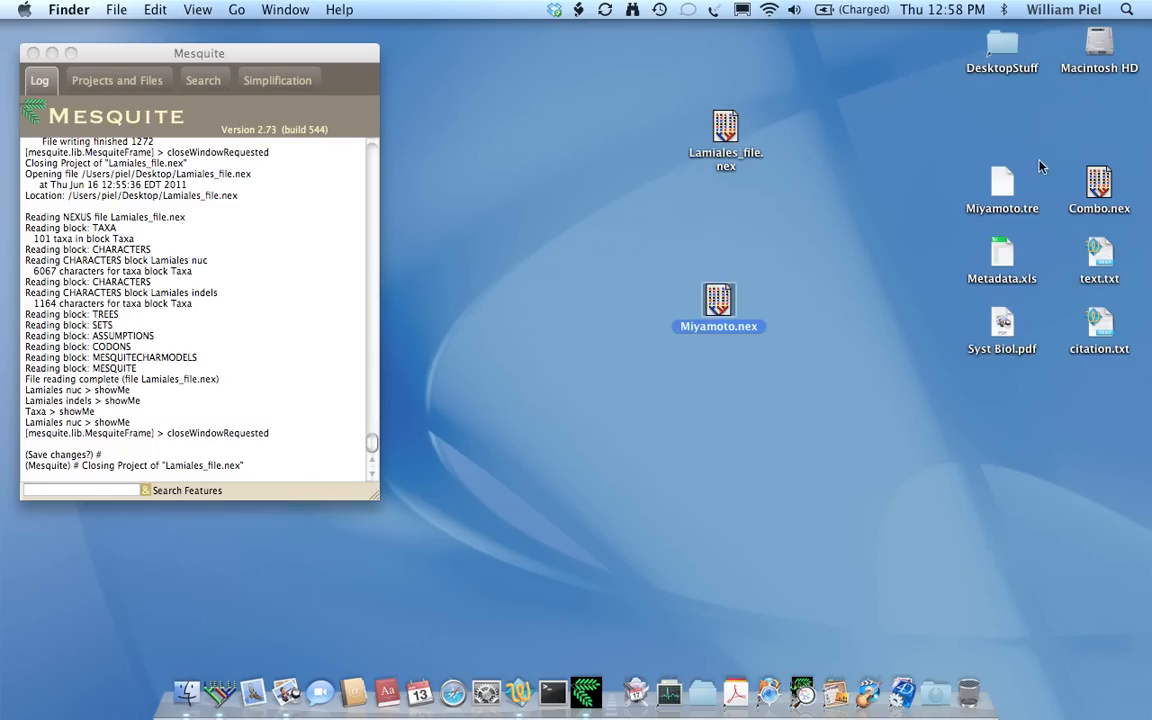
left_click_drag(1002, 185, 725, 478)
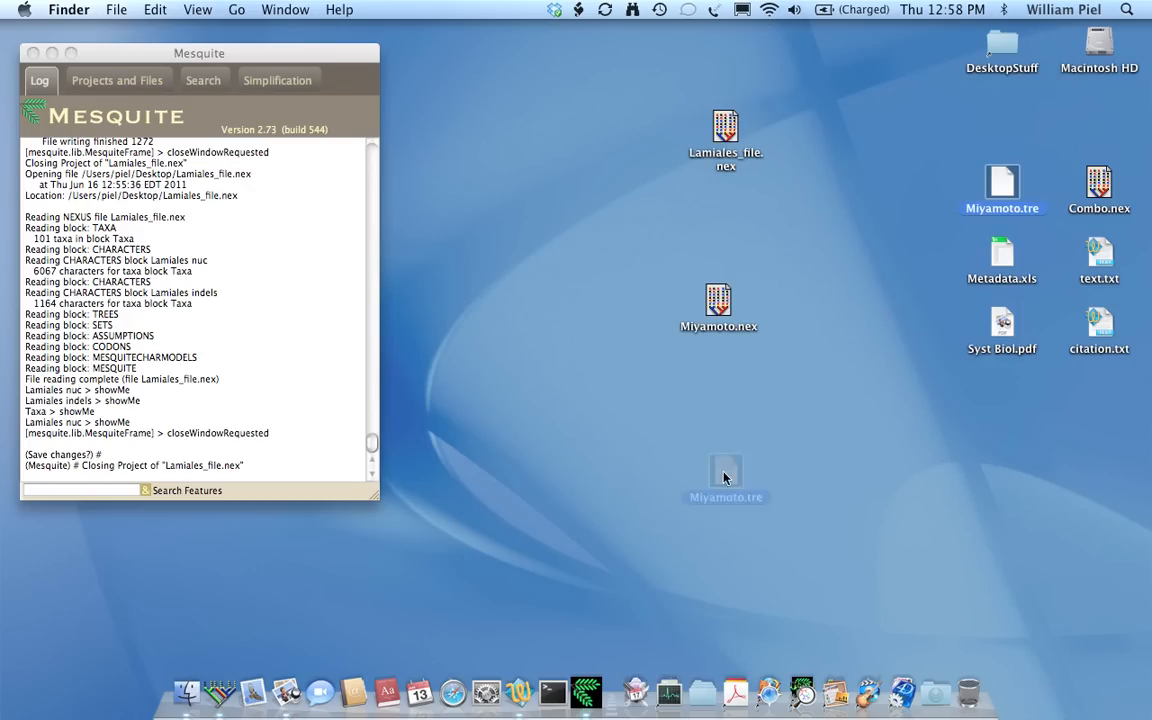
left_click_drag(725, 478, 712, 373)
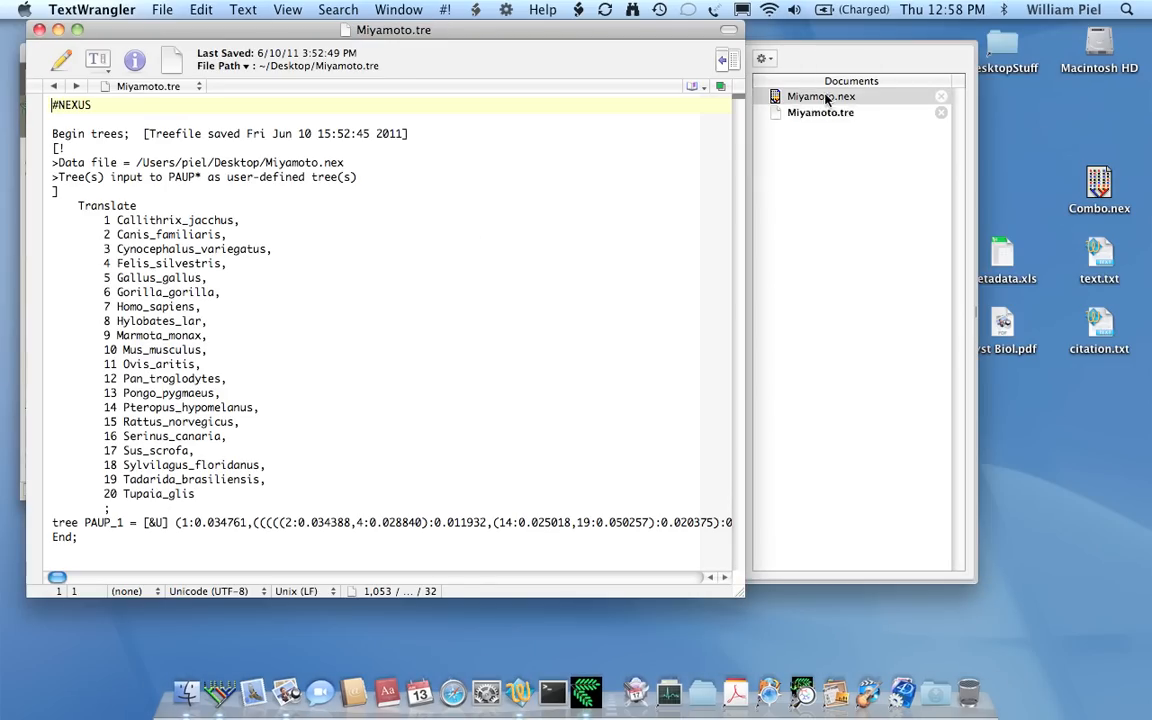
Step: Scroll through Miyamoto.nex, view Miyamoto.tre, then close the TextWrangler window
left_click(821, 96)
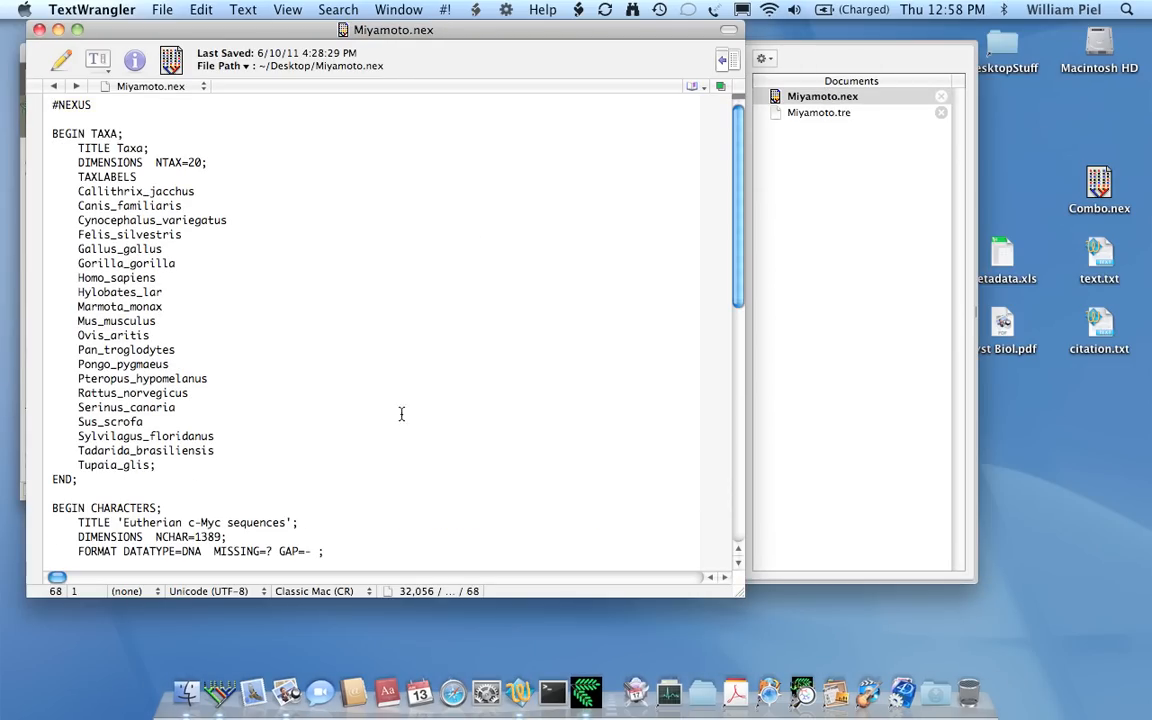
scroll("down", 3)
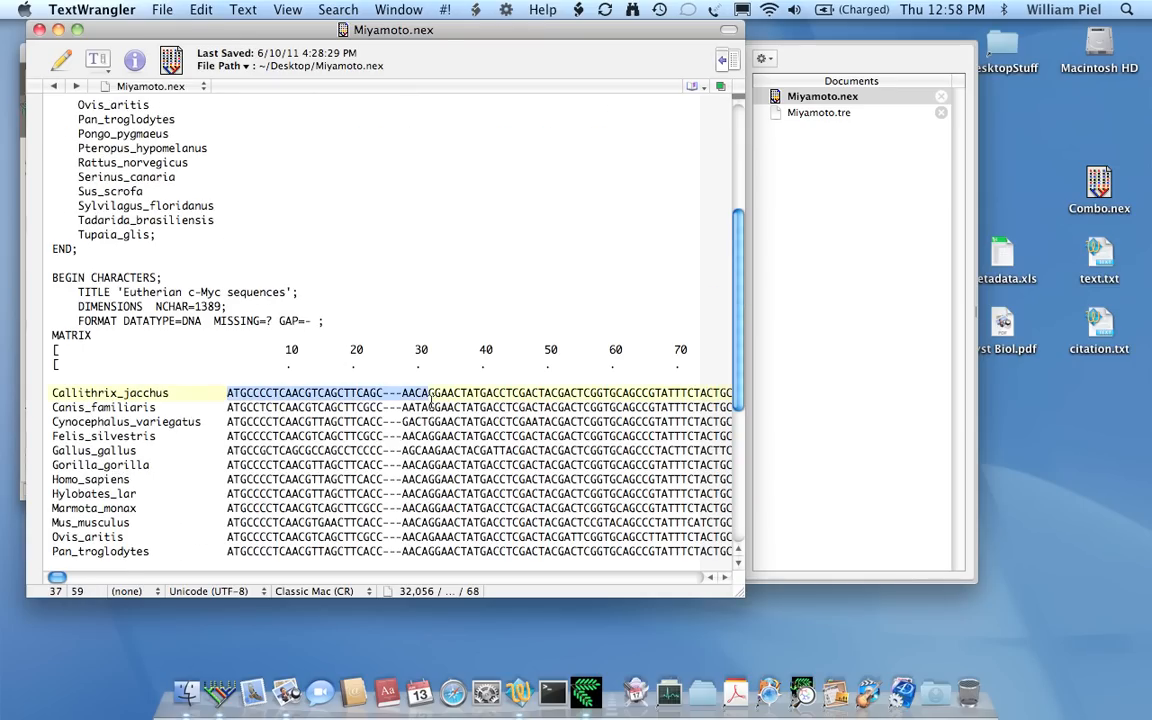
scroll("up", 3)
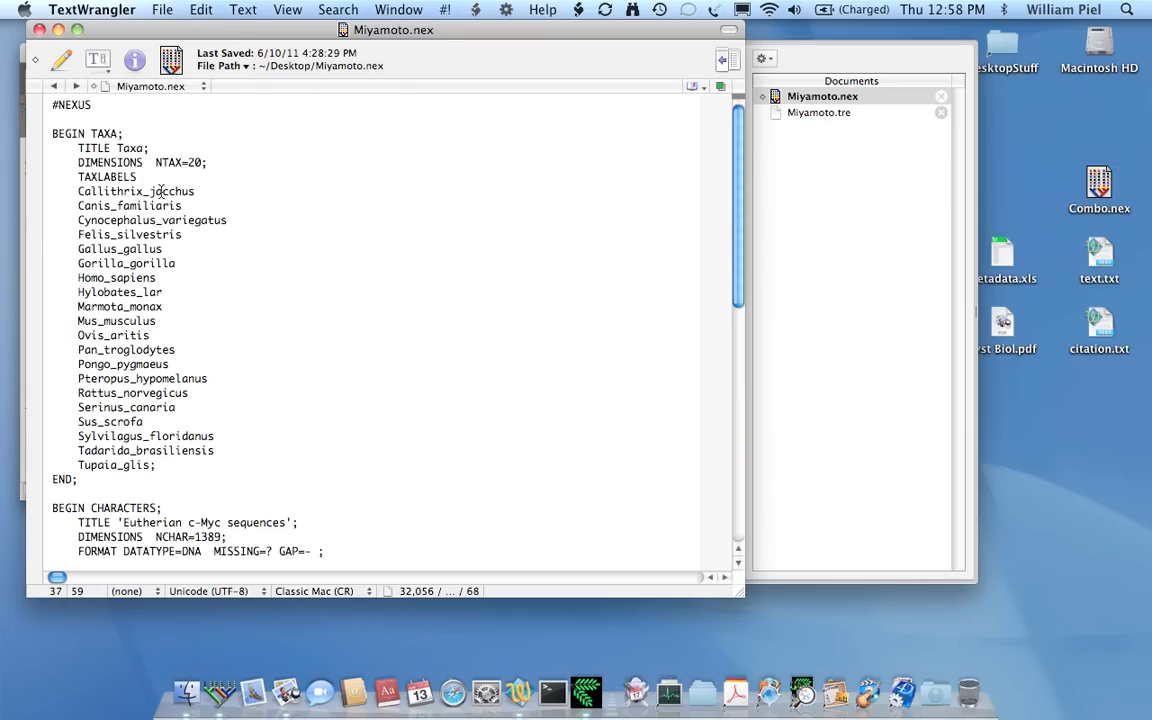
scroll("down", 3)
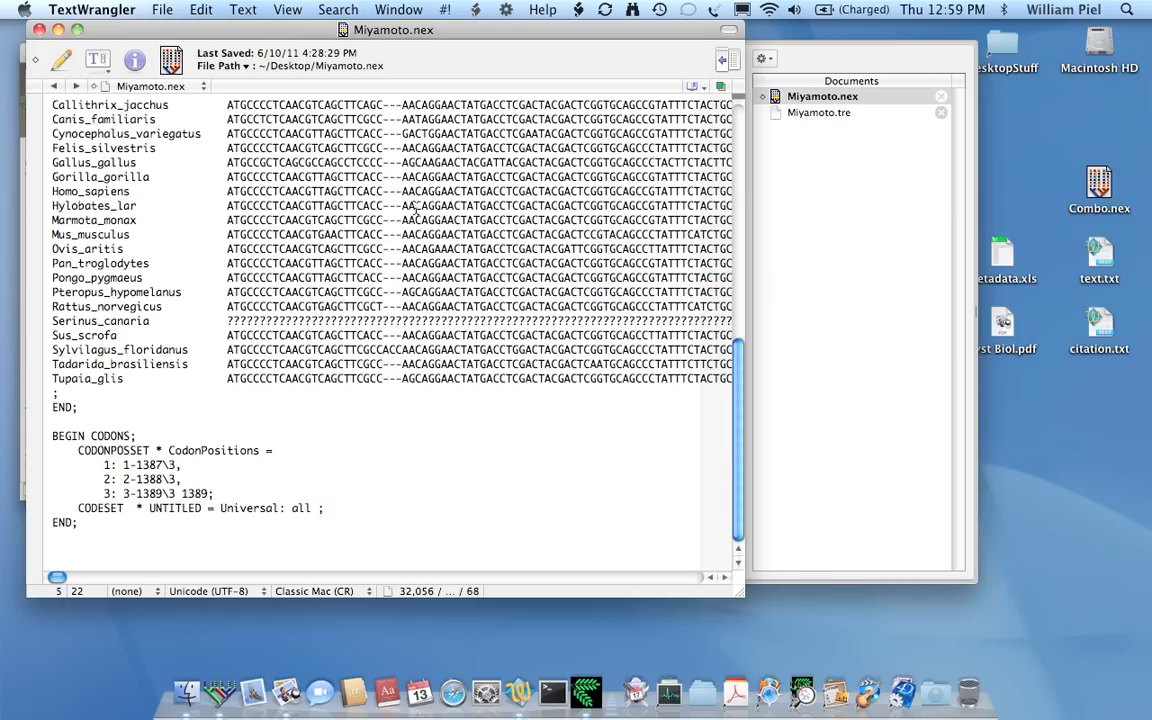
scroll("up", 3)
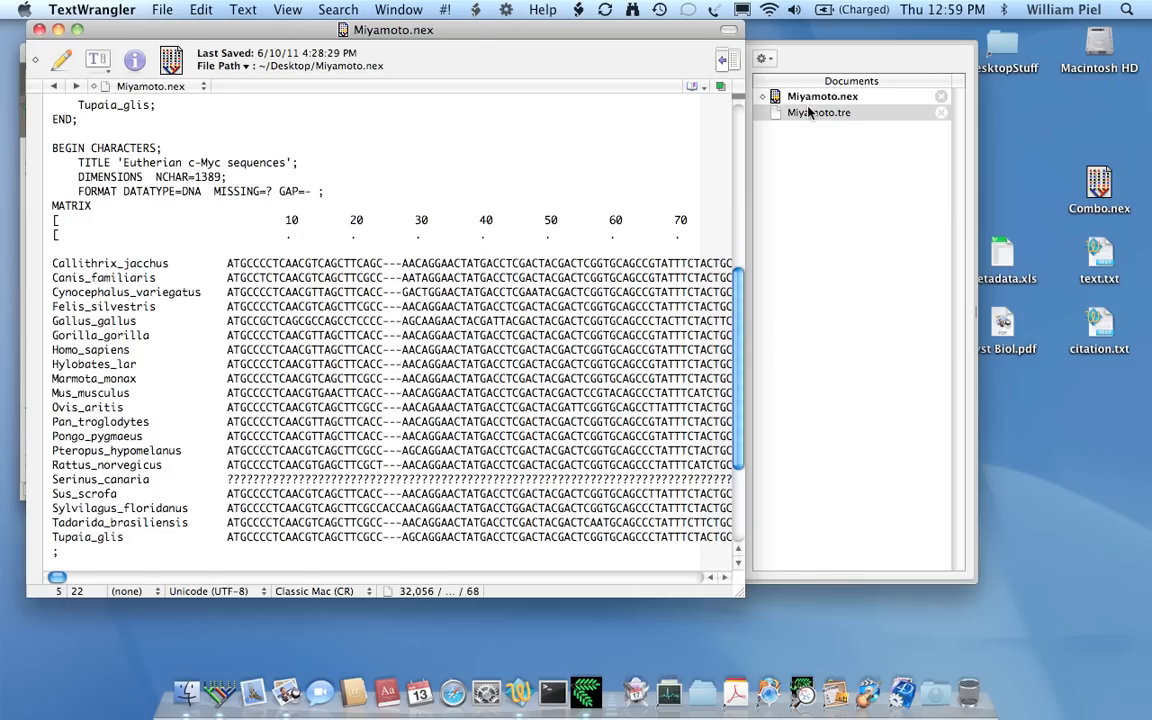
left_click(819, 112)
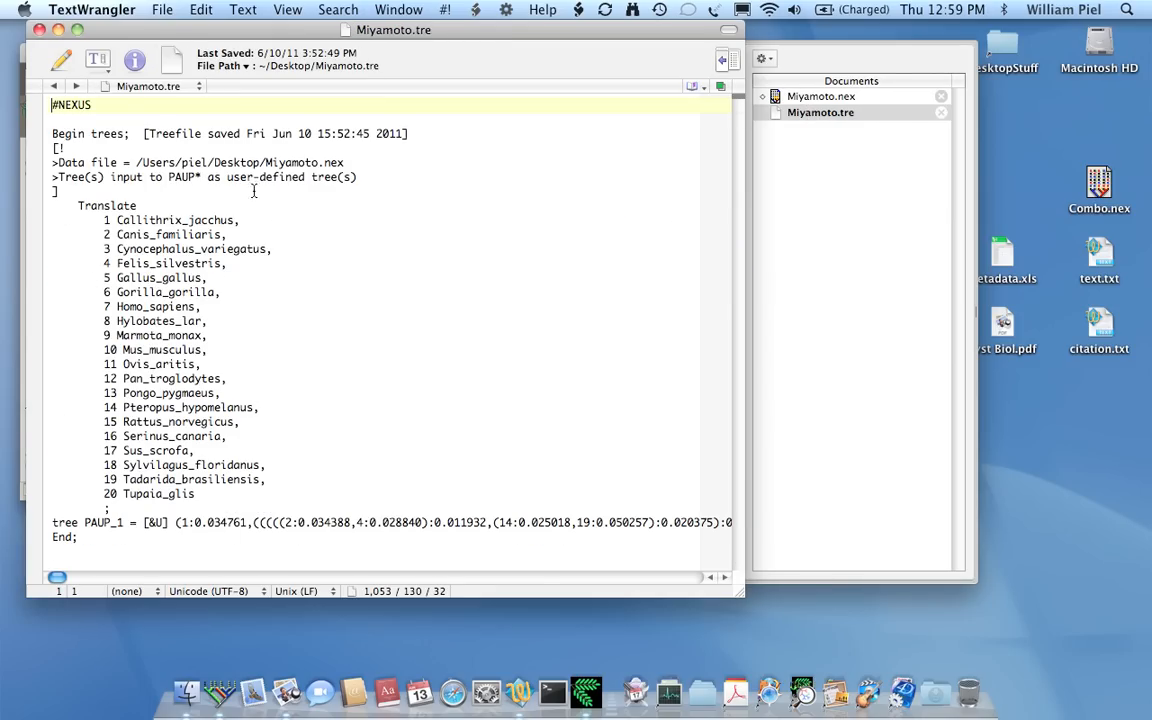
left_click(128, 162)
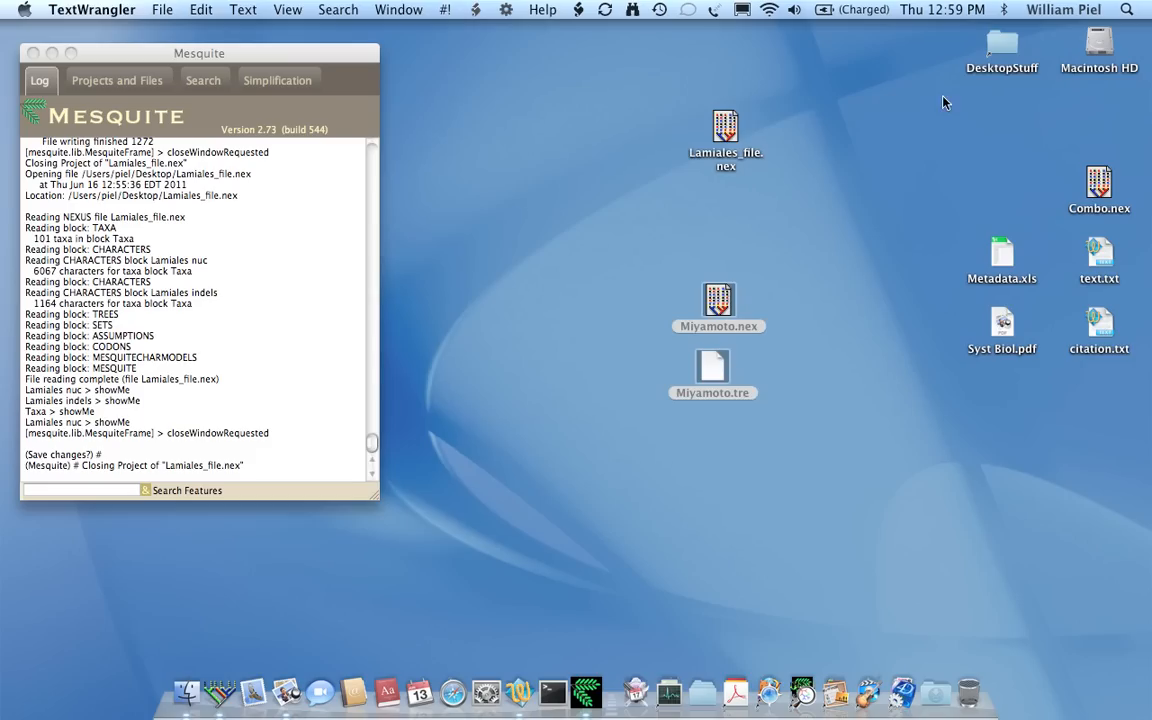
Step: Open Miyamoto.nex in Mesquite and incorporate the trees from Miyamoto.tre
left_click_drag(718, 300, 577, 280)
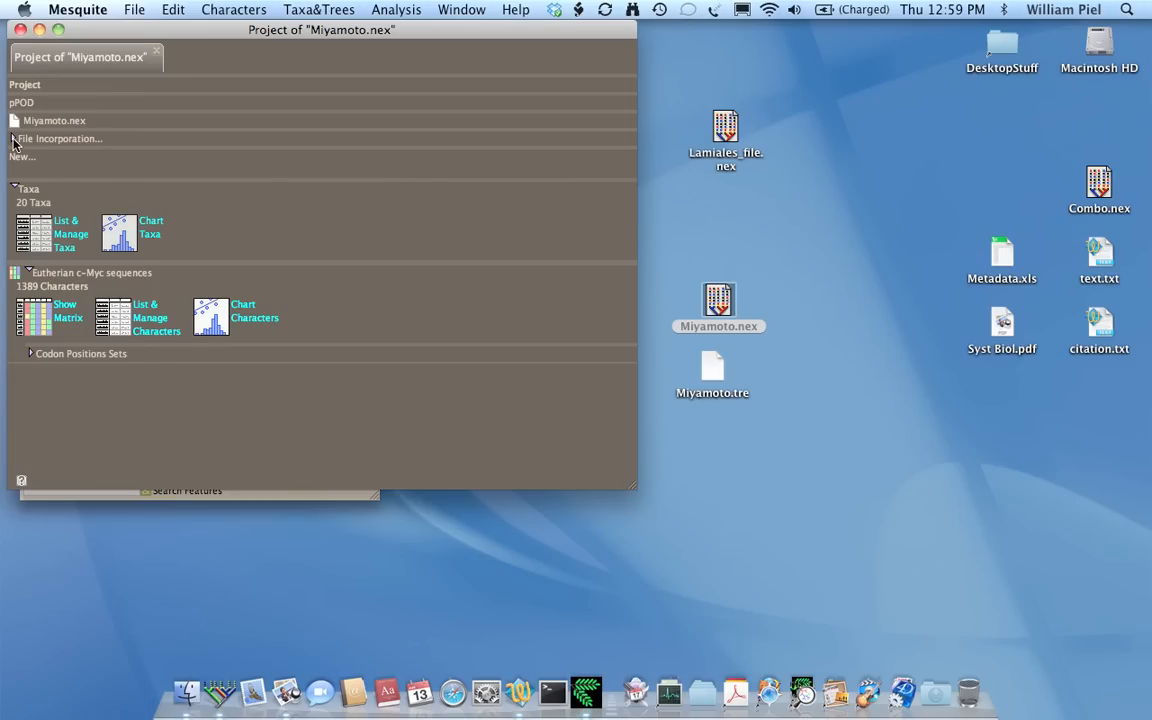
left_click(57, 138)
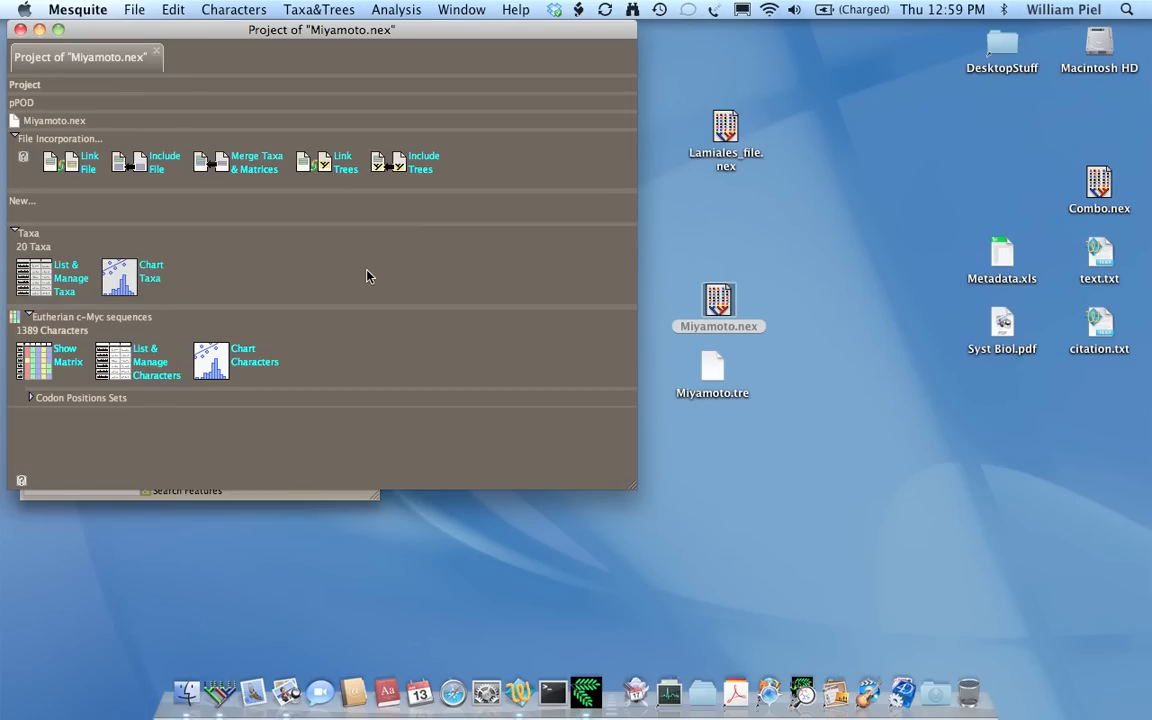
mouse_move(133, 168)
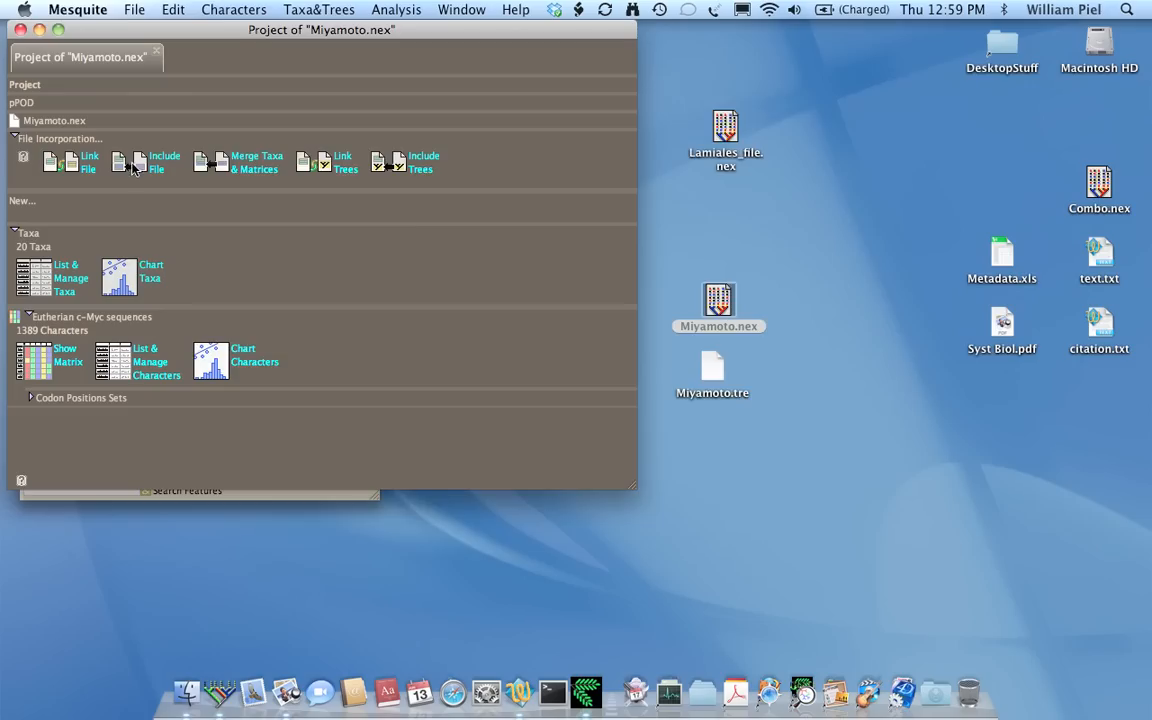
left_click(156, 162)
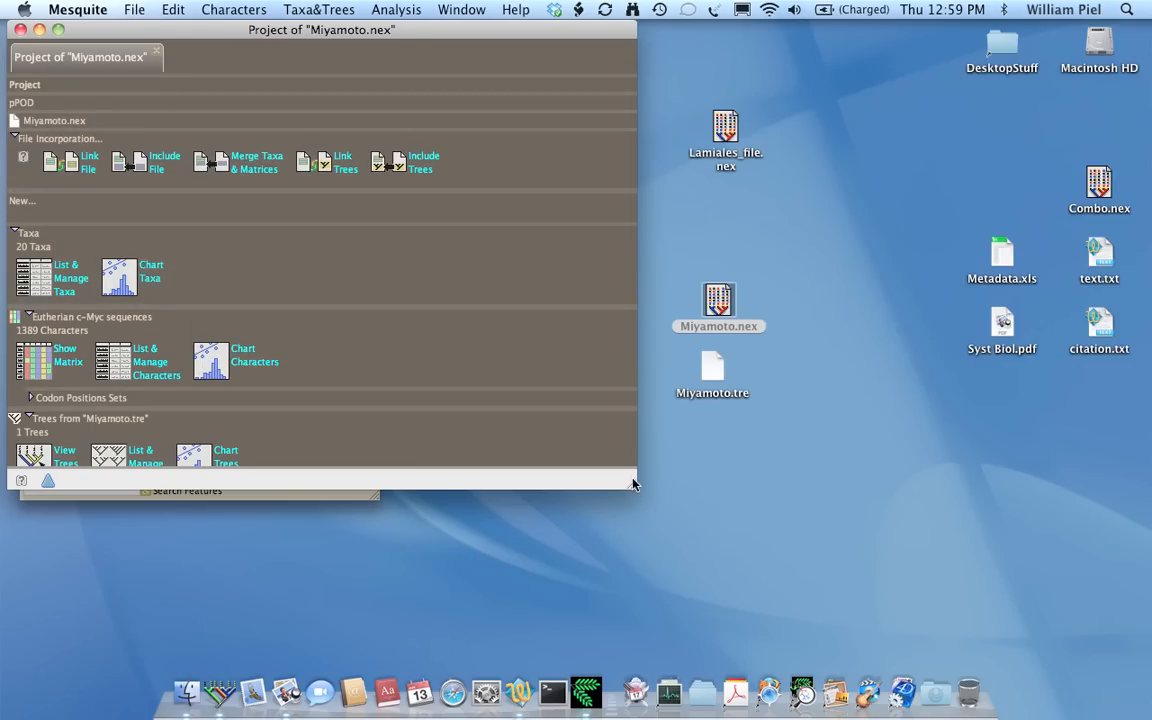
Step: Enlarge the project window and show the tree, c-Myc DNA matrix and taxa list
left_click_drag(635, 485, 865, 645)
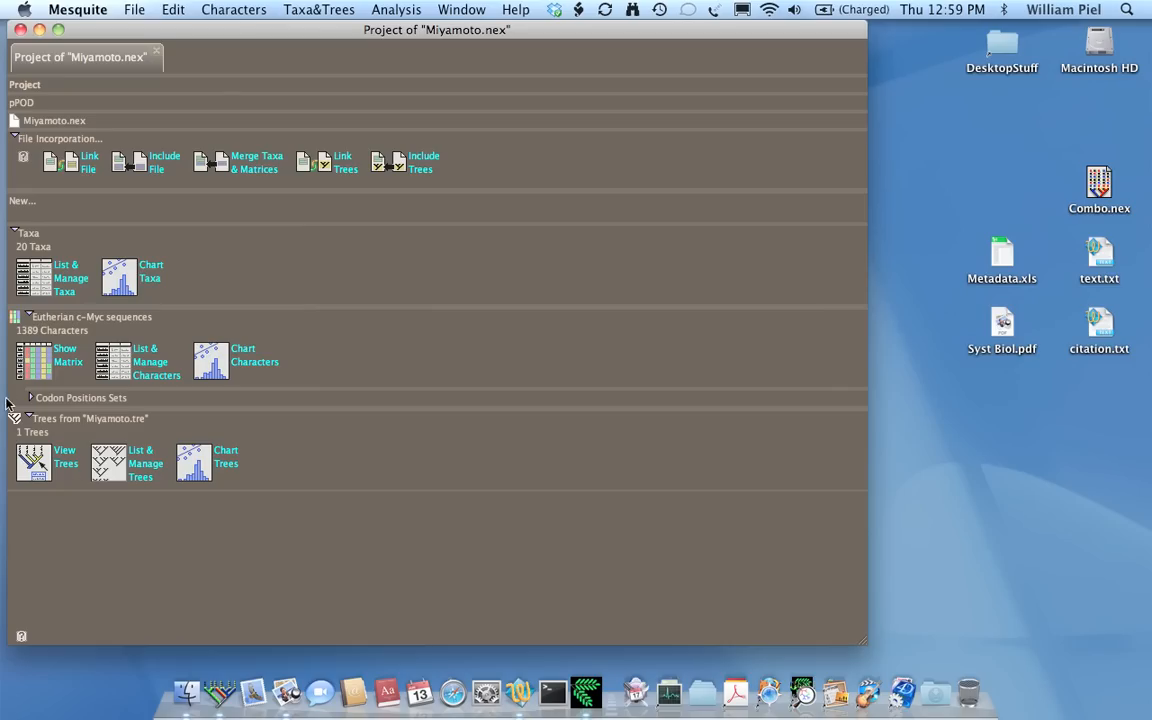
mouse_move(50, 444)
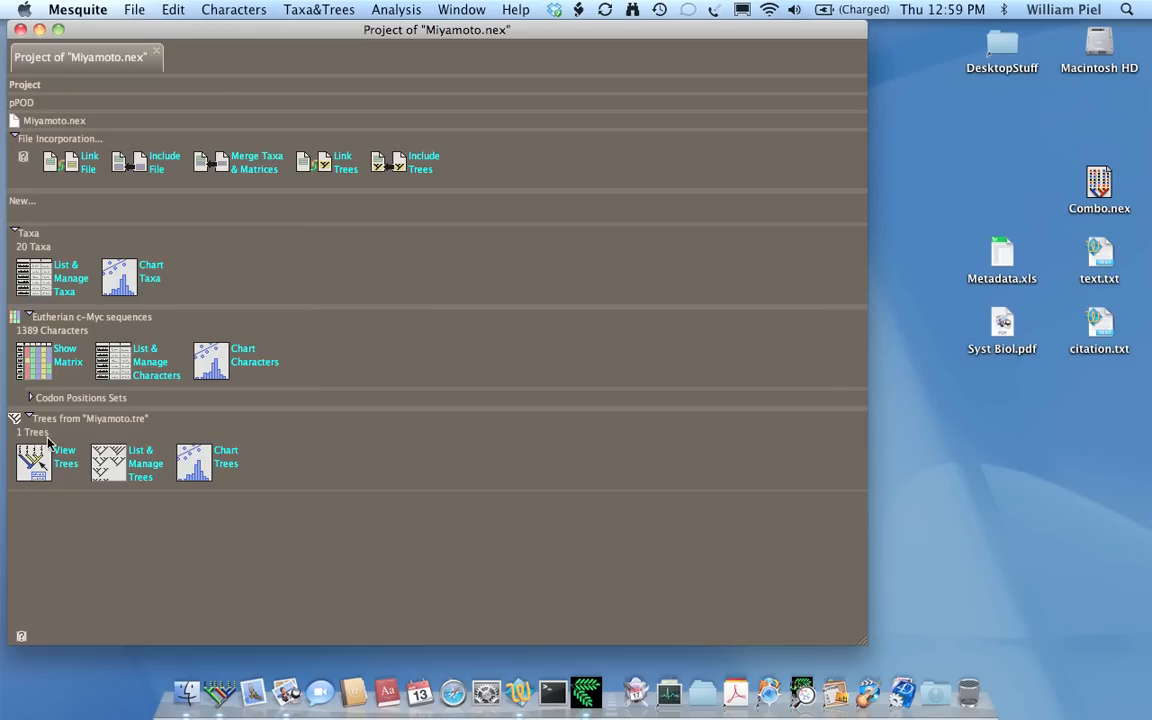
left_click(33, 462)
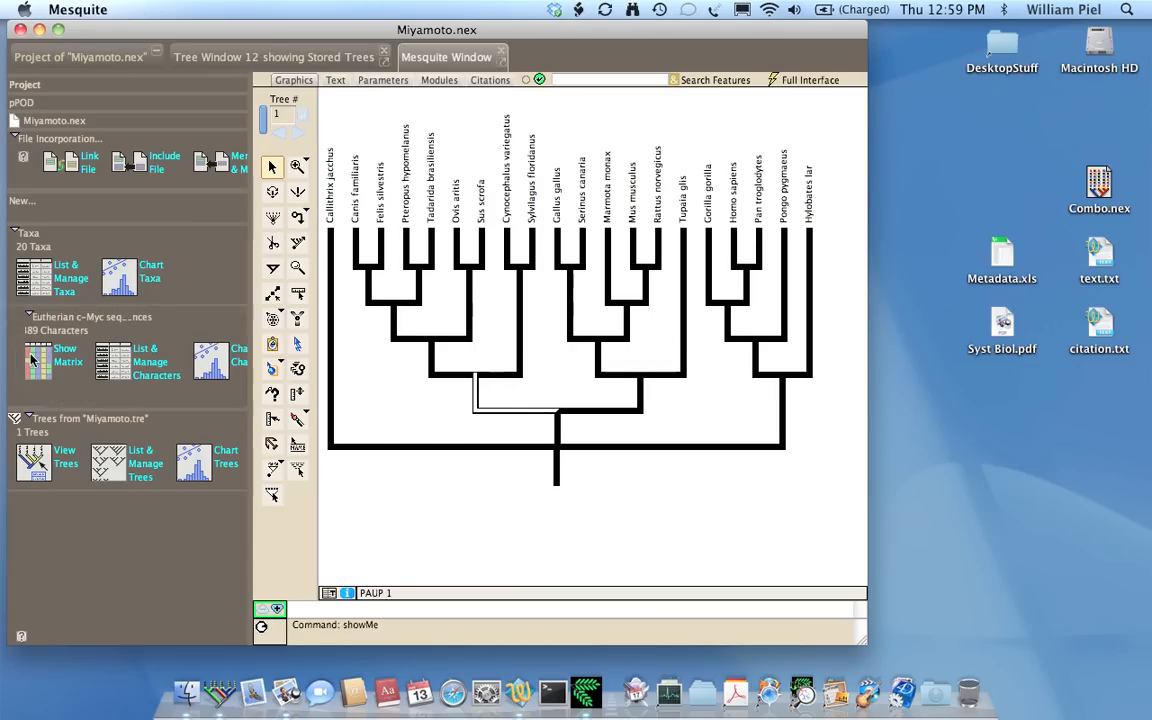
left_click(40, 355)
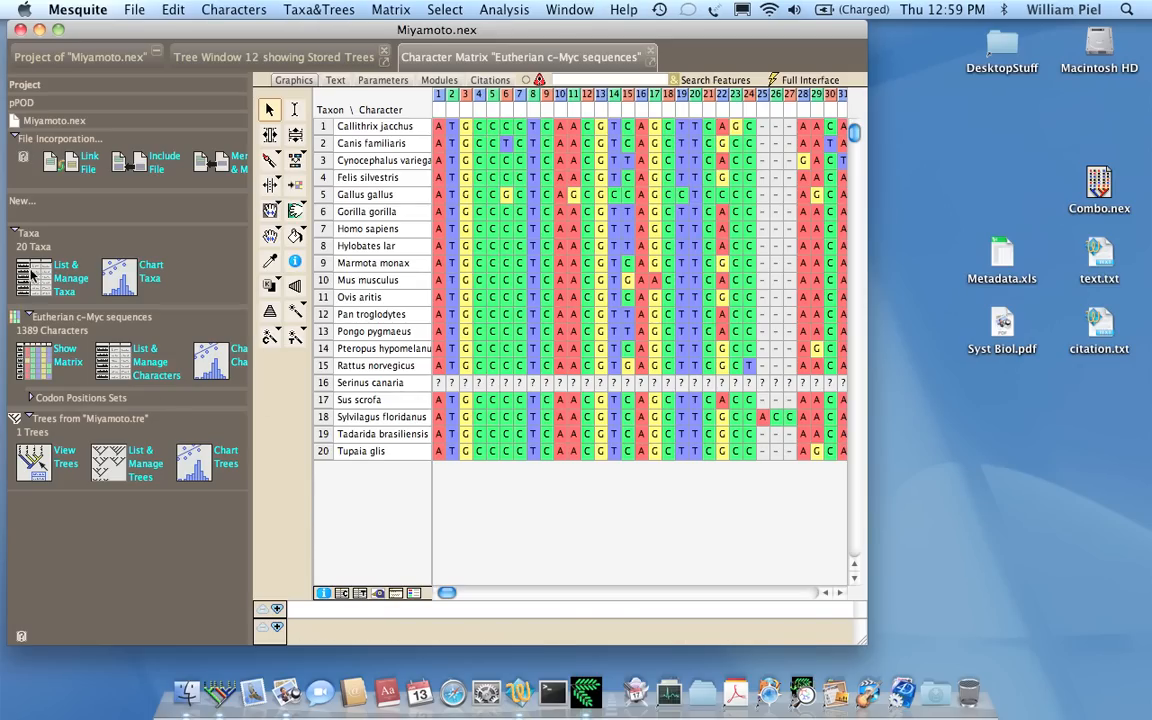
left_click(34, 277)
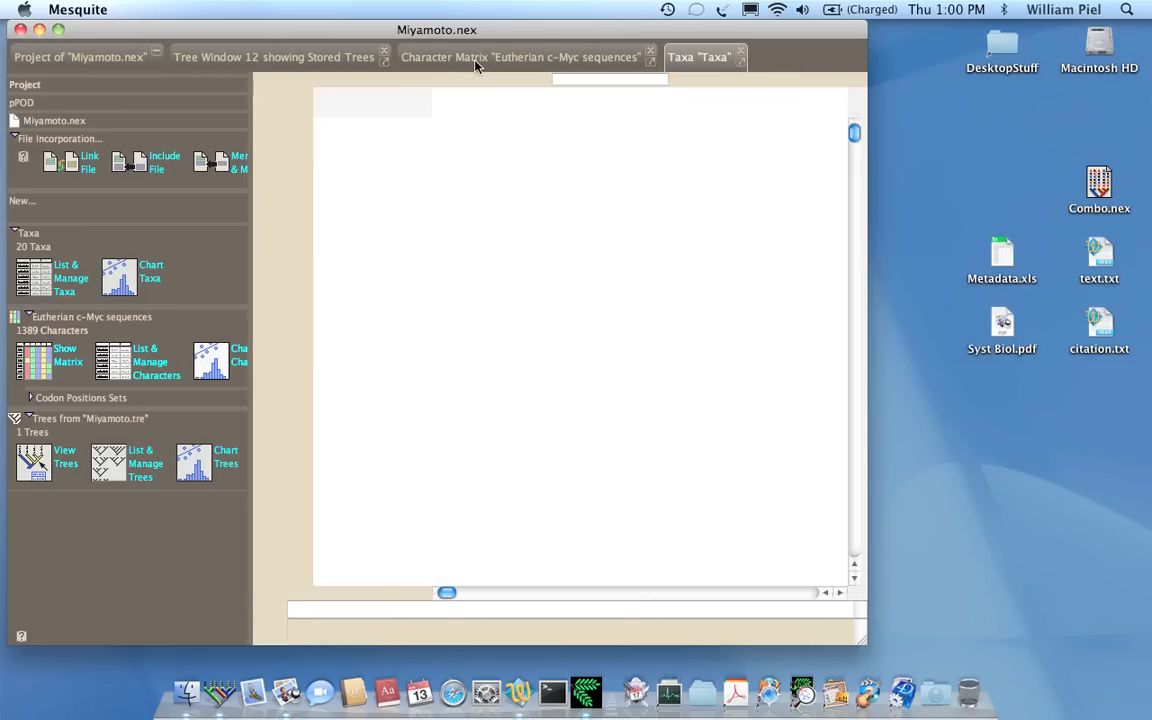
Step: Reroot the Miyamoto tree on the Gallus–Serinus clade, ending with branches not proportional to lengths
left_click(275, 57)
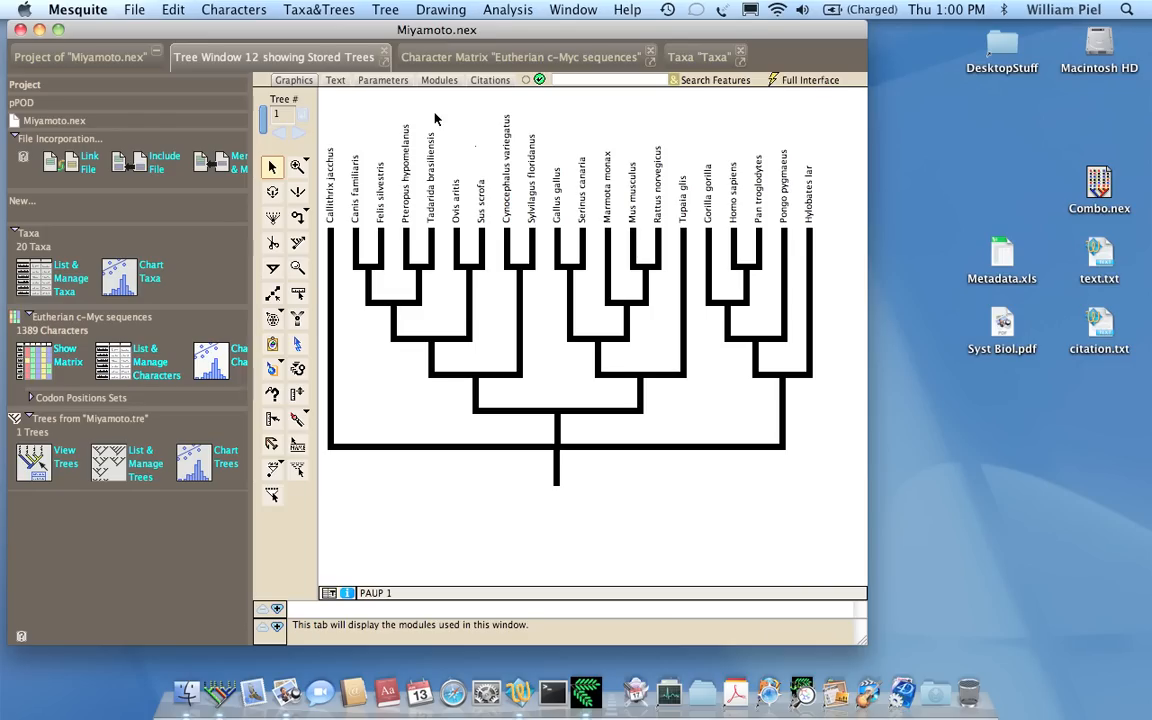
mouse_move(478, 140)
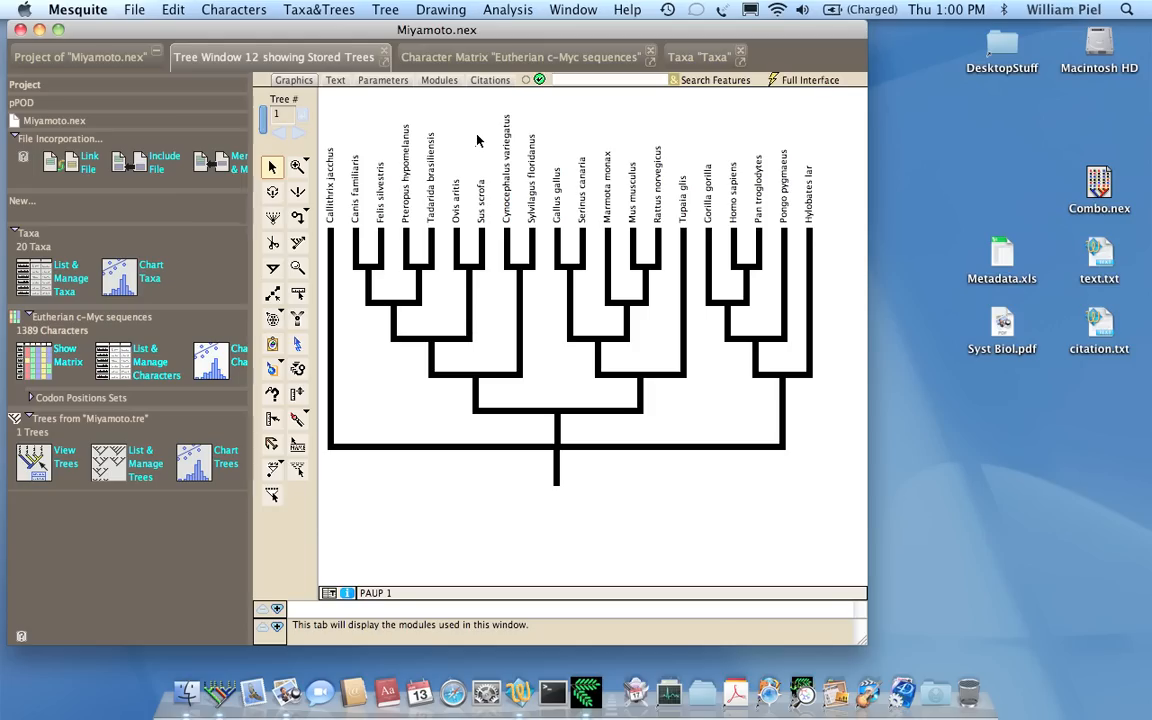
left_click(440, 9)
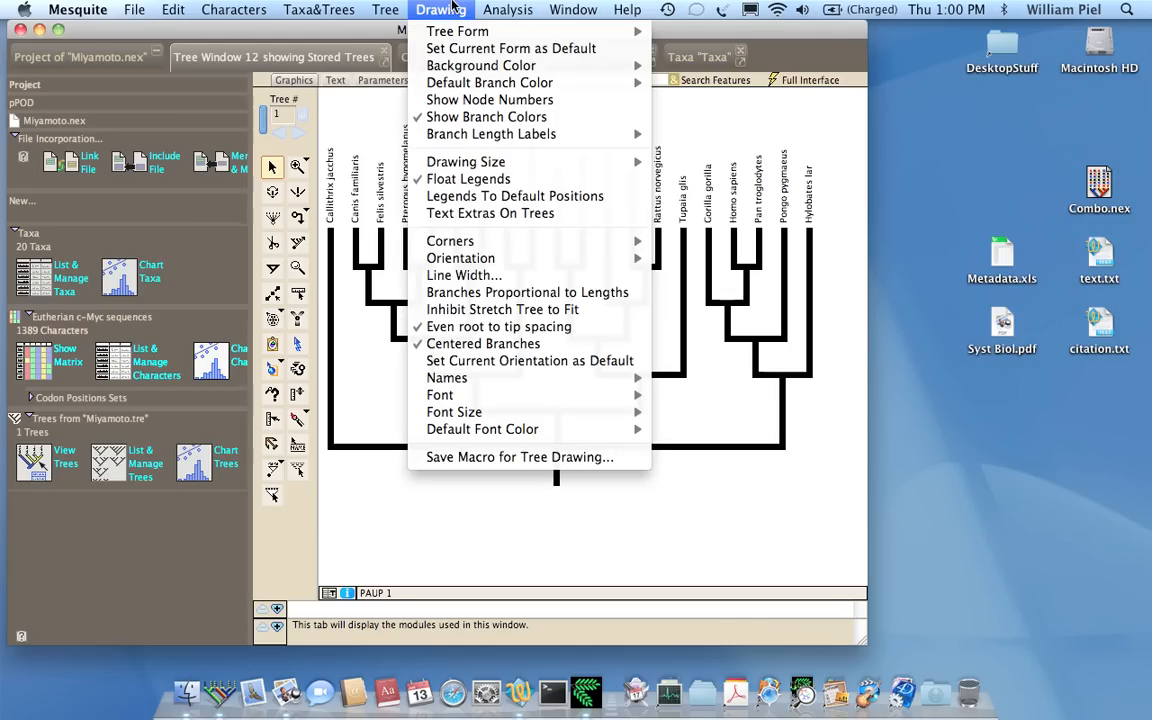
mouse_move(527, 292)
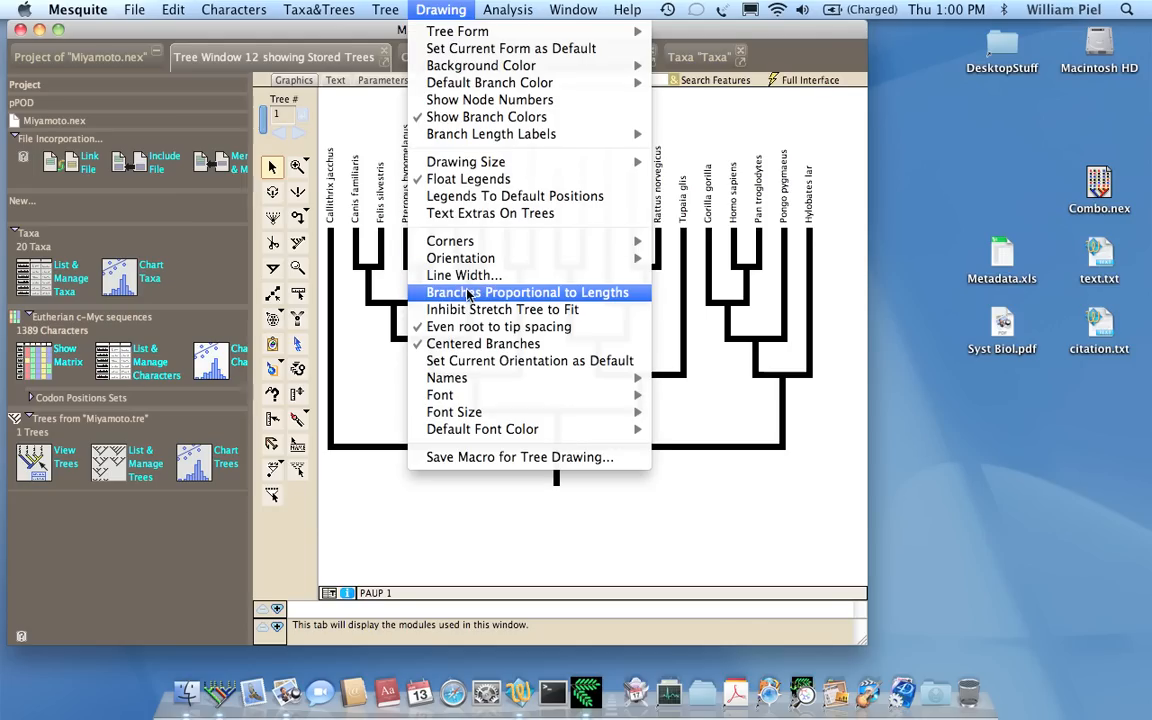
mouse_move(452, 292)
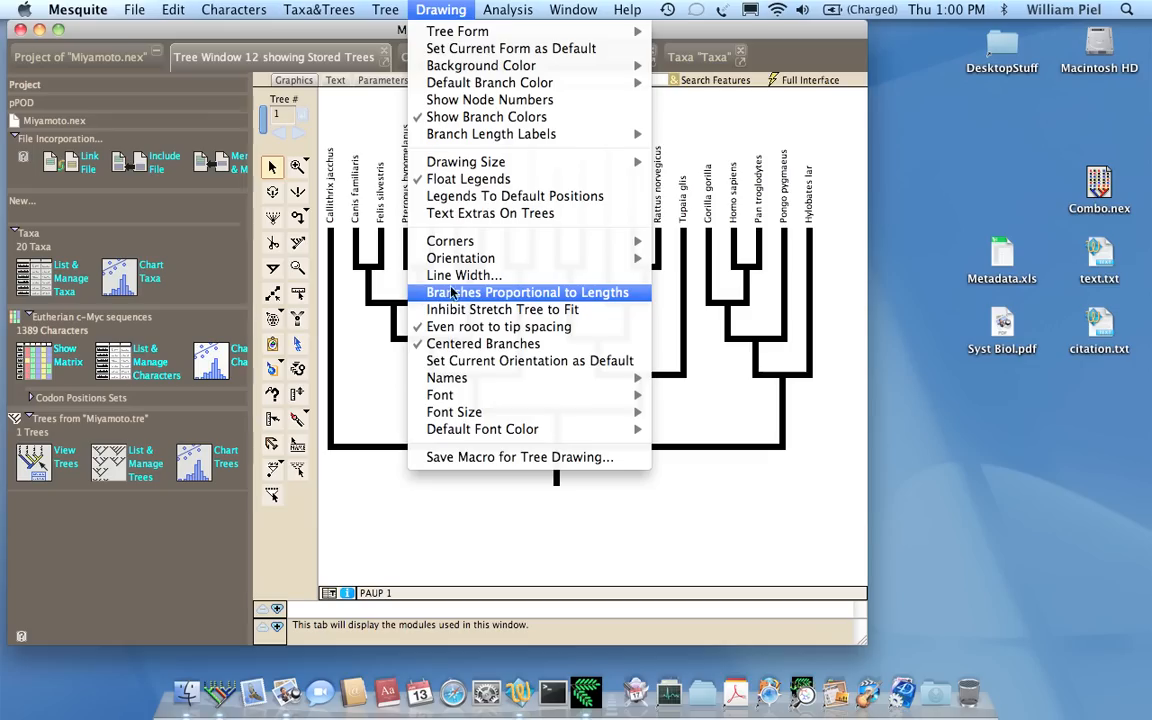
mouse_move(565, 293)
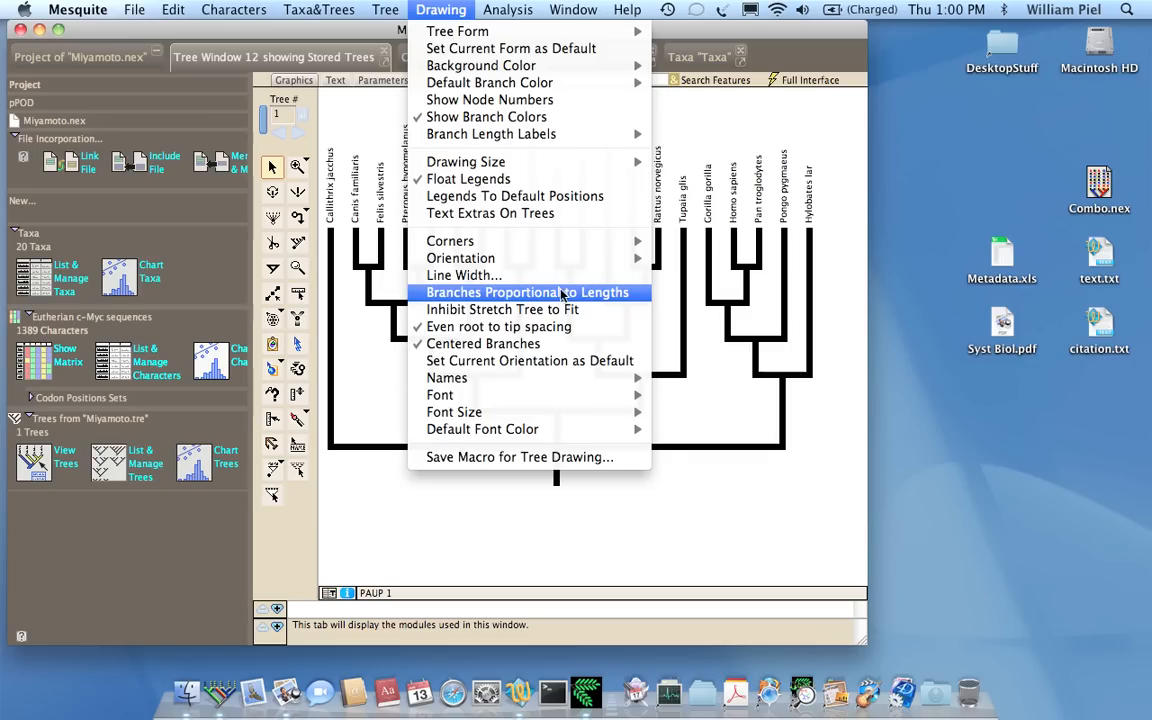
left_click(527, 292)
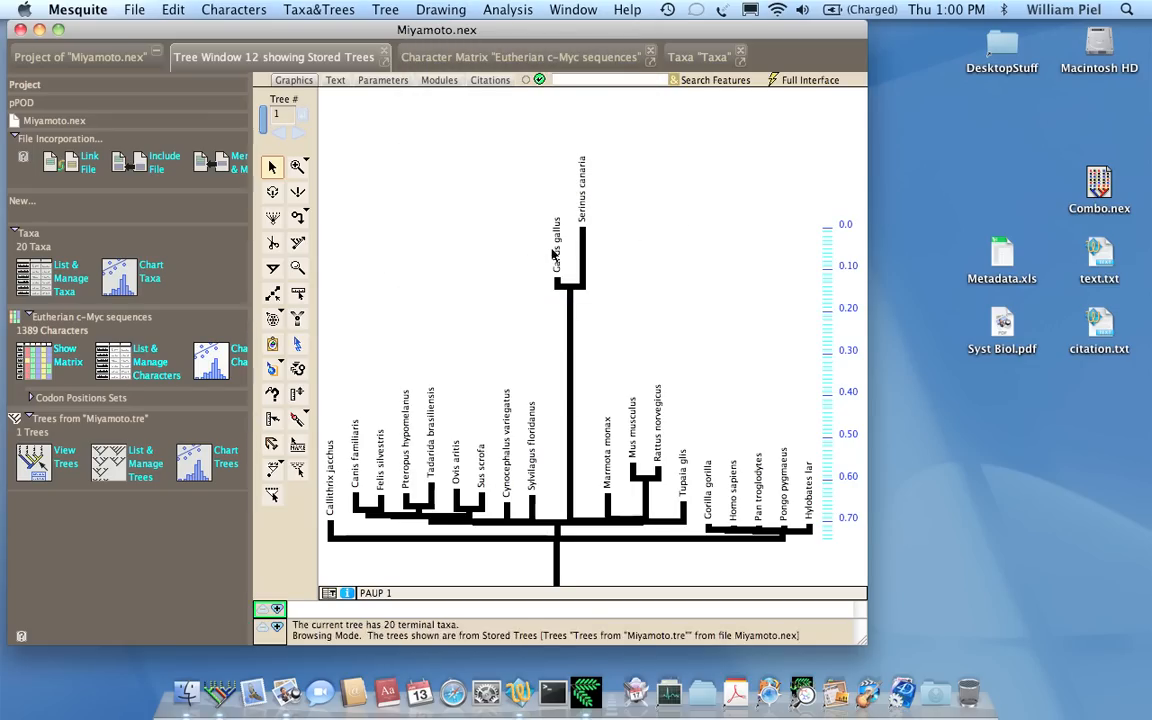
mouse_move(553, 275)
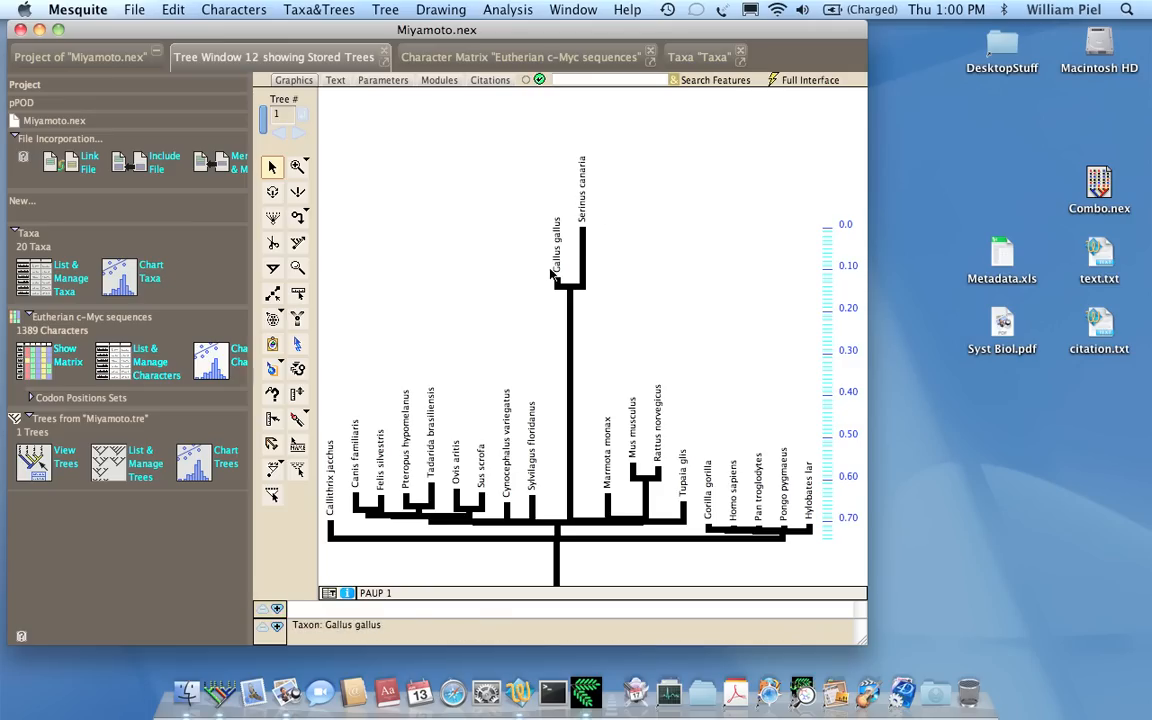
mouse_move(548, 354)
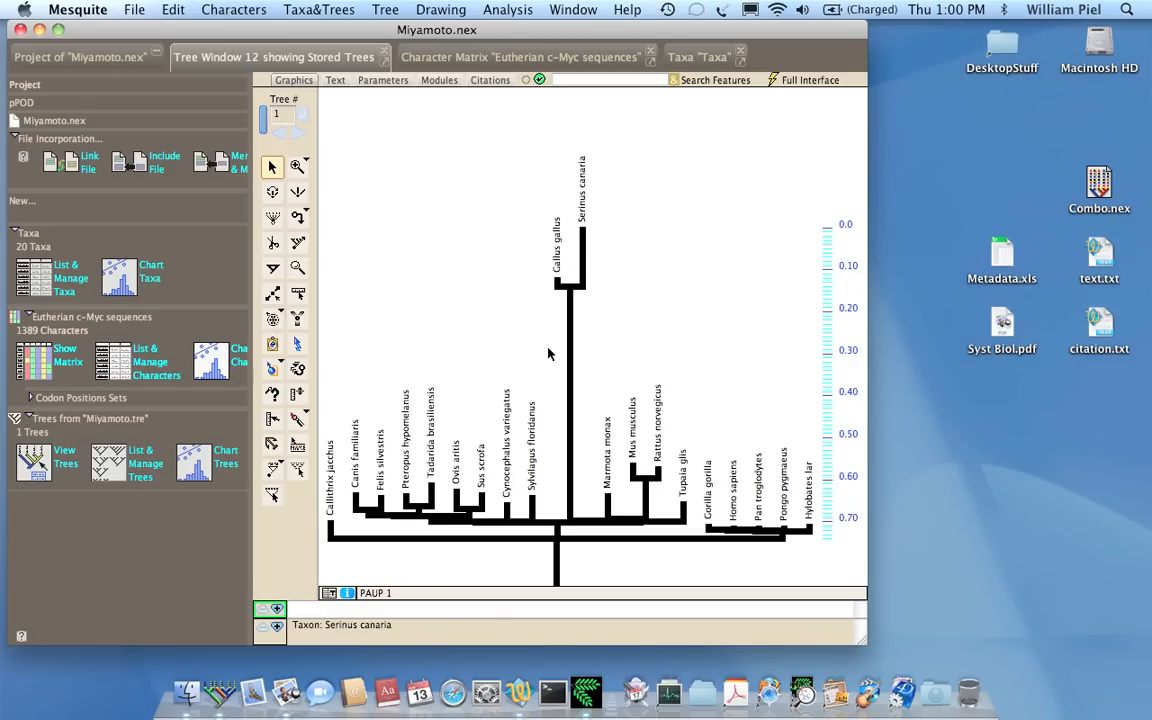
mouse_move(398, 305)
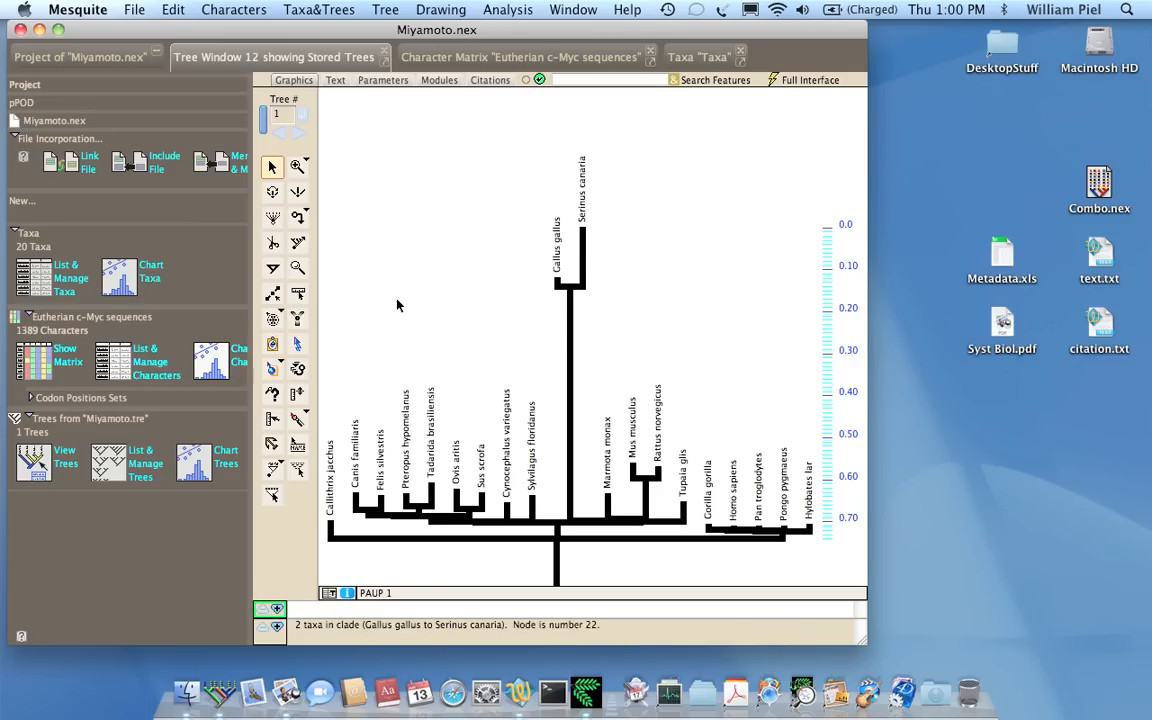
left_click(298, 218)
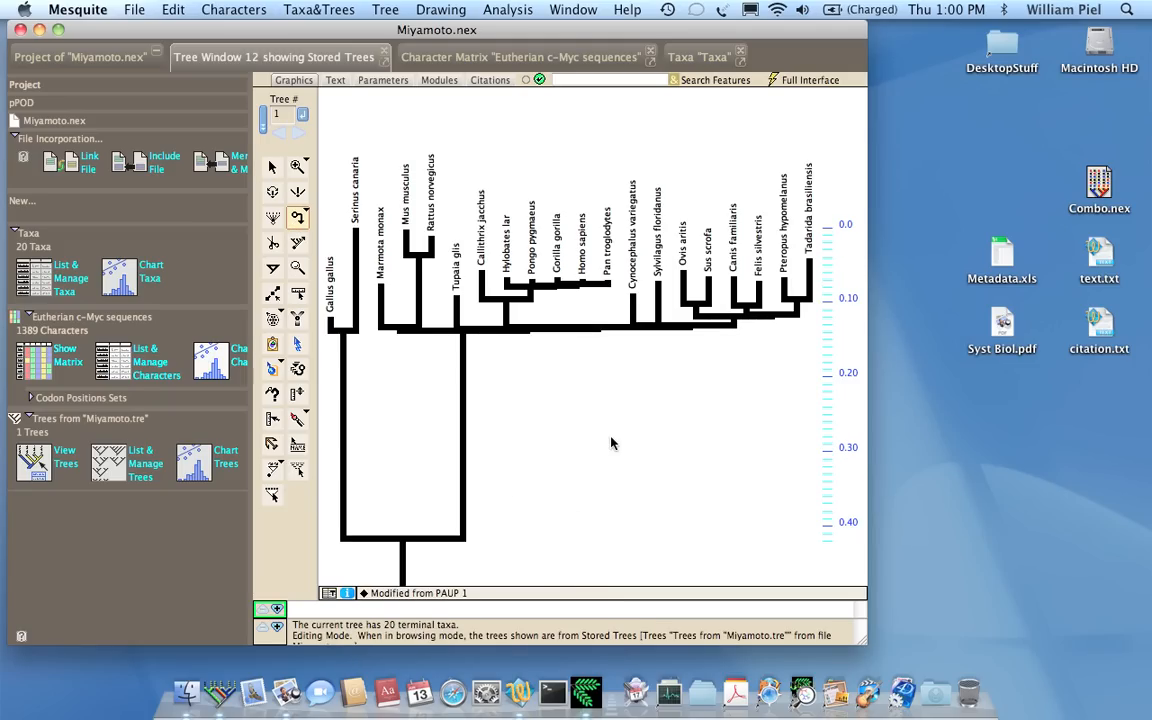
left_click(441, 9)
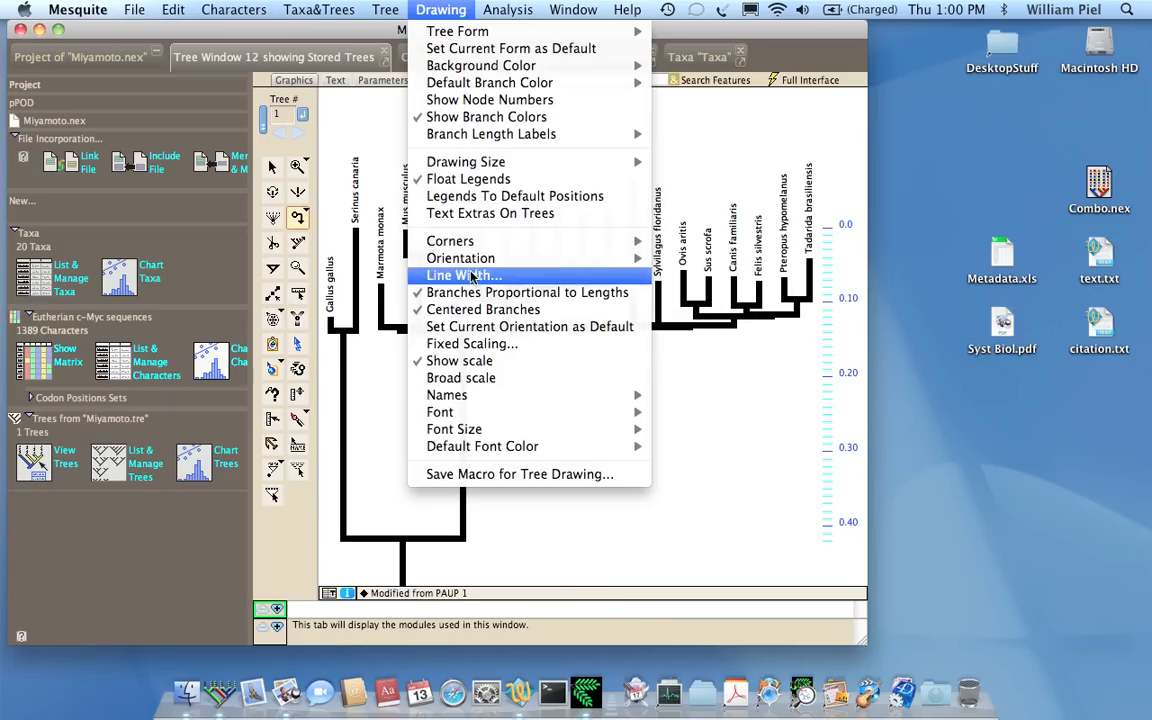
left_click(463, 275)
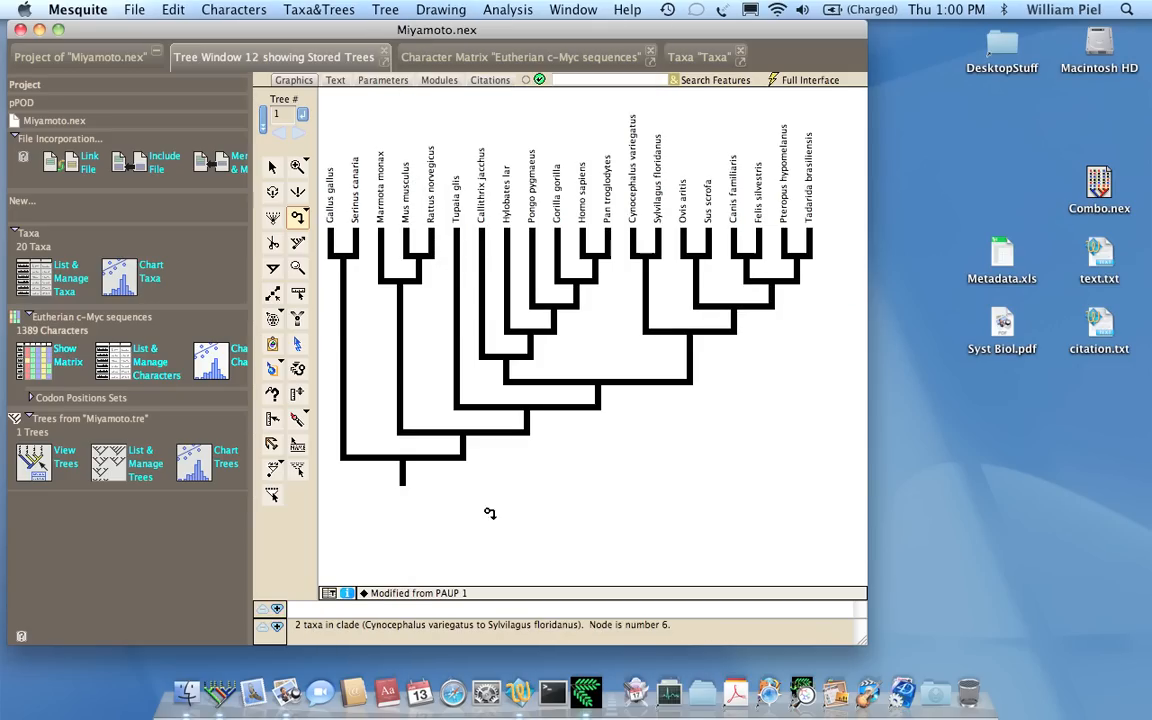
mouse_move(332, 463)
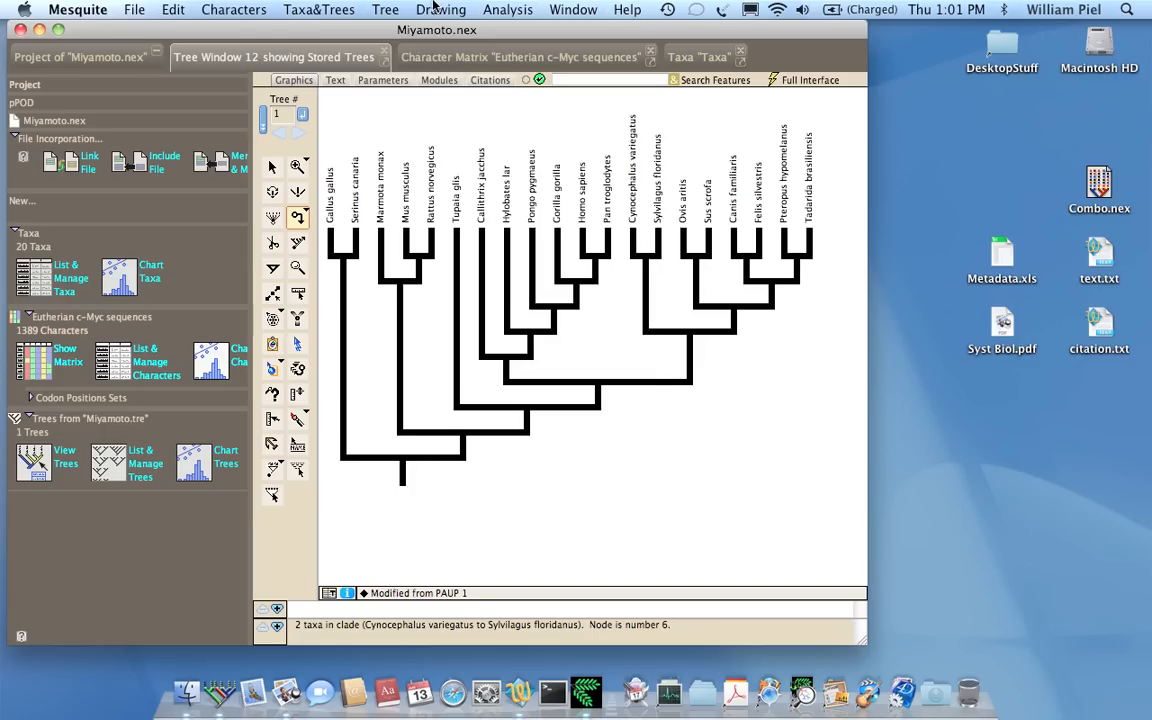
Step: Store the rerooted tree in the project's tree block with Tree > Store Tree
left_click(441, 9)
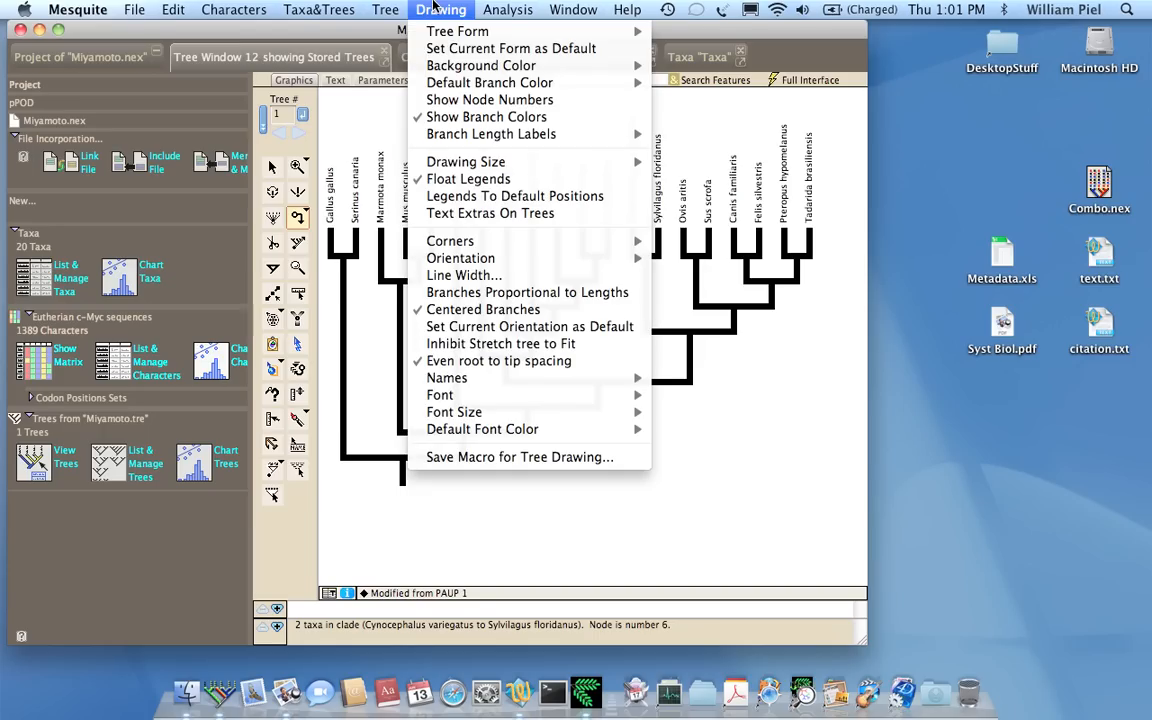
left_click(385, 9)
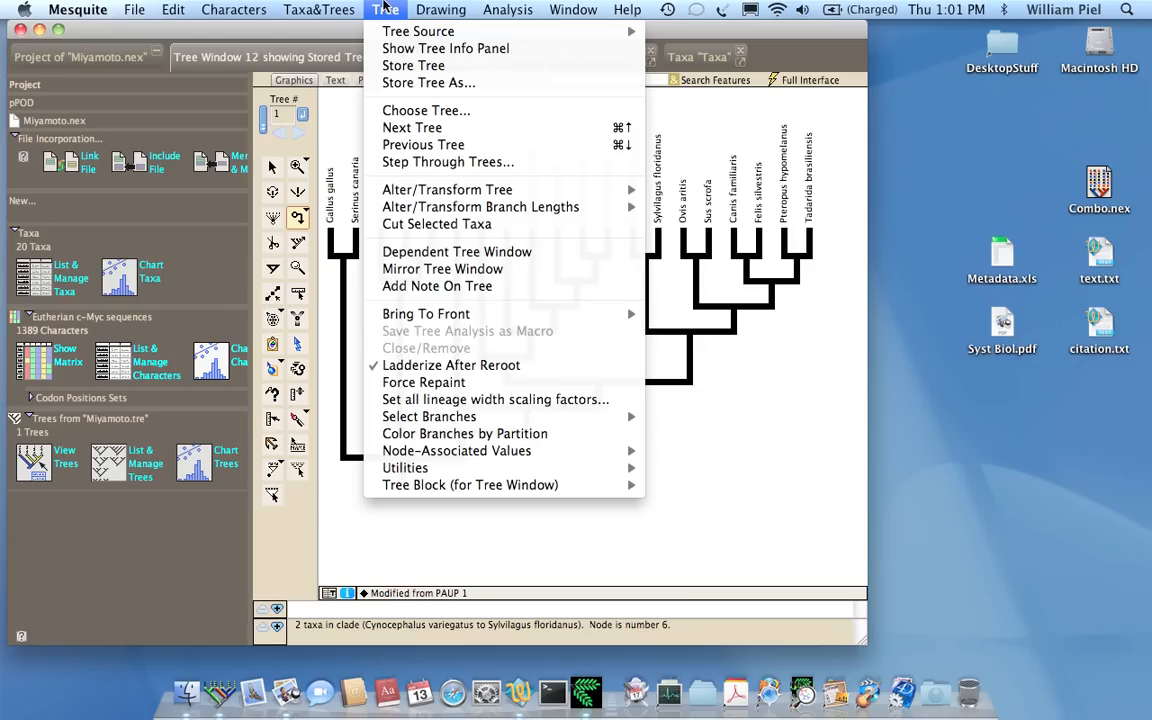
mouse_move(413, 65)
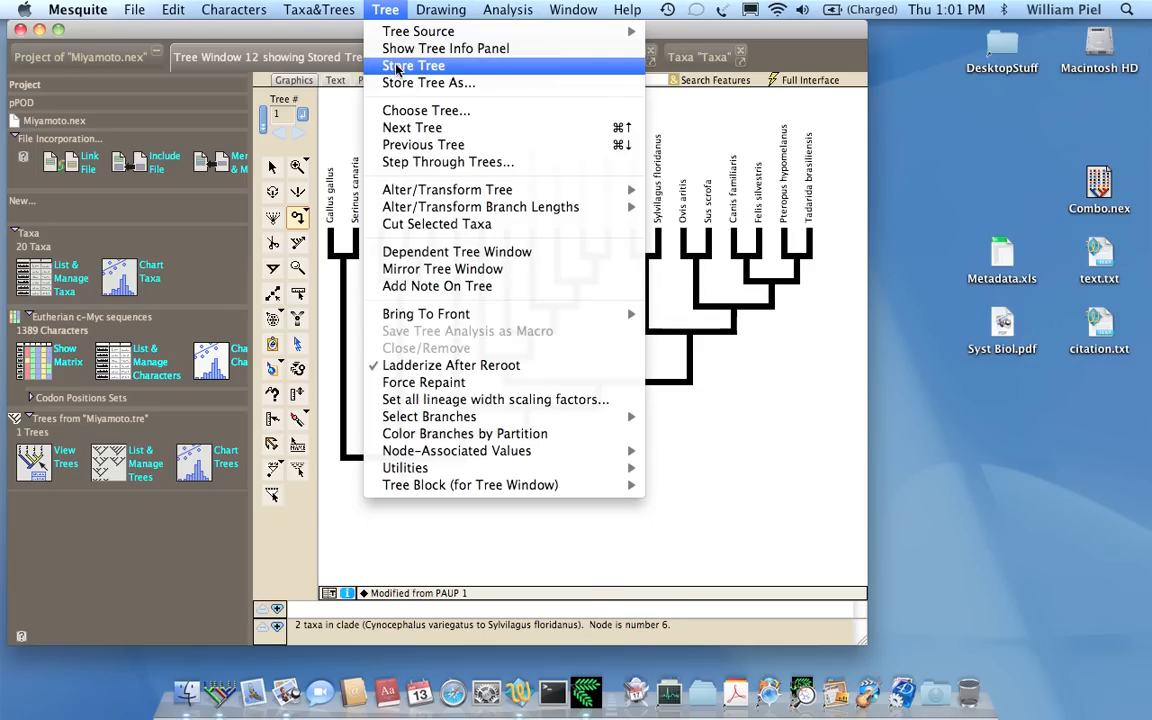
left_click(413, 65)
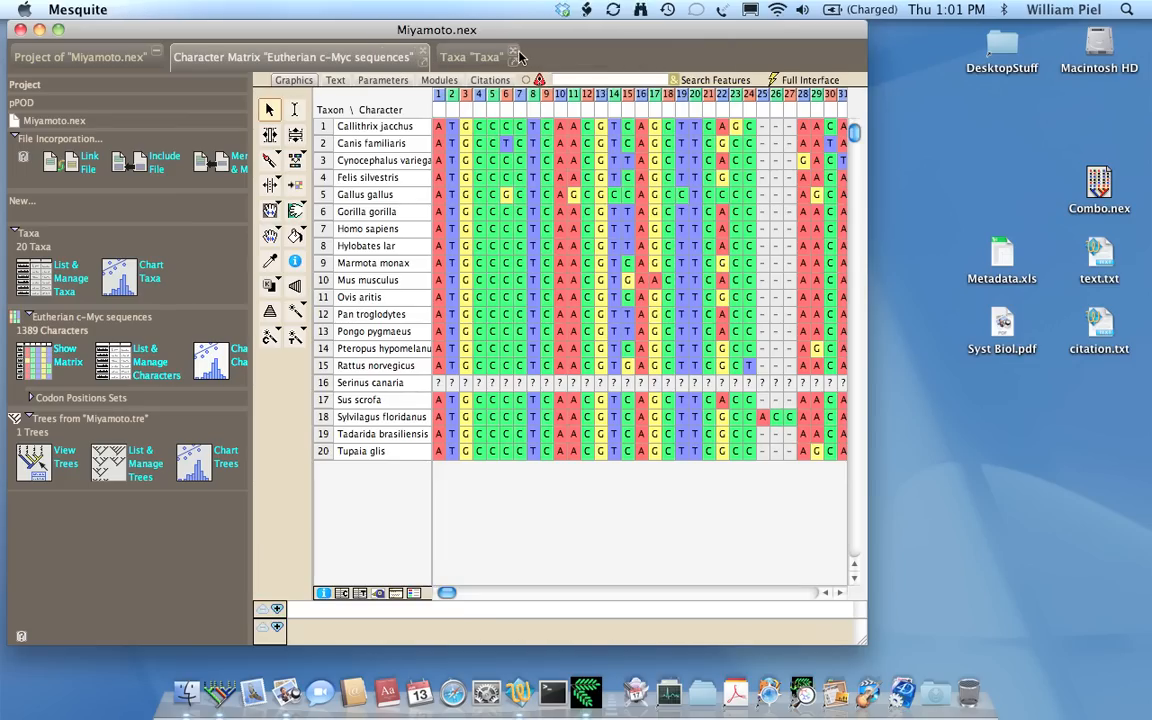
Step: Close the extra tabs, save as Miyamoto_combined_matrix_tree.nex, and close the project
left_click(515, 56)
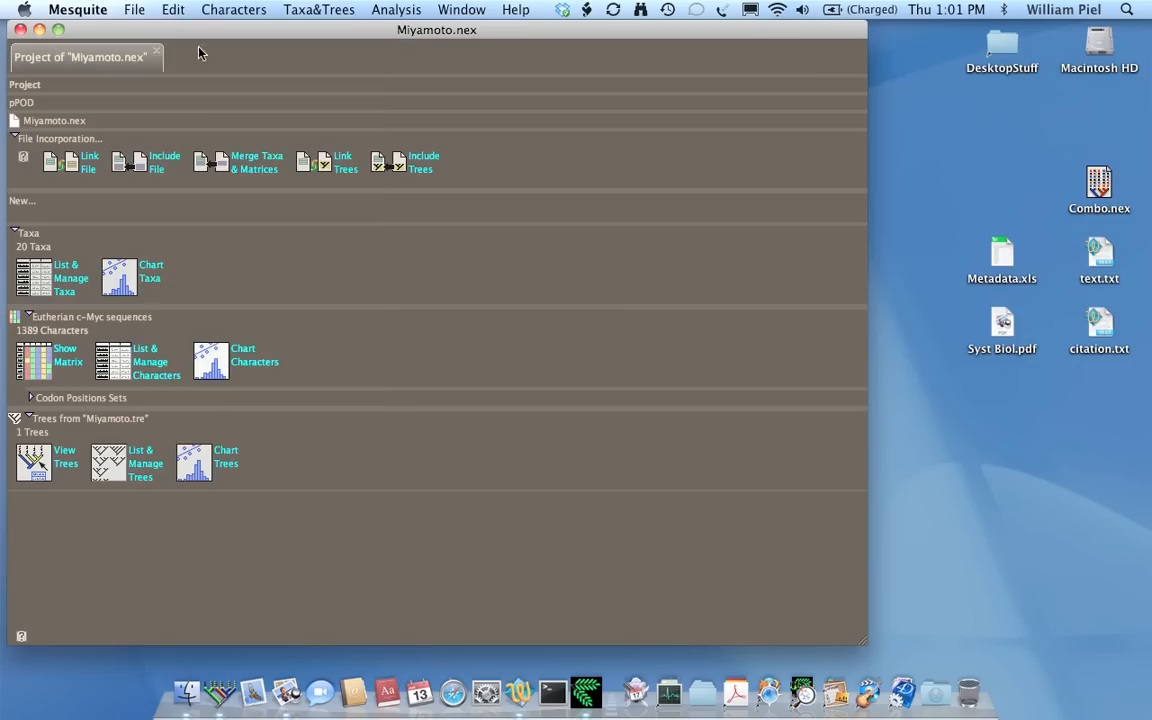
left_click(134, 9)
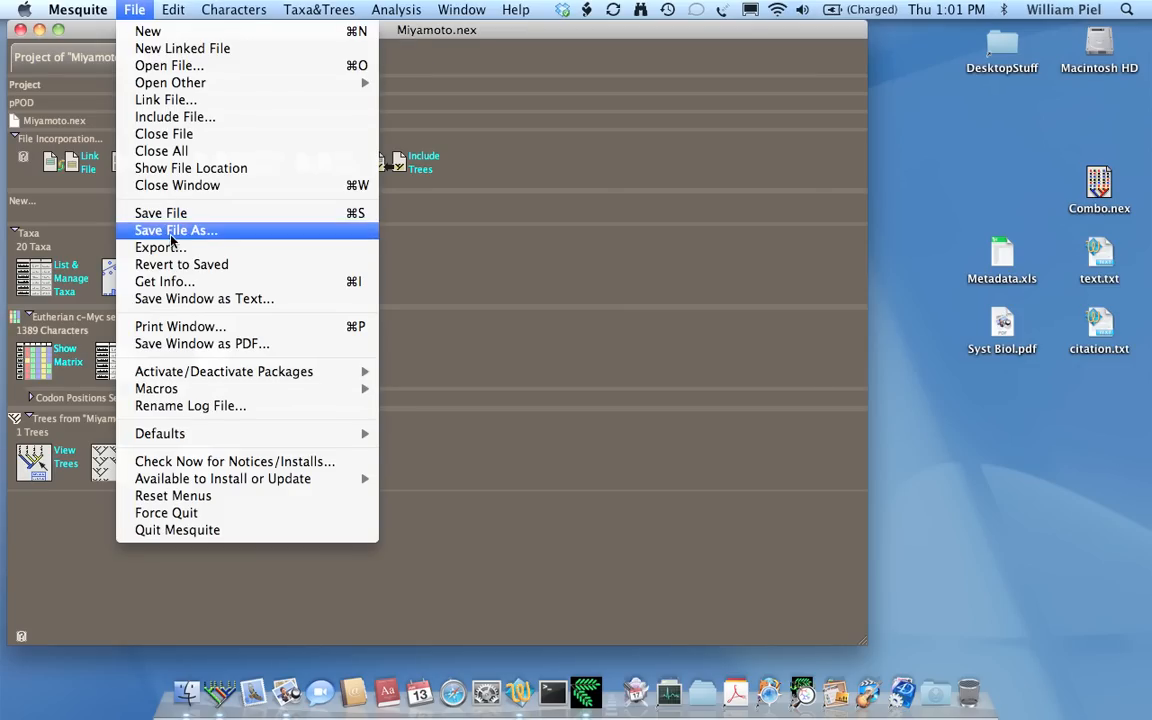
left_click(175, 230)
type("Miyamoto_")
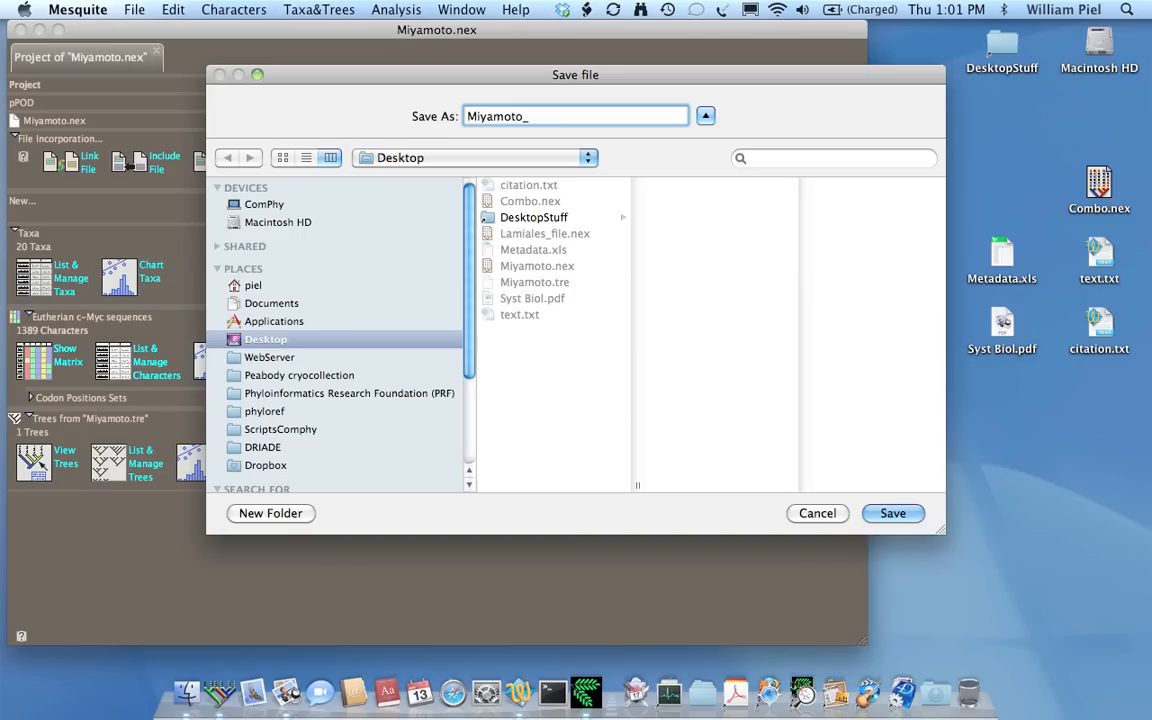
type("combined")
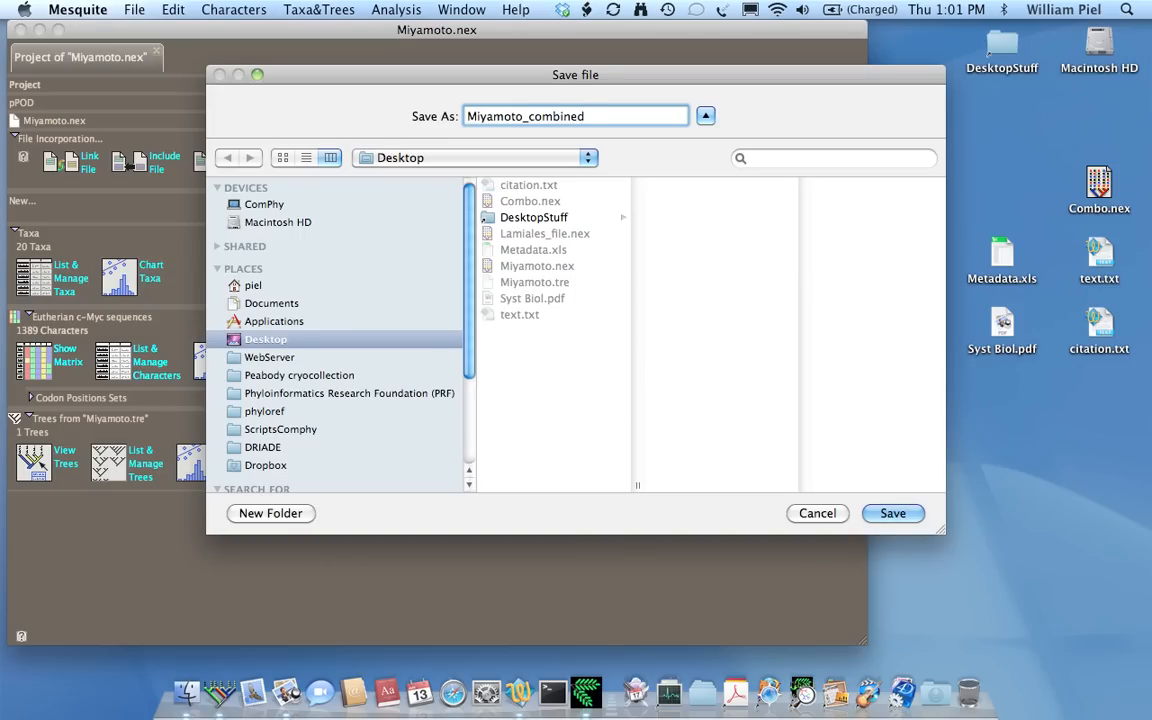
type("_matrix_")
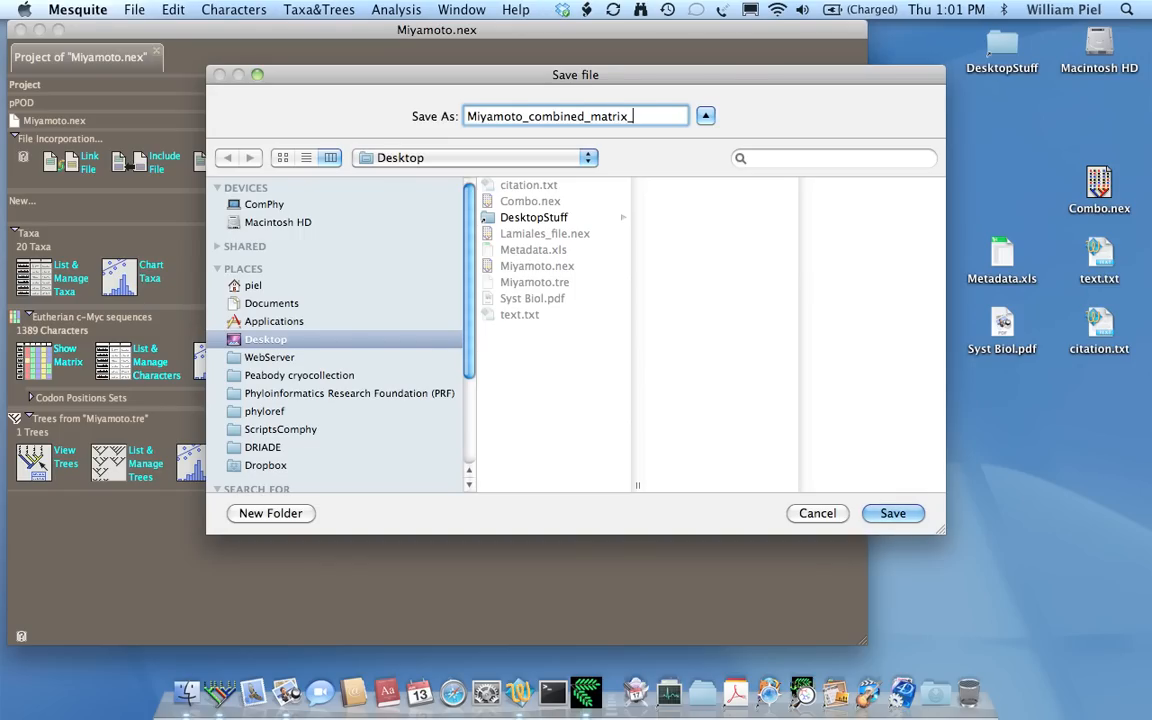
type("tree.ne")
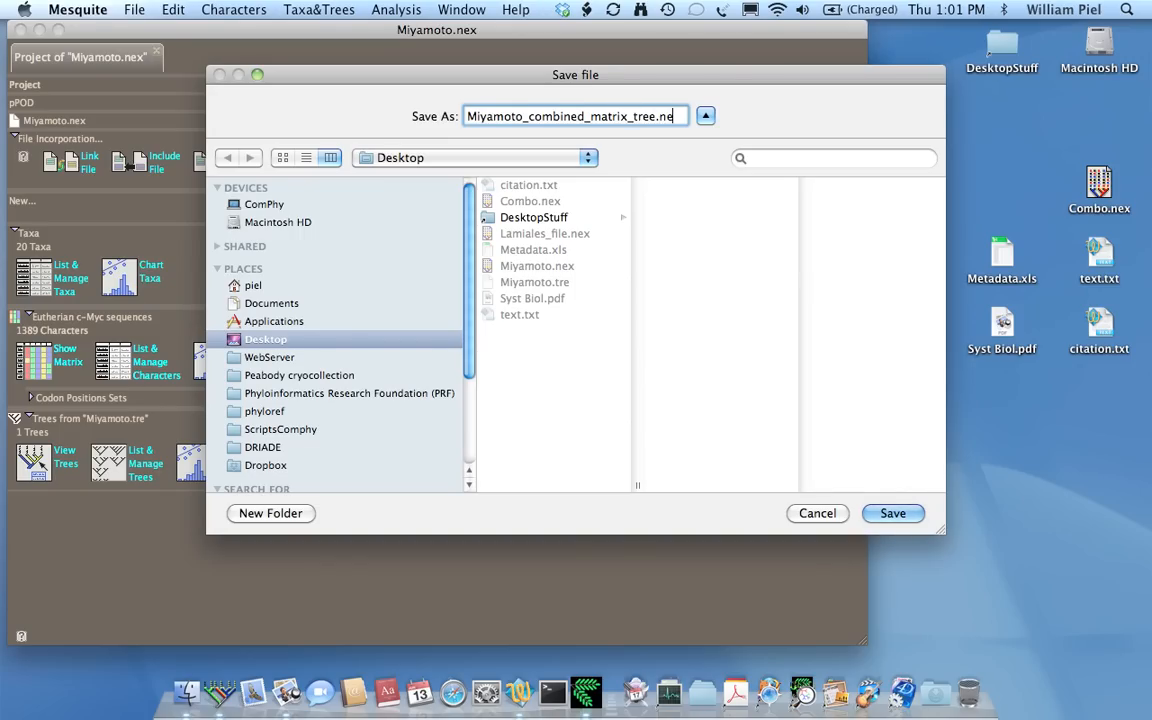
left_click(892, 513)
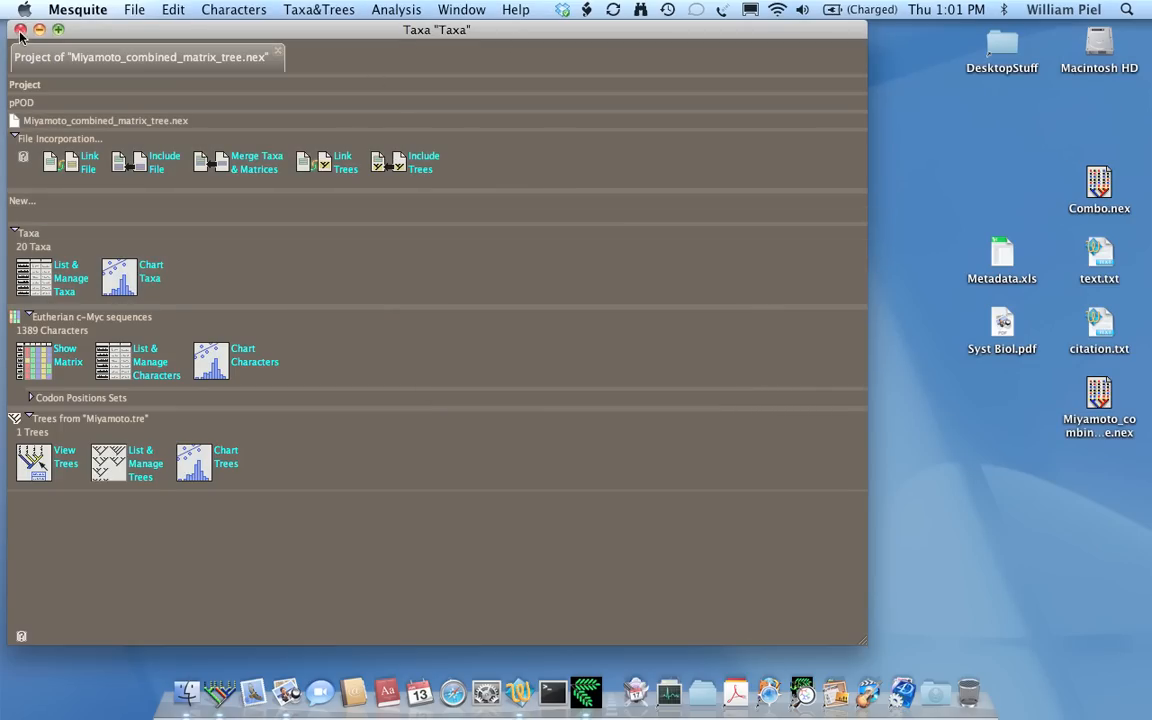
left_click(21, 29)
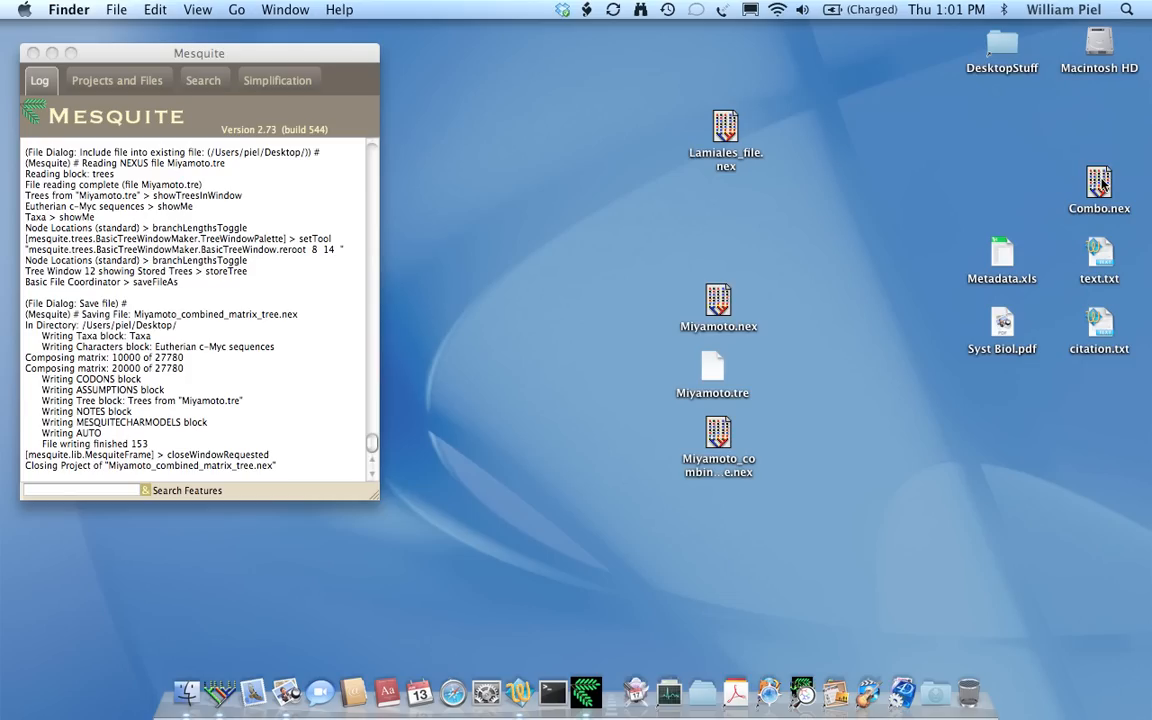
Step: Open Combo.nex in TextWrangler and inspect its symbols line and first sequence row
left_click(1099, 185)
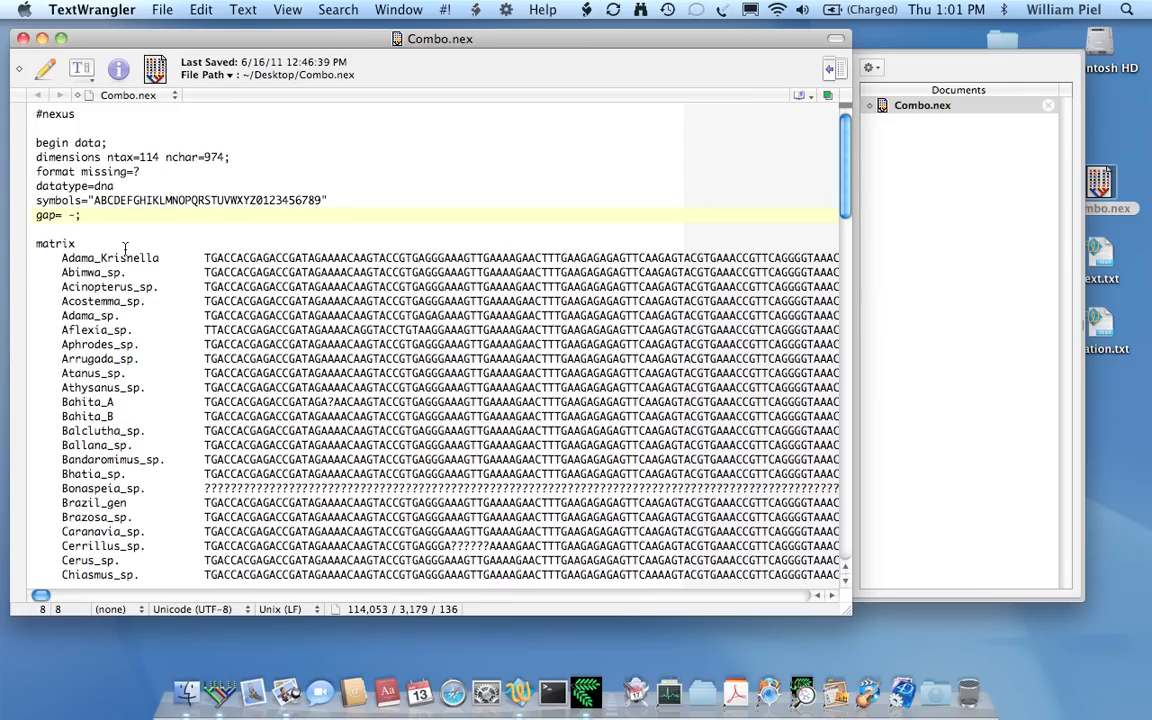
left_click(37, 143)
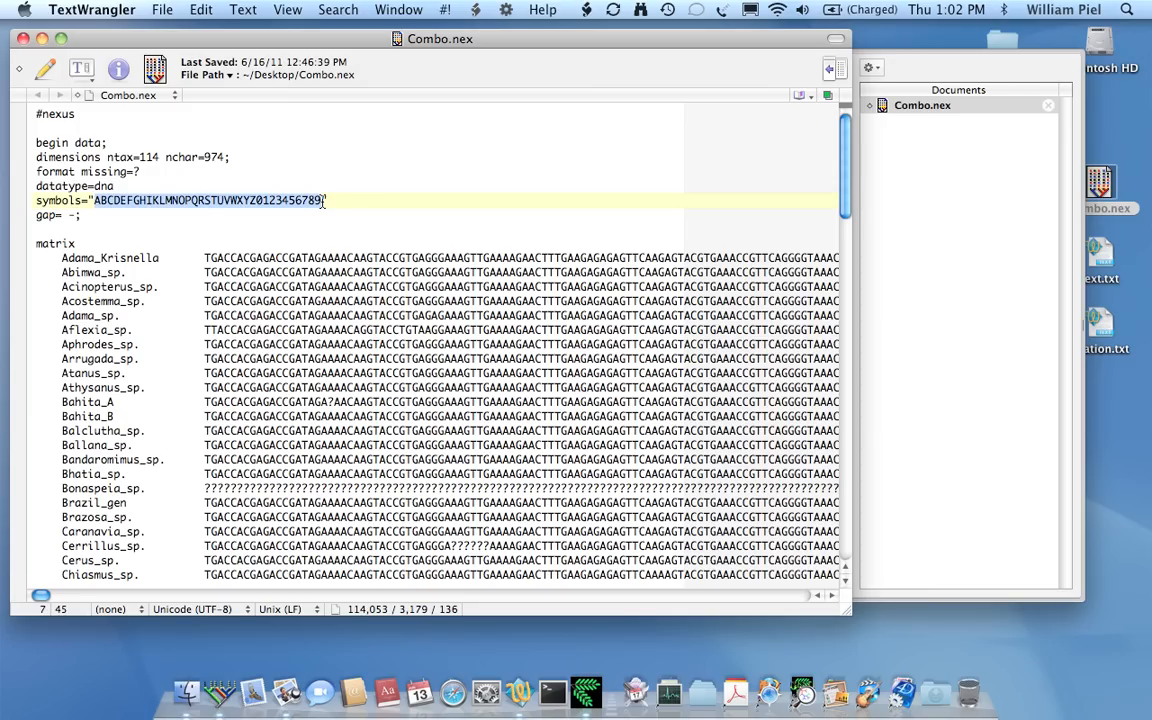
left_click(203, 215)
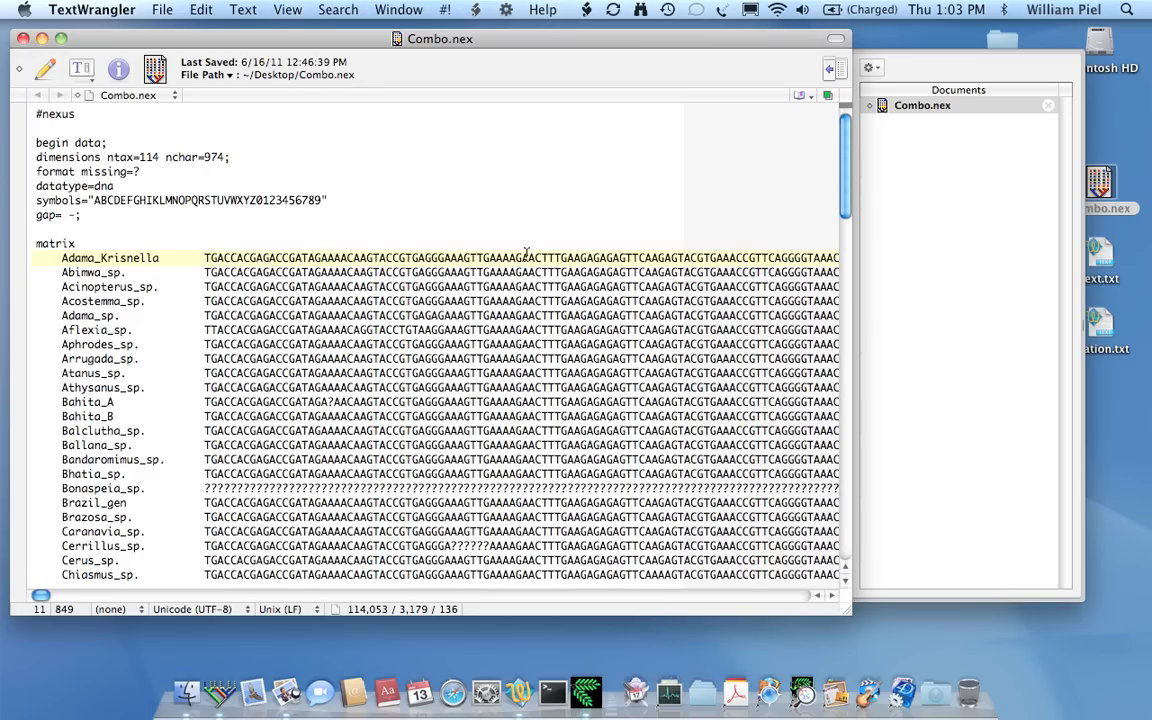
left_click(336, 216)
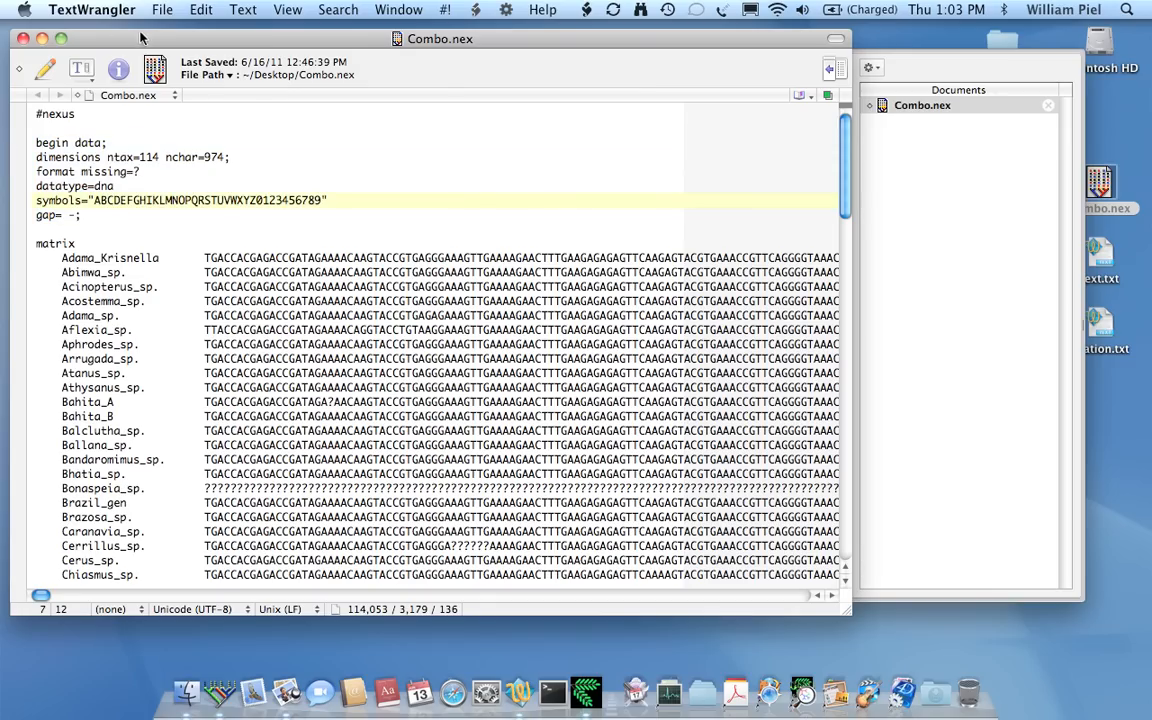
Step: Save a copy of the file to the Desktop as DNA.nex
left_click(162, 9)
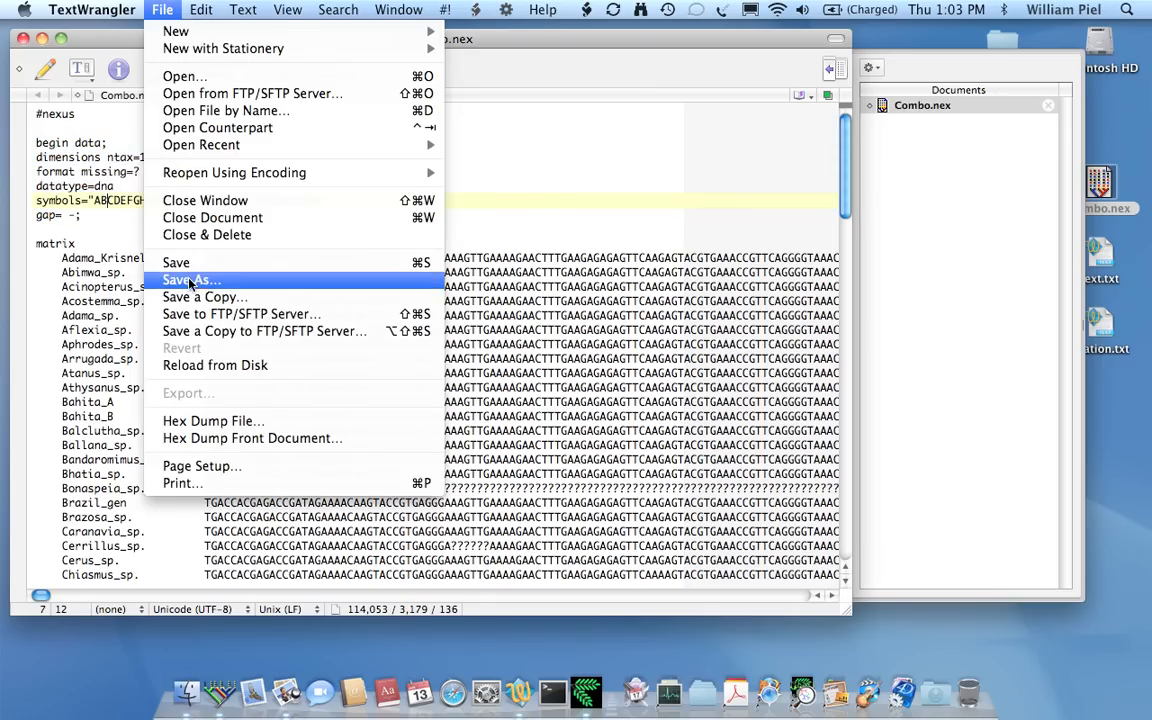
left_click(190, 280)
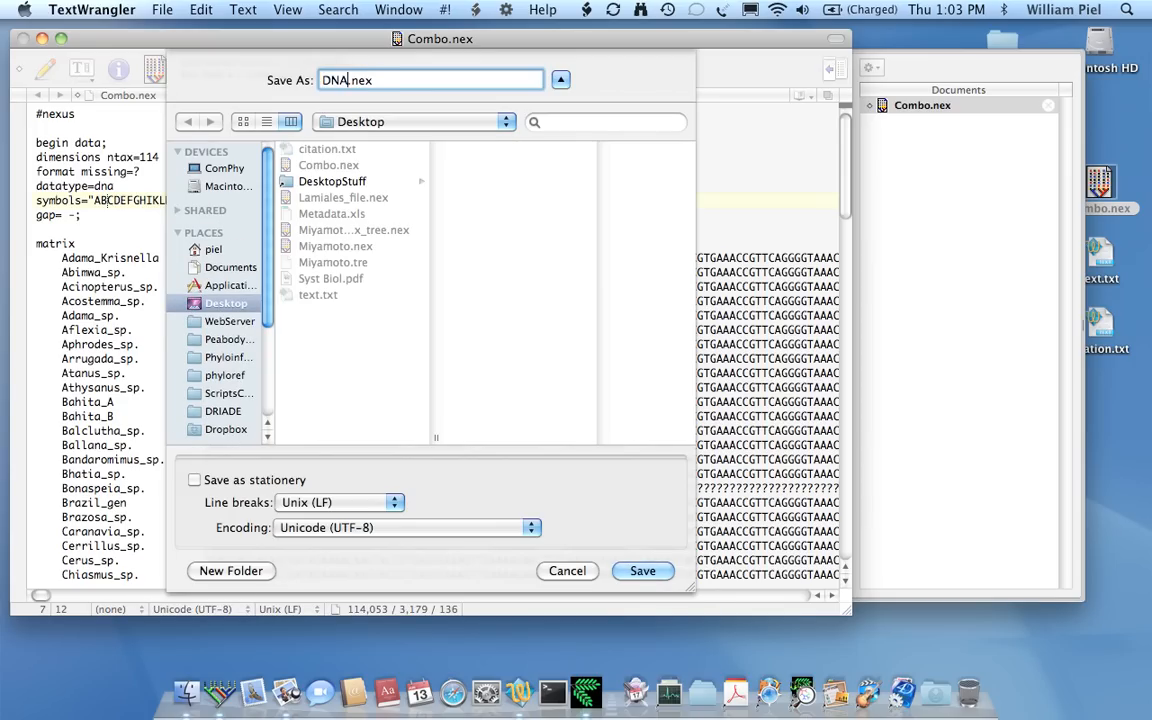
left_click(162, 9)
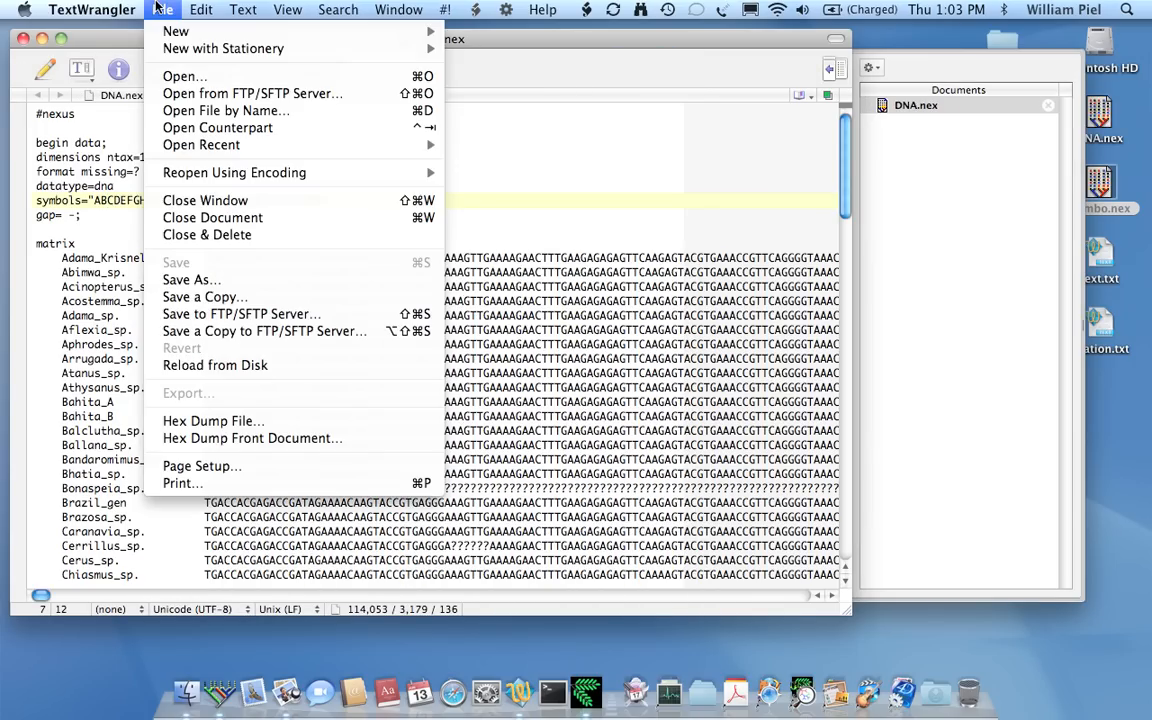
Step: Save a second Desktop copy as Indels.nex and switch between the two documents
left_click(191, 279)
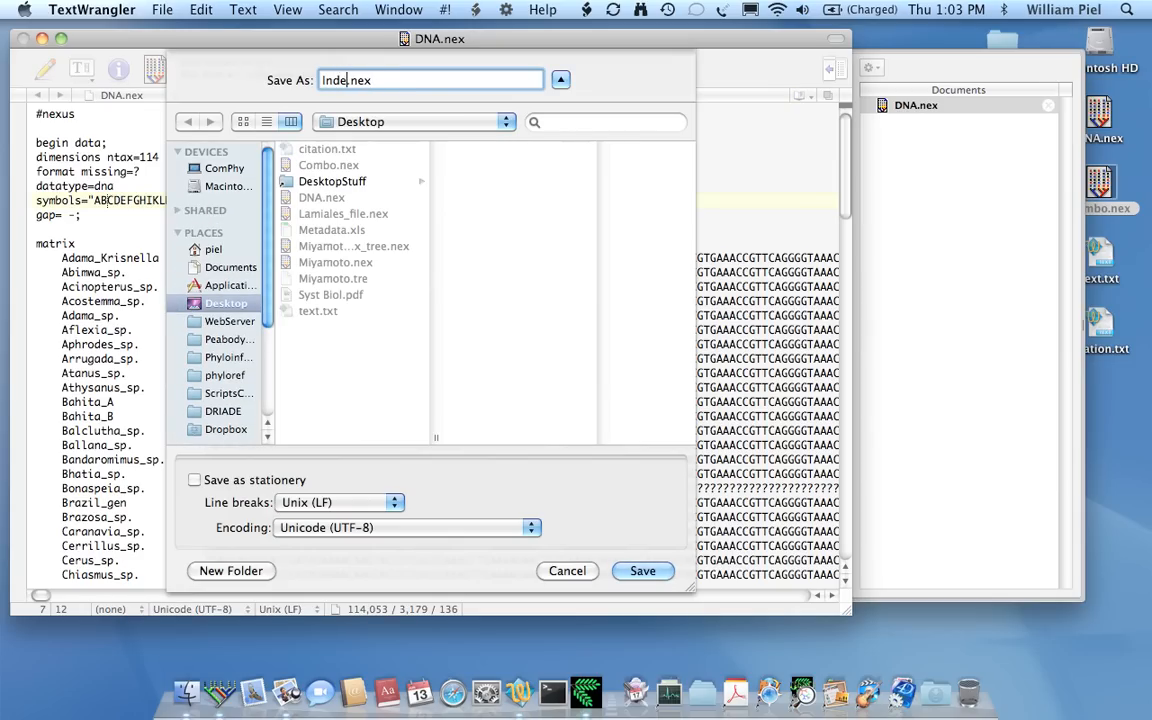
type("ls")
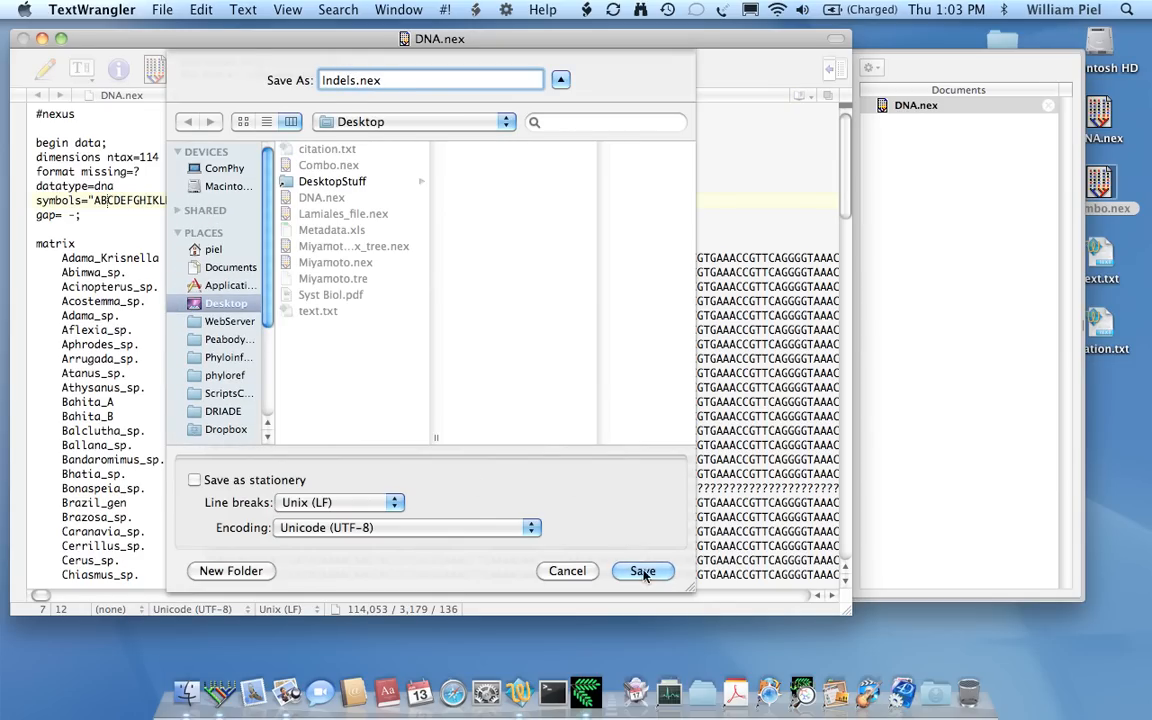
left_click(643, 570)
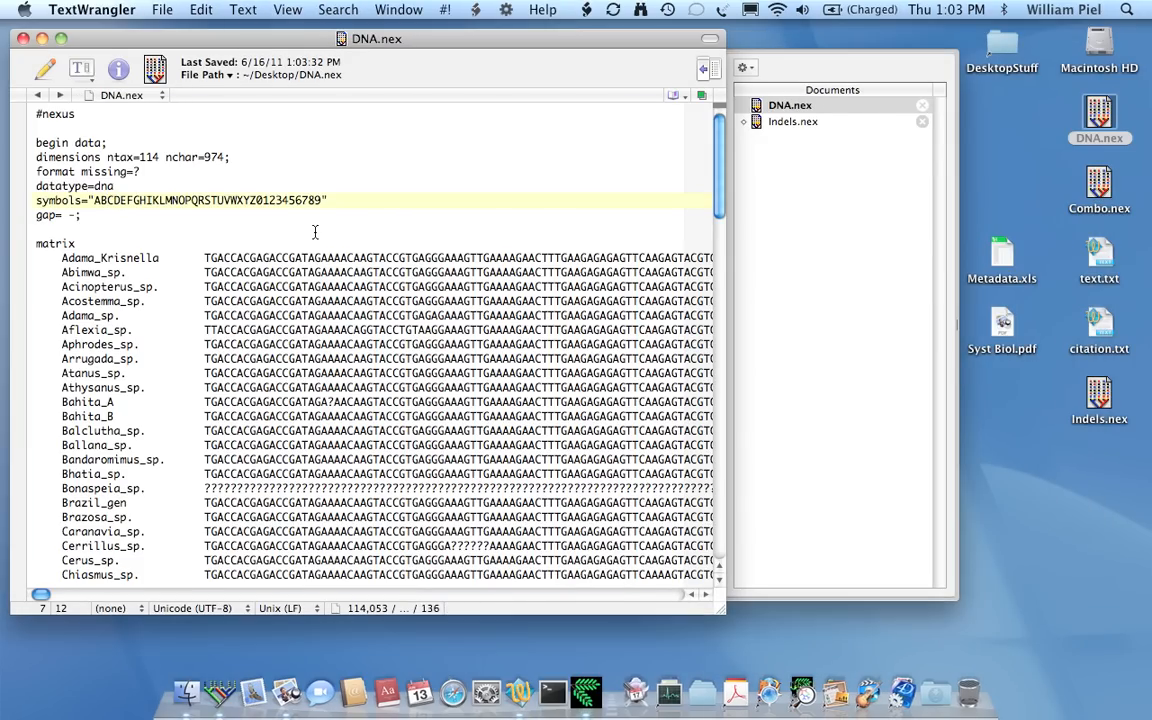
mouse_move(658, 111)
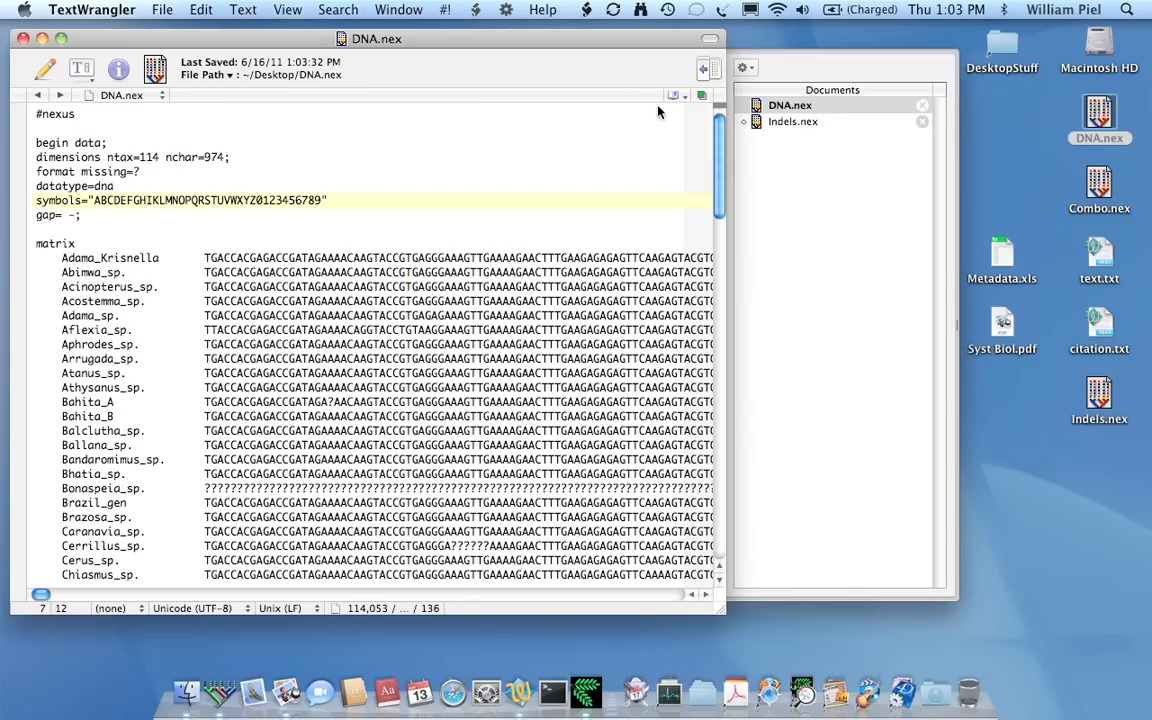
left_click(793, 121)
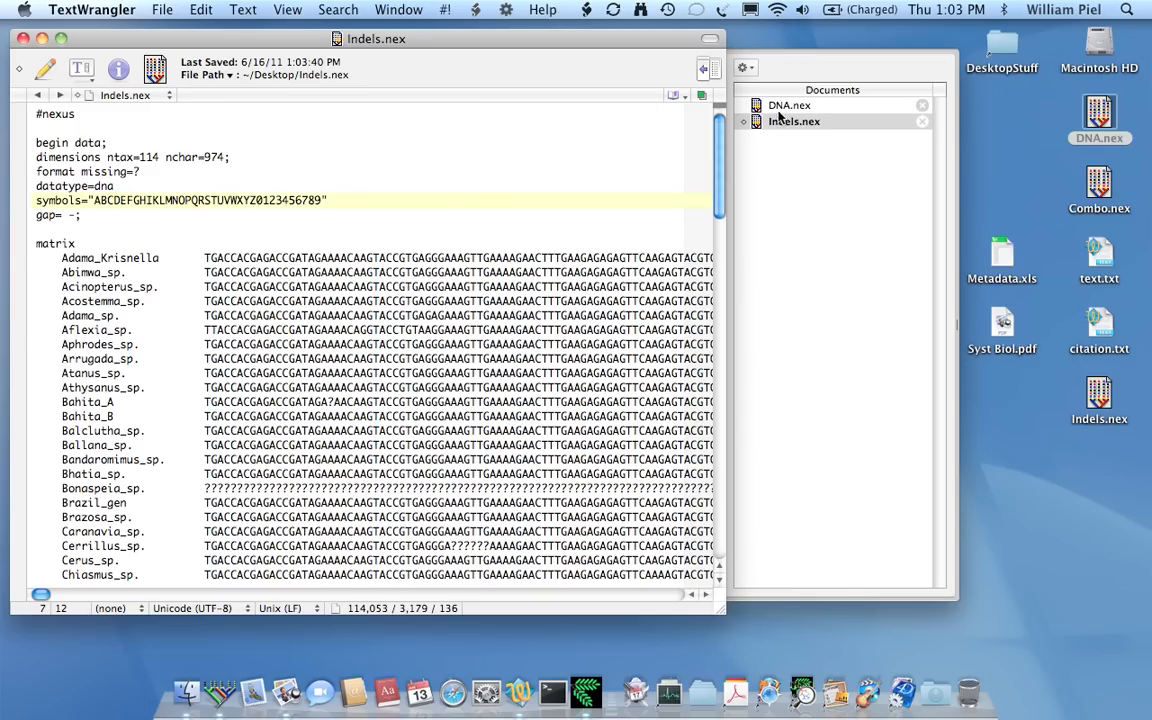
left_click(789, 105)
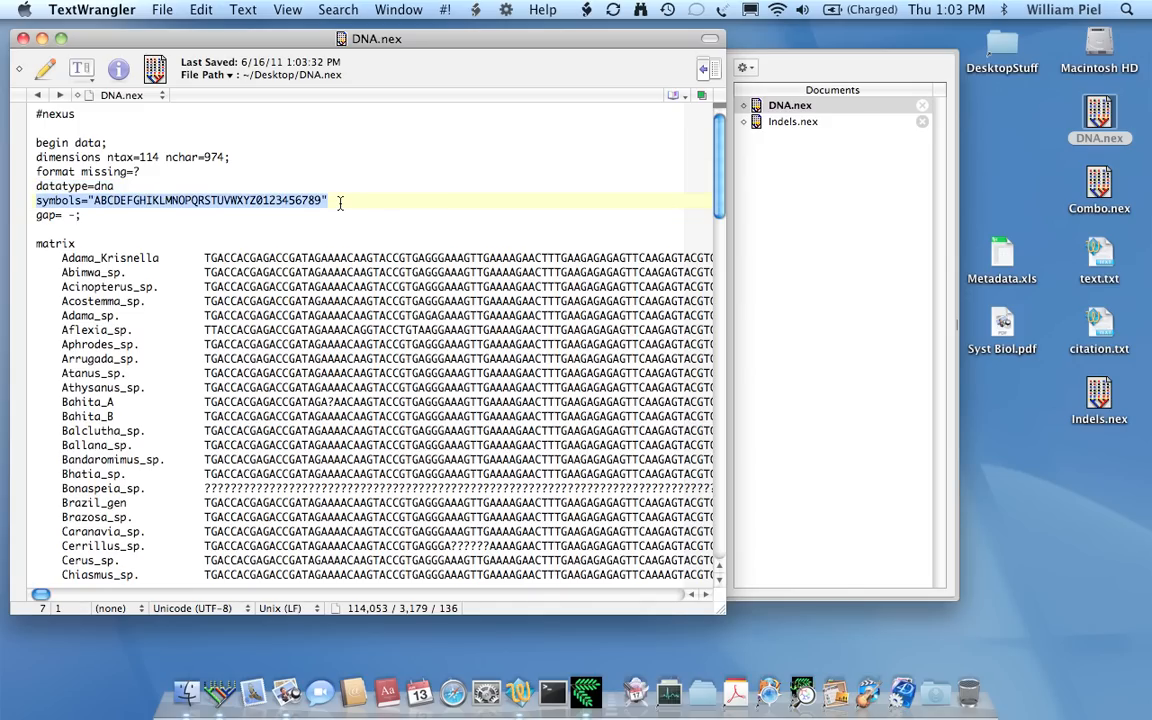
Step: Delete the symbols= line from DNA.nex and save the file
key("Delete")
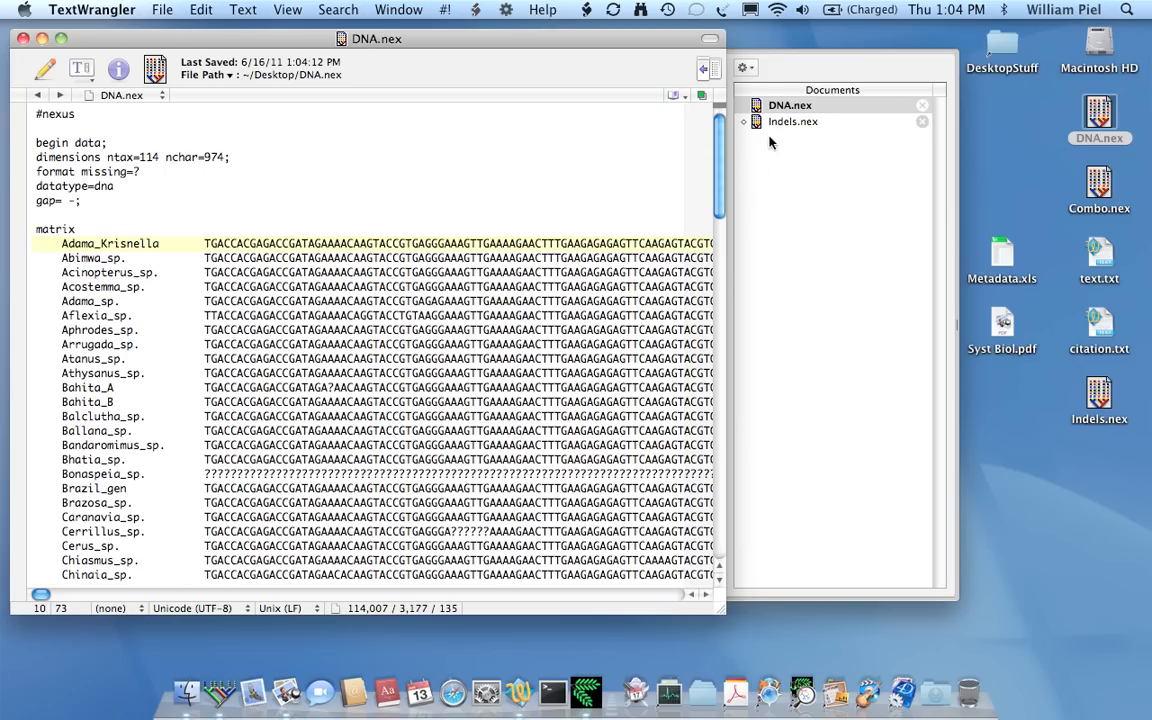
left_click(793, 121)
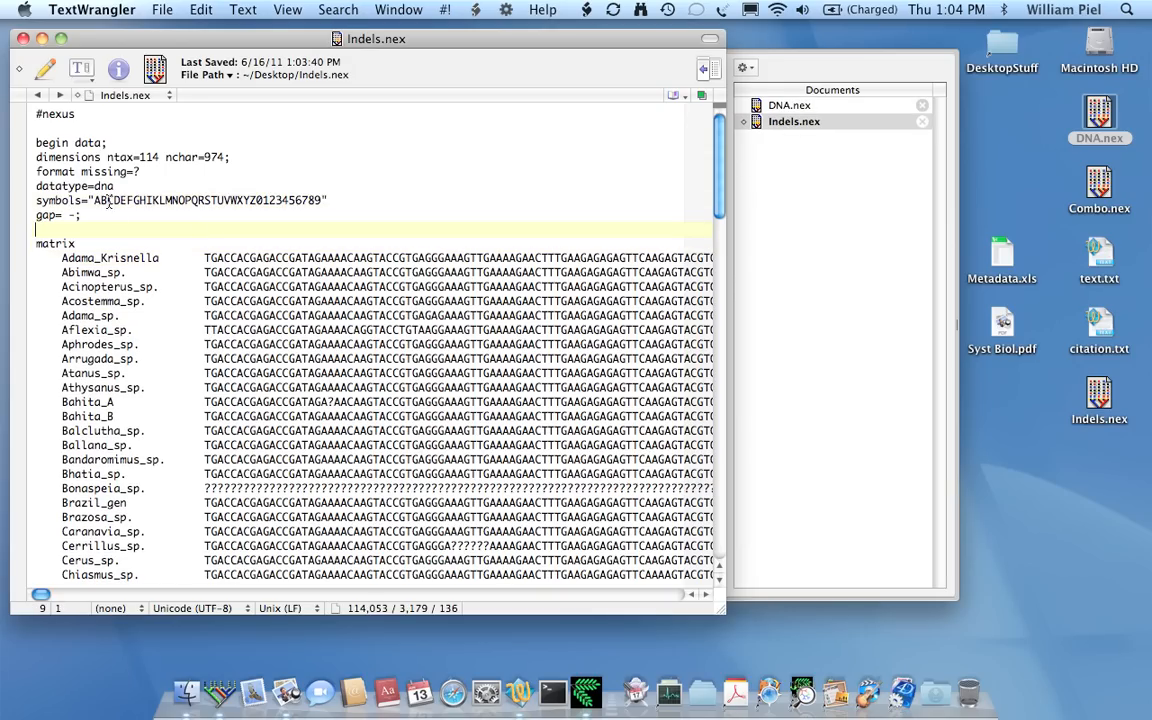
left_click(100, 186)
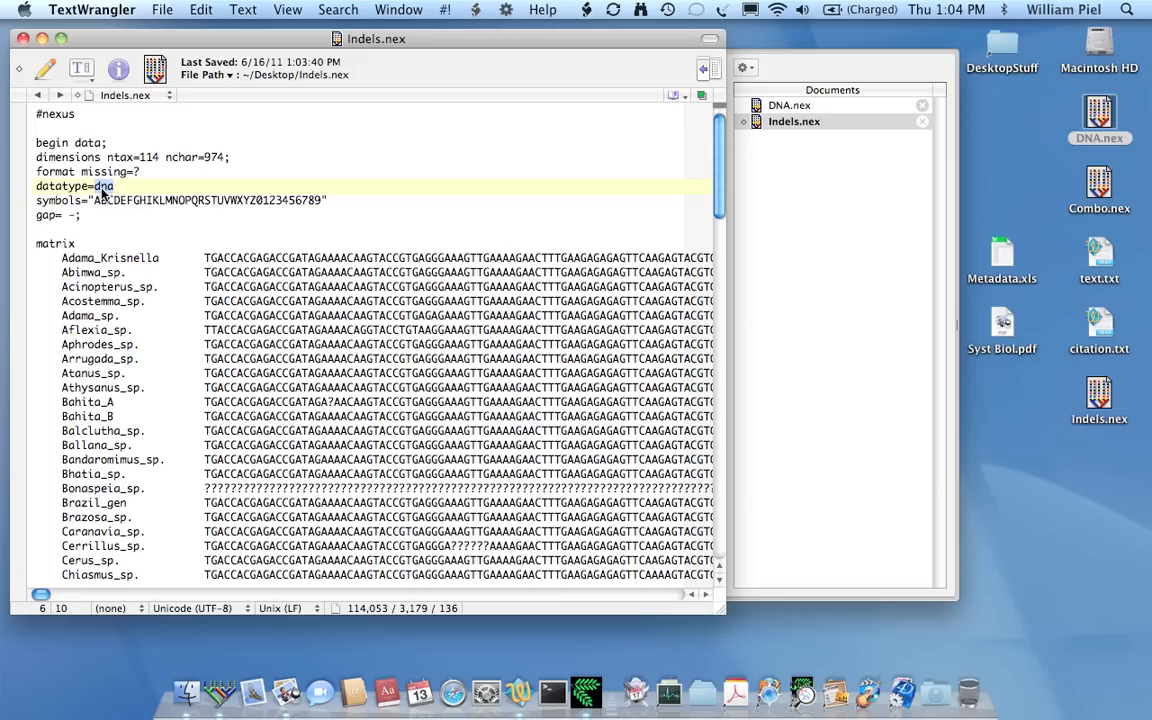
type("standards")
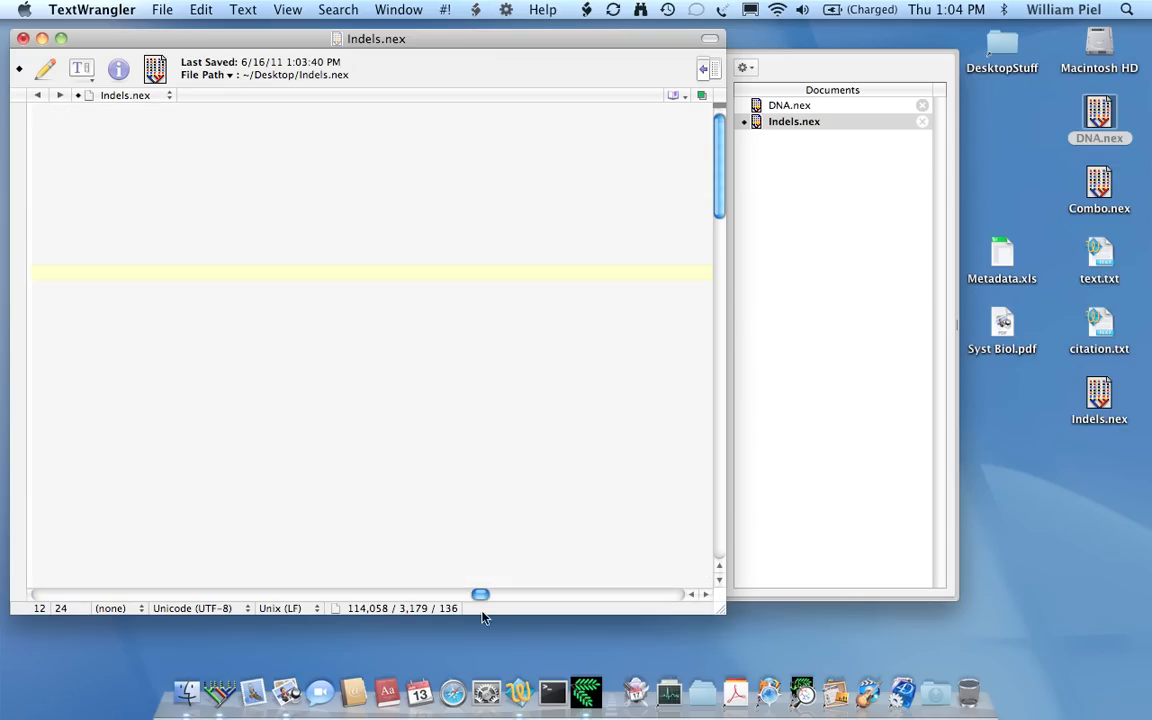
left_click_drag(481, 594, 102, 594)
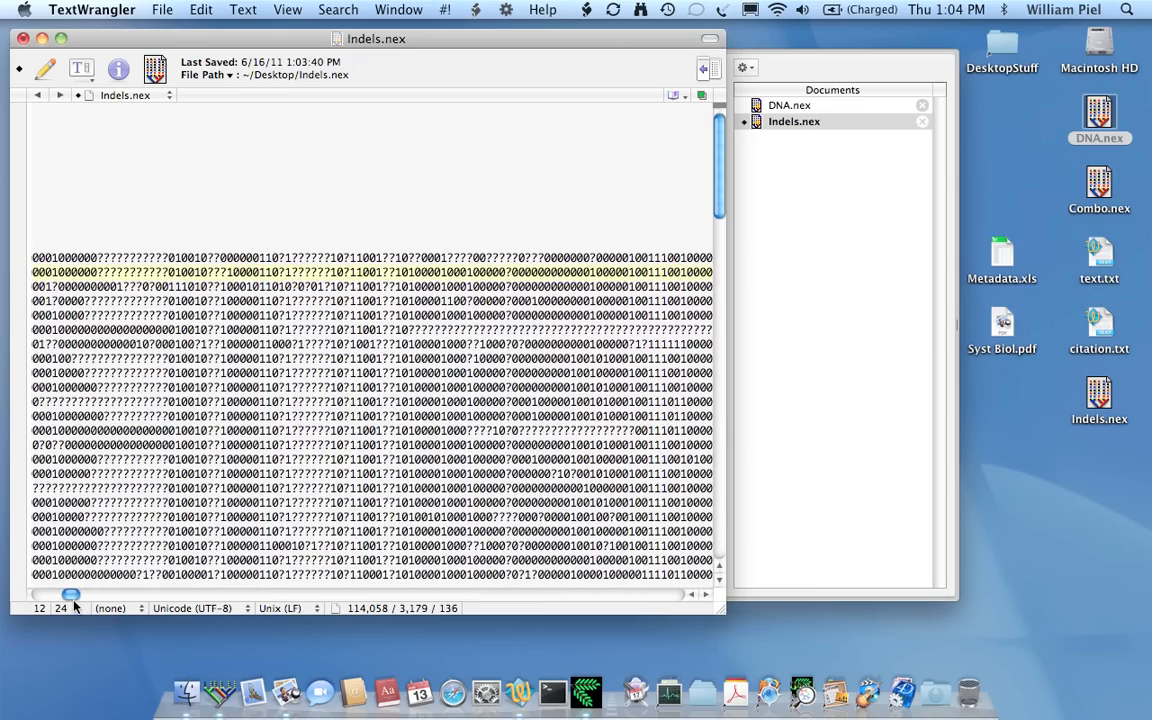
scroll("up", 3)
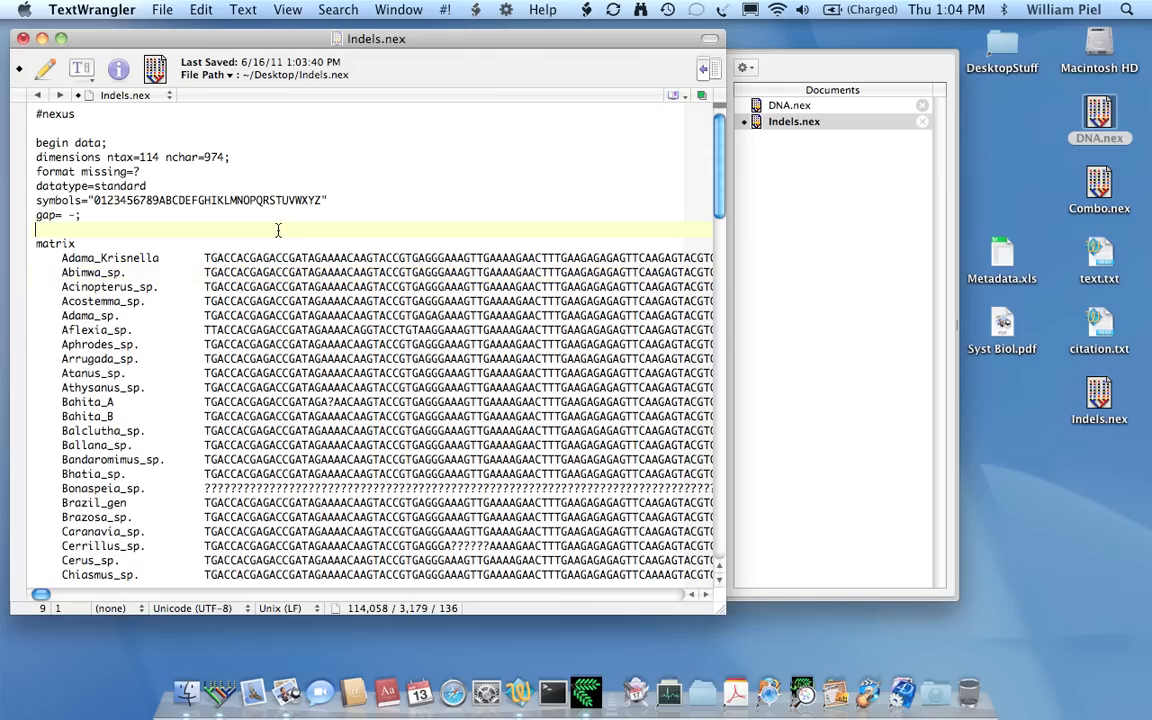
left_click(1048, 517)
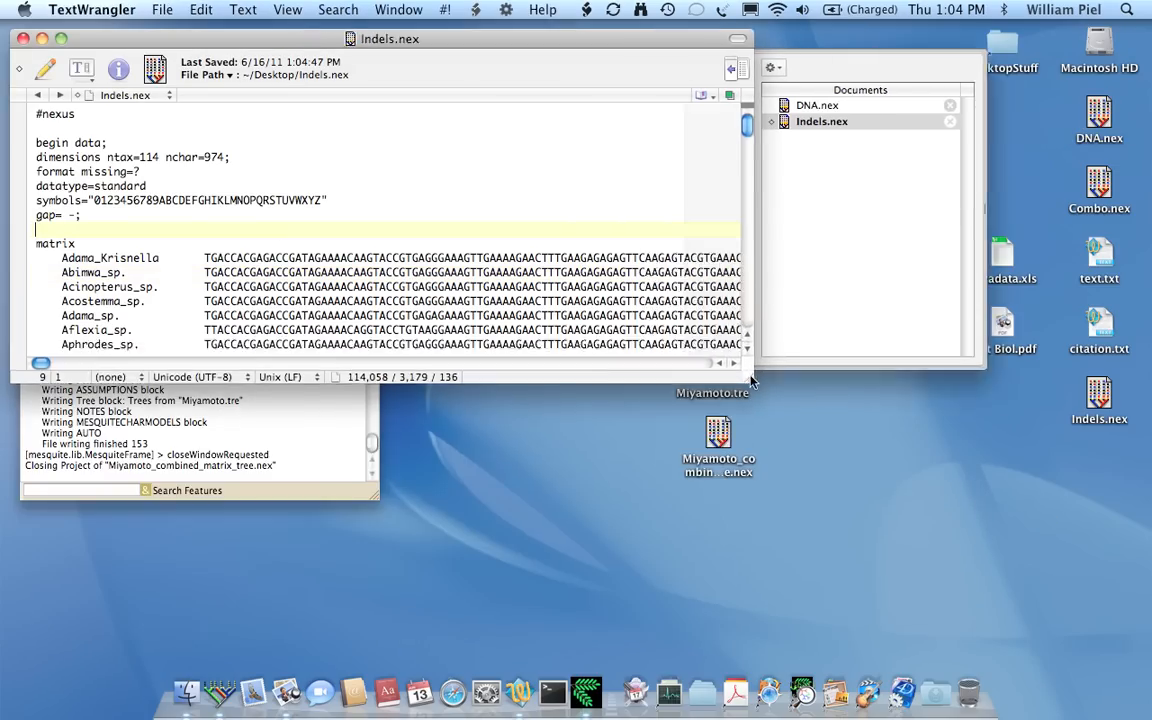
Step: Open DNA.nex in Mesquite, showing 114 taxa and the 974-character DNA matrix
left_click(1063, 489)
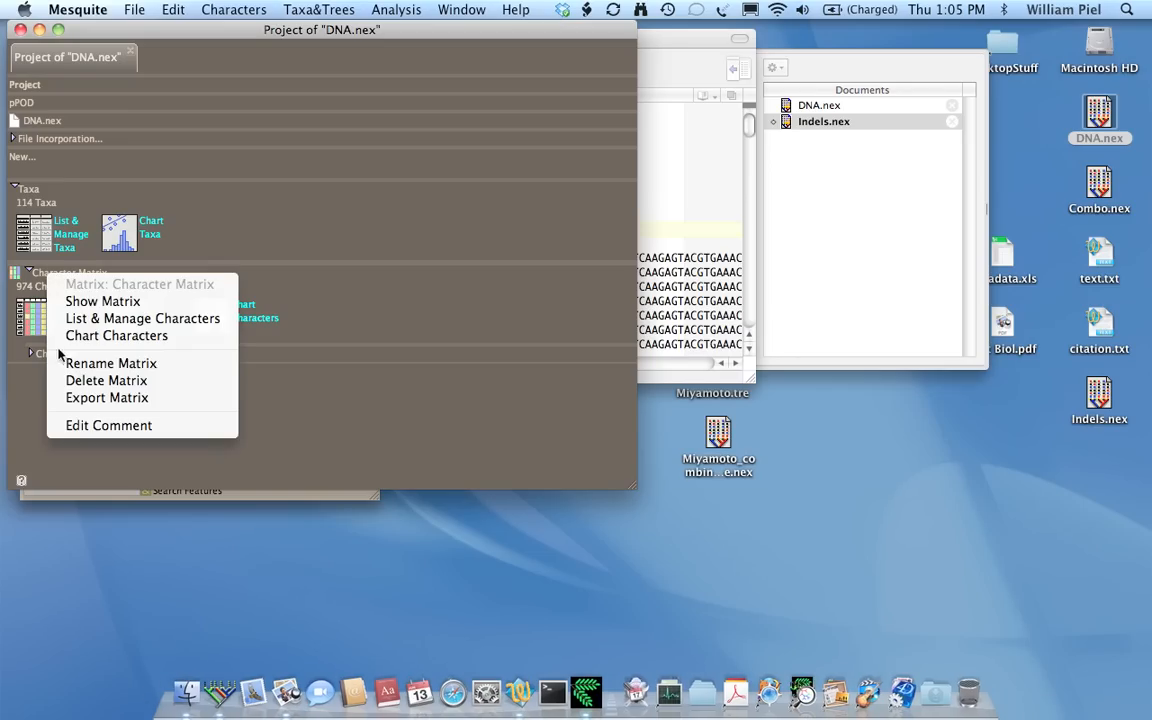
left_click(110, 363)
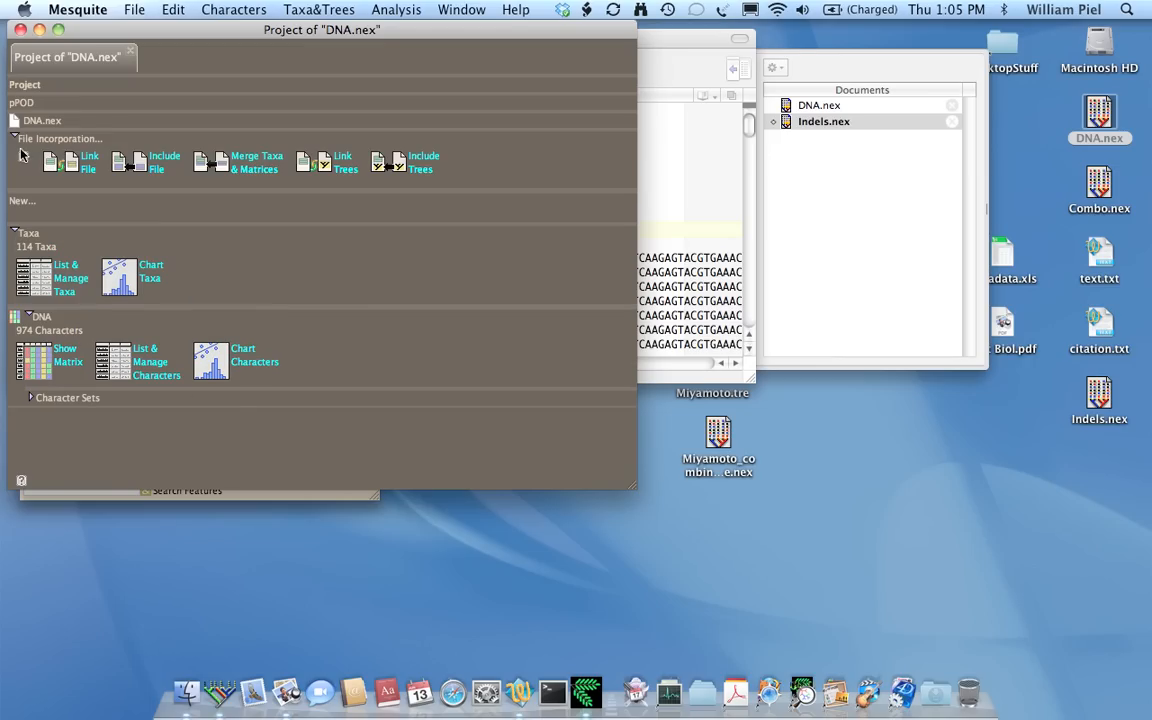
mouse_move(287, 271)
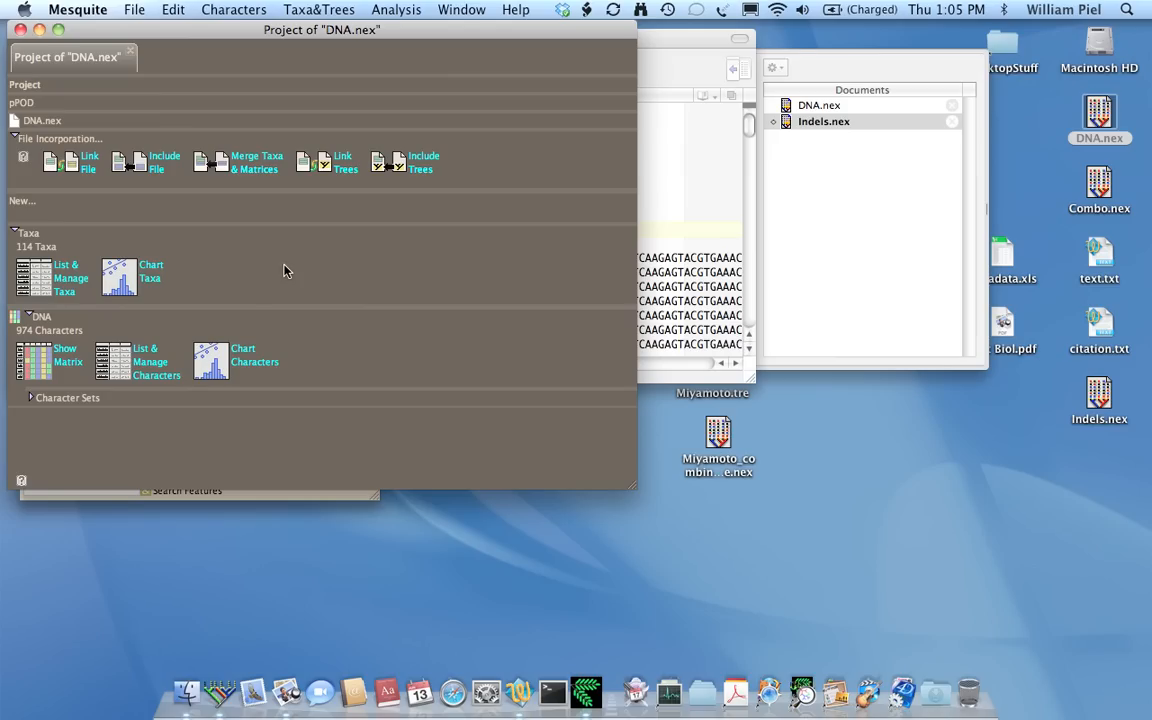
mouse_move(30, 258)
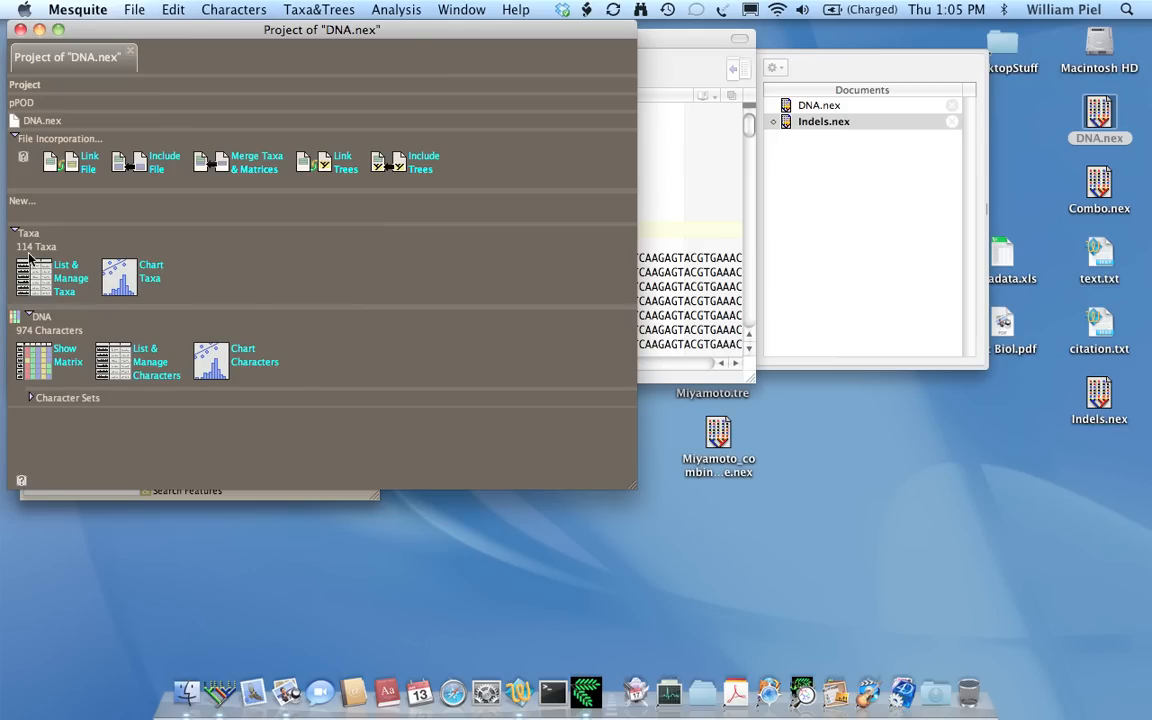
mouse_move(224, 166)
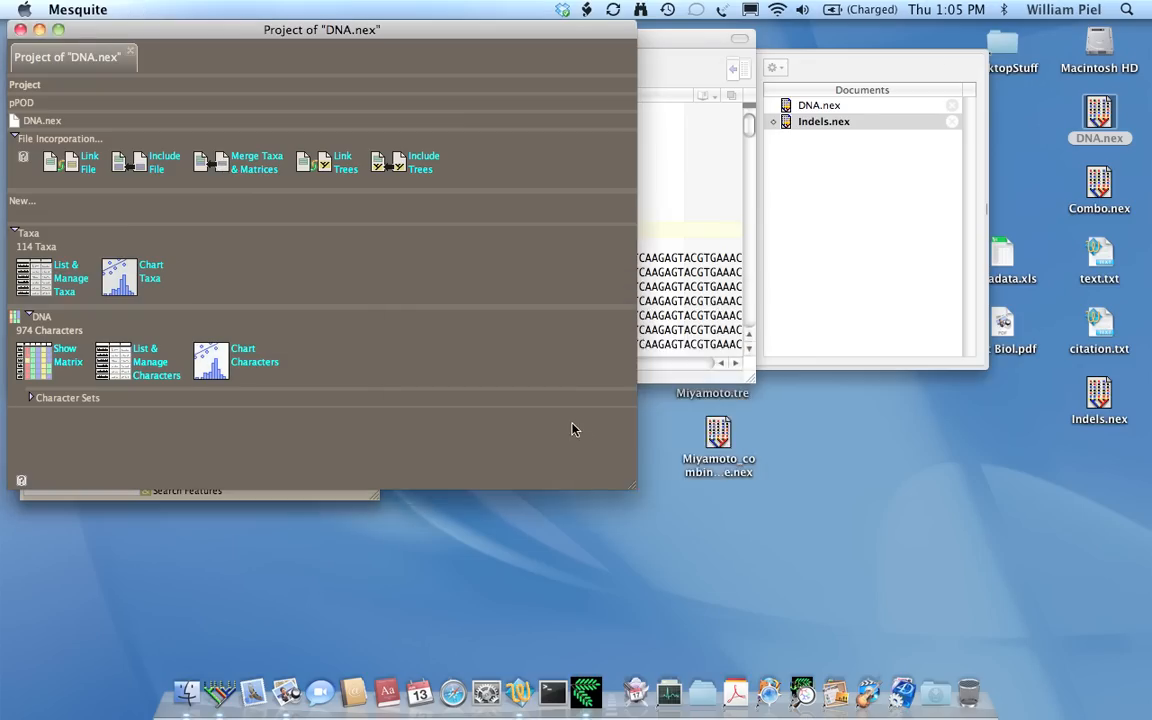
Step: Include Indels.nex, fusing it with the existing Taxa block and merging duplicate taxon names
left_click(164, 162)
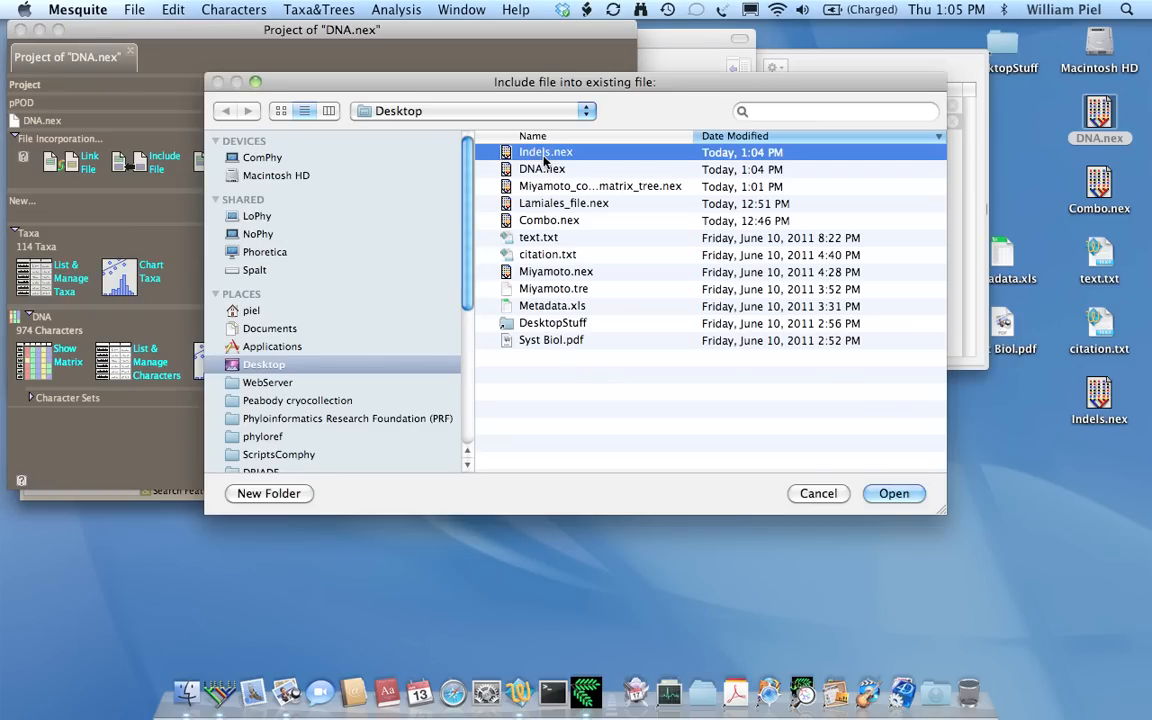
left_click(893, 493)
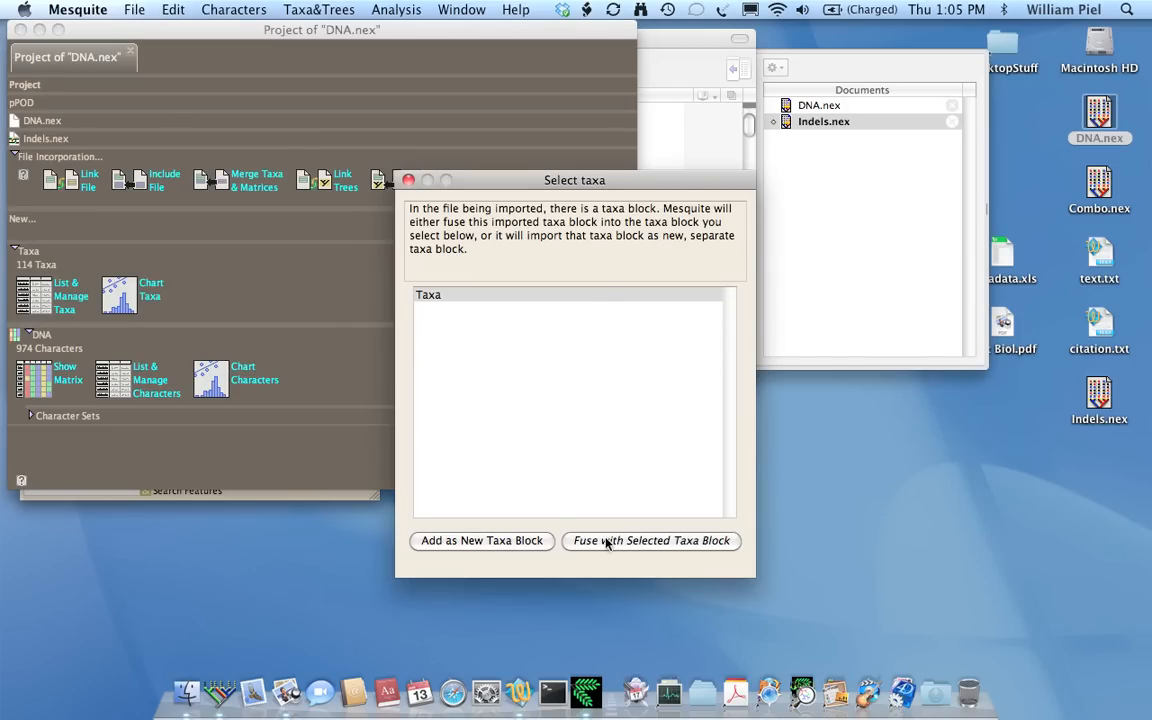
mouse_move(693, 541)
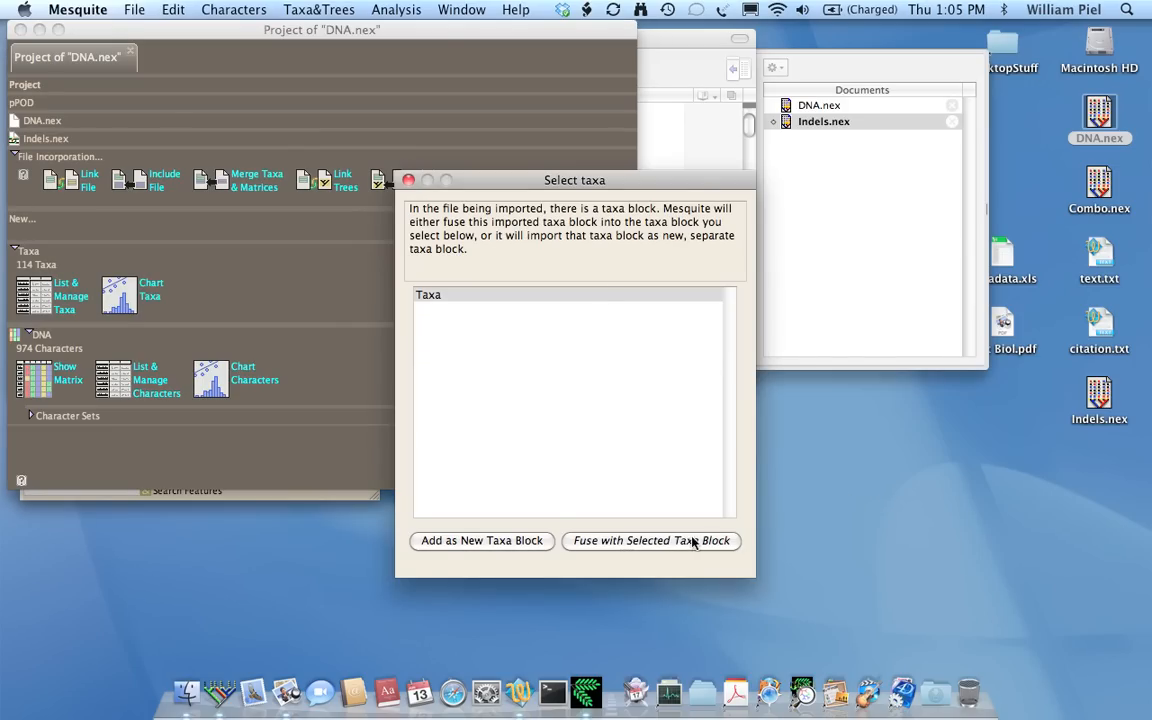
left_click(651, 540)
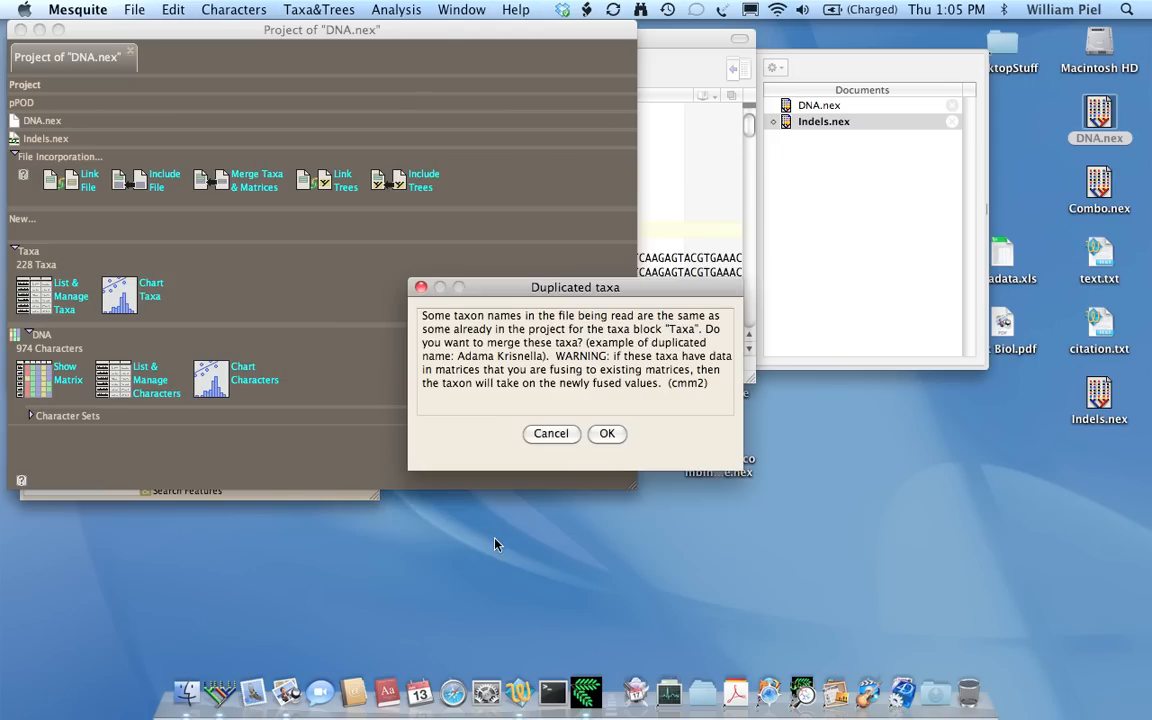
left_click(607, 433)
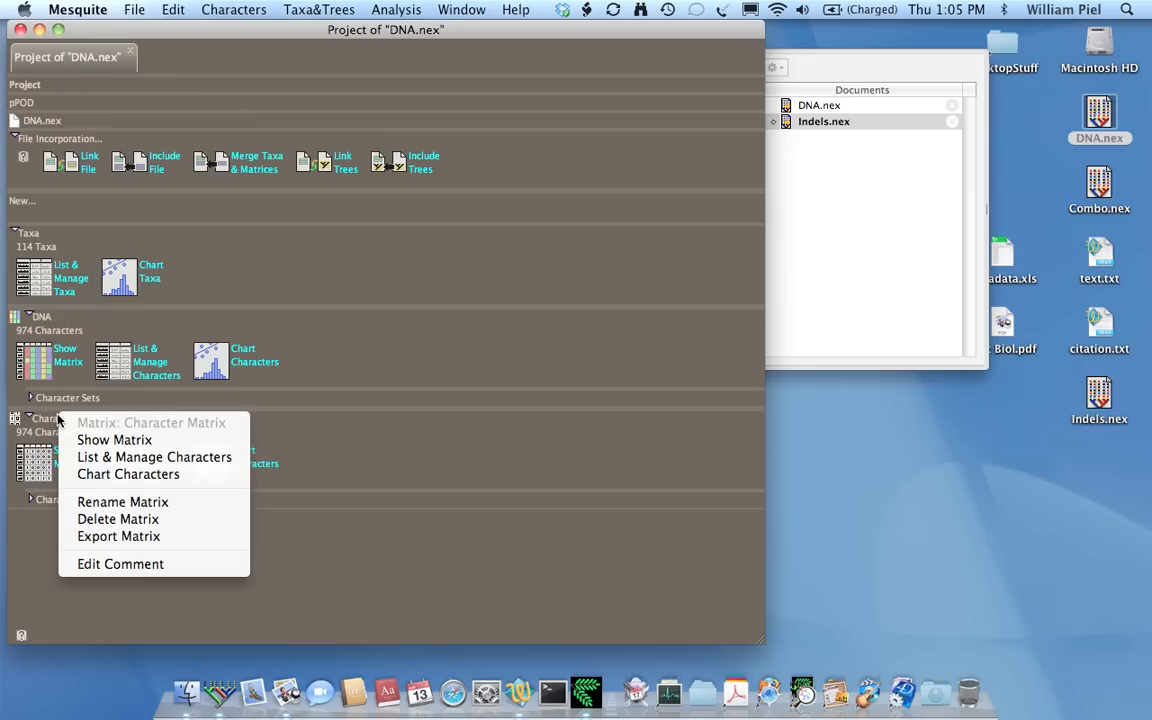
mouse_move(122, 501)
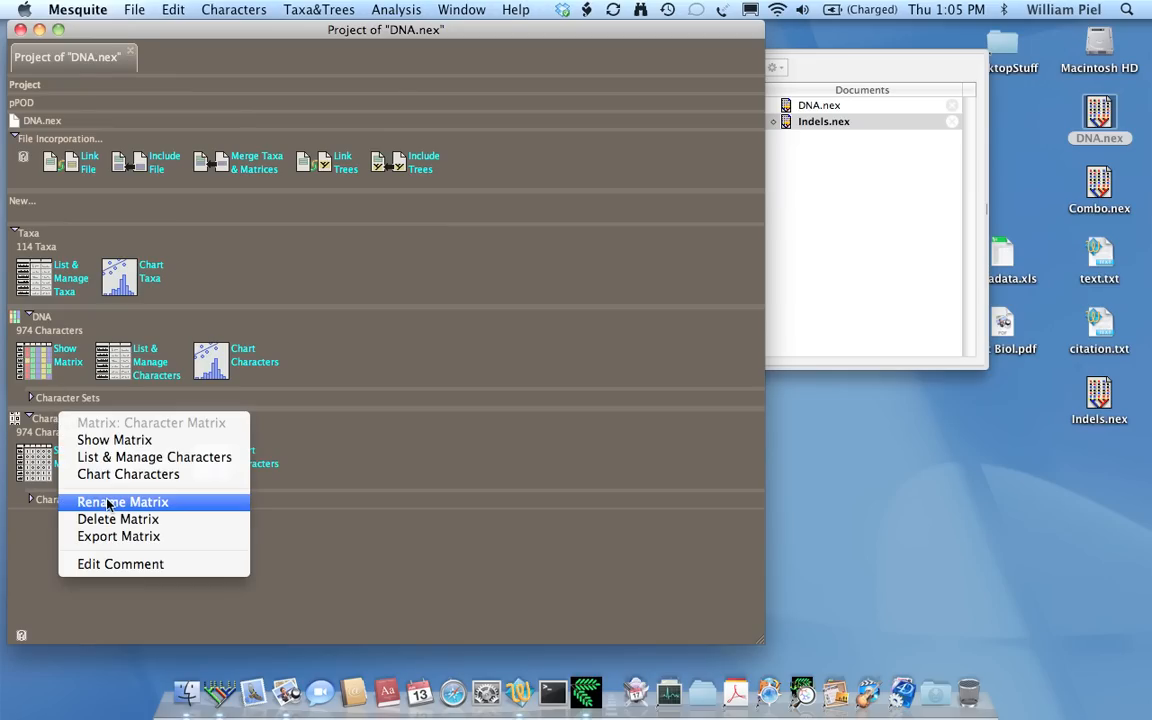
Step: Rename the included 974-character matrix to 'Indels'
left_click(123, 501)
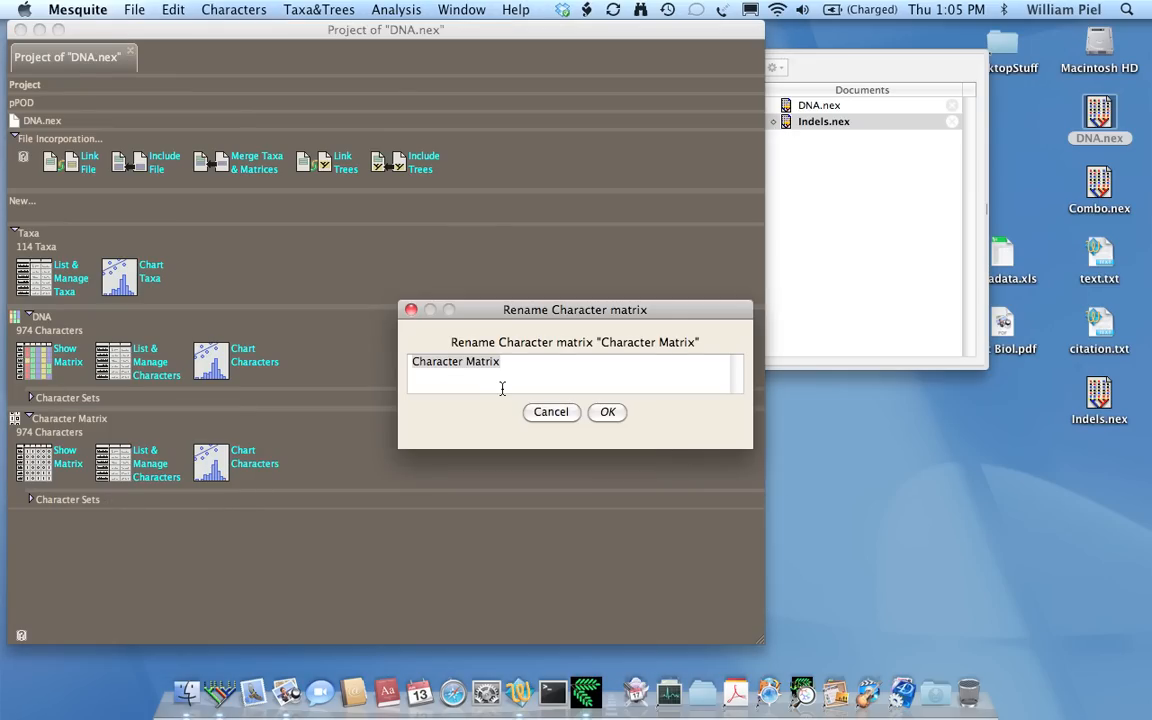
type("Ind")
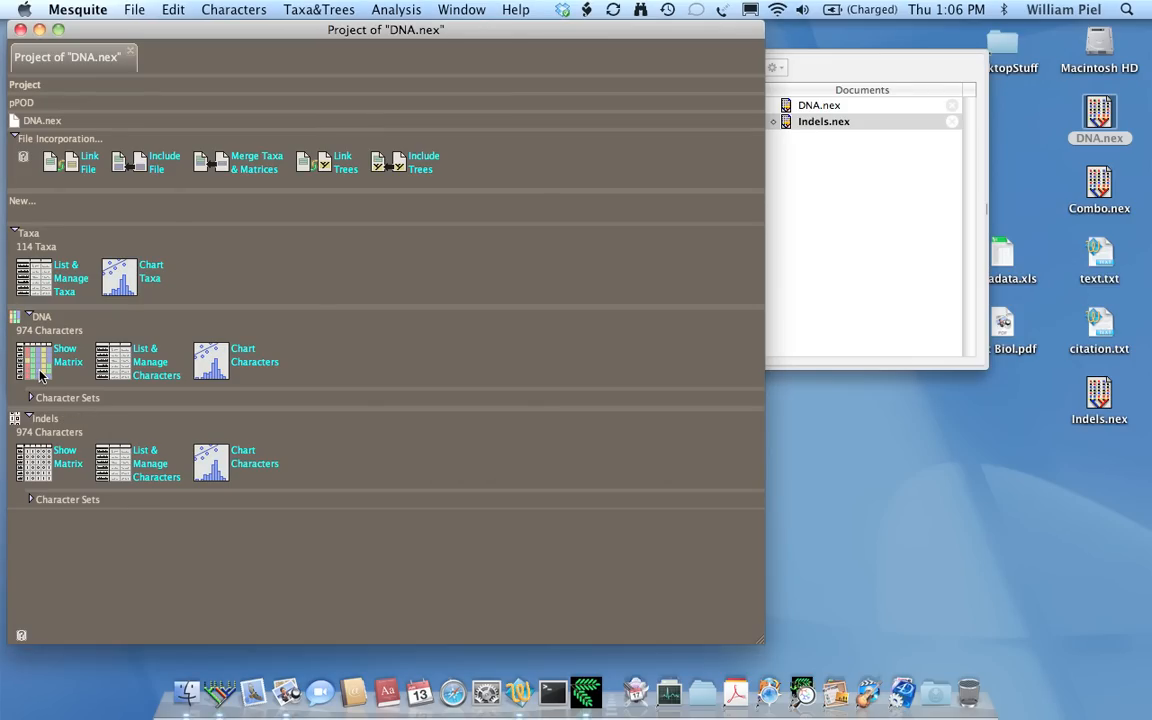
mouse_move(108, 357)
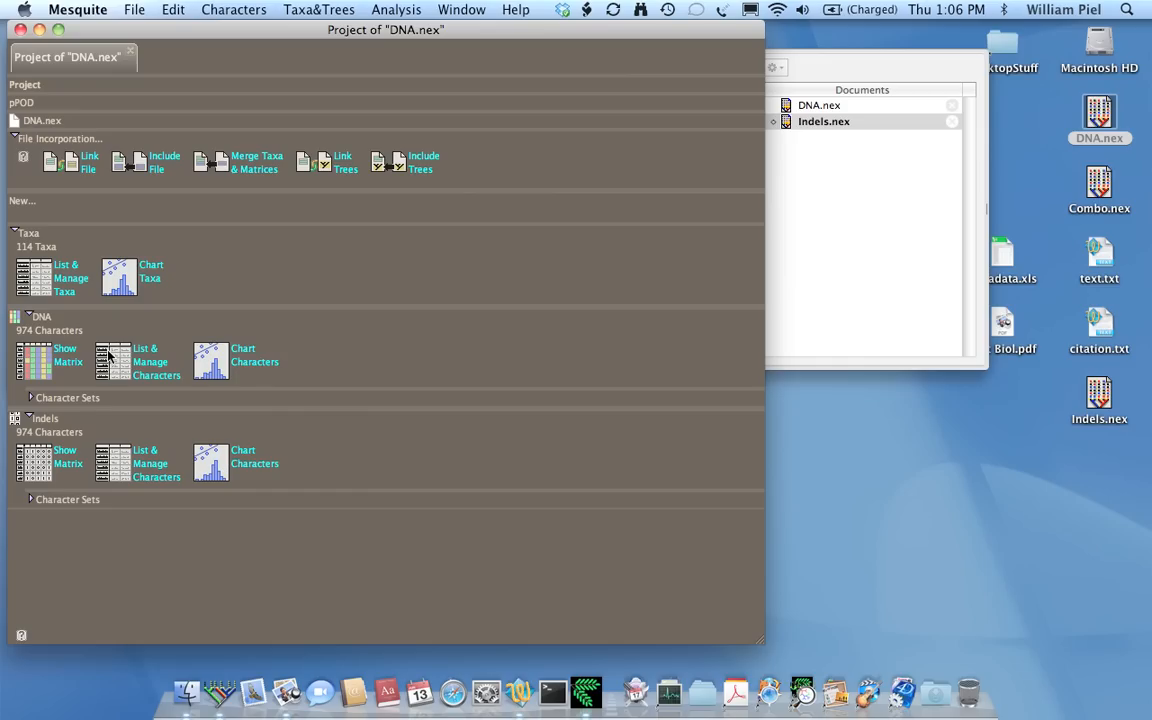
mouse_move(104, 424)
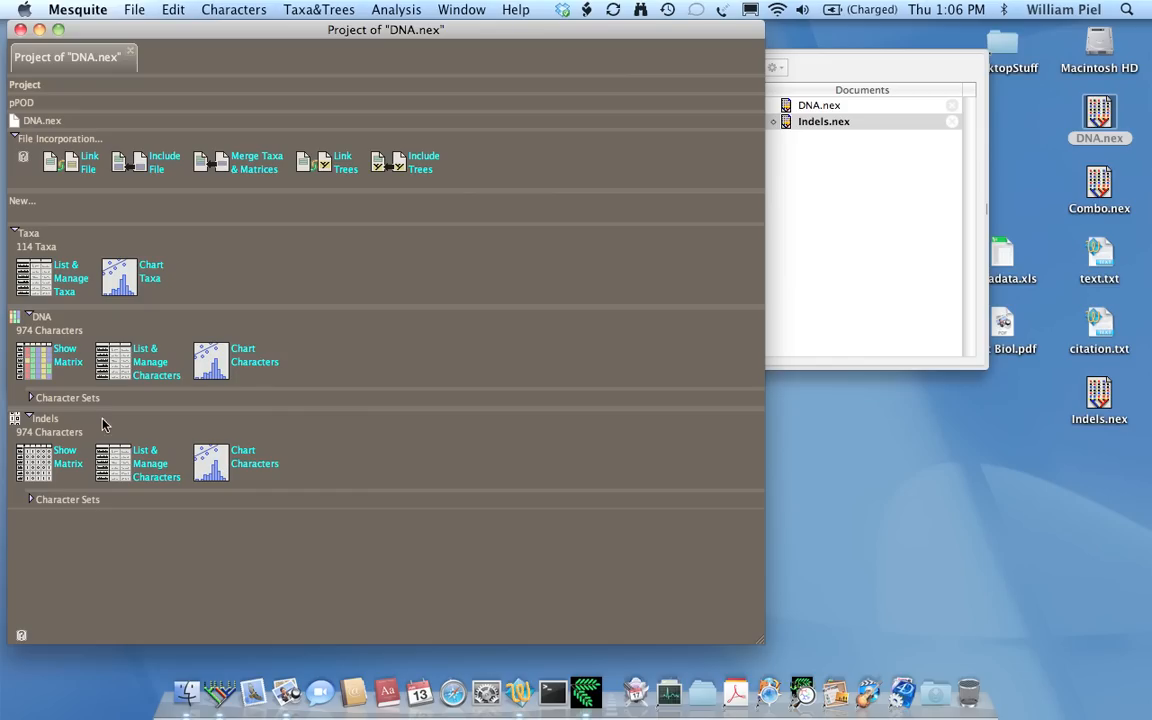
Step: Delete characters 773 onward from the DNA matrix, leaving 772 characters
left_click(156, 361)
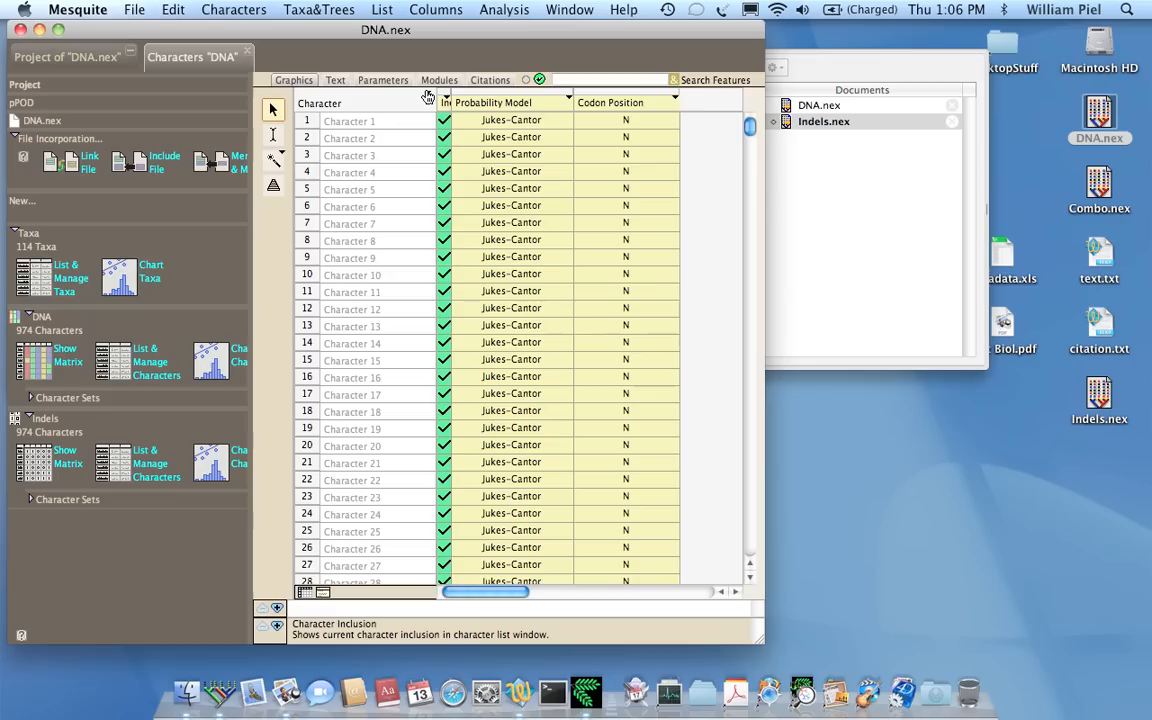
left_click(427, 102)
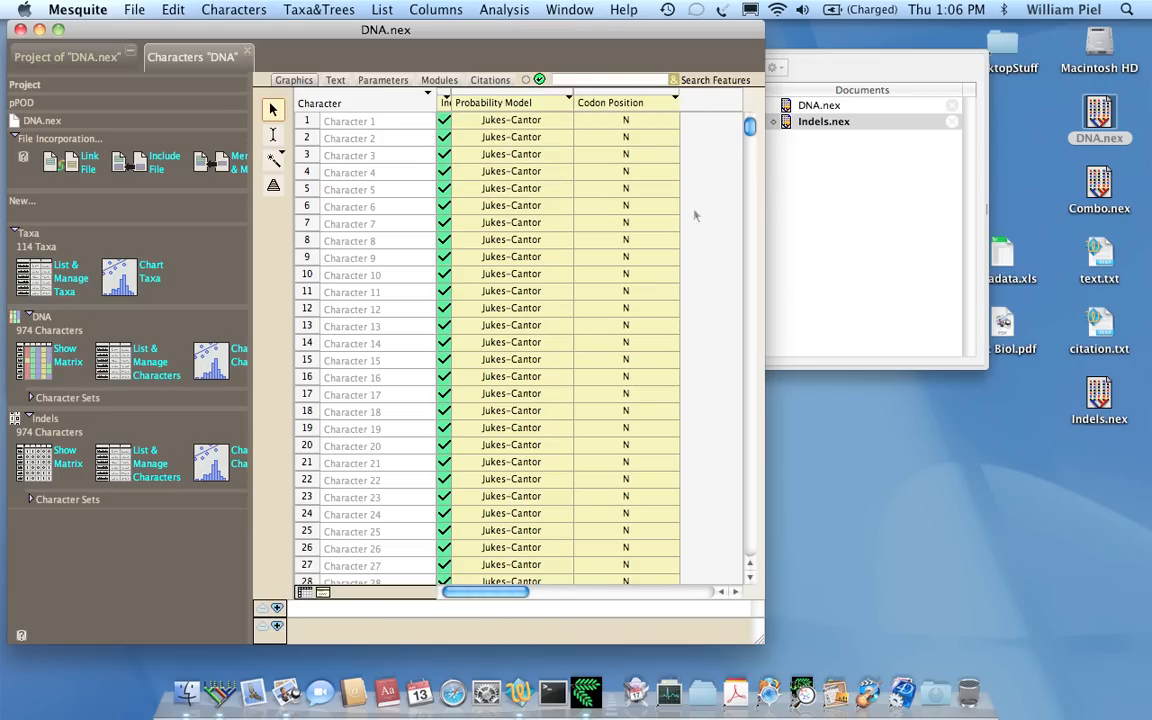
scroll("down", 3)
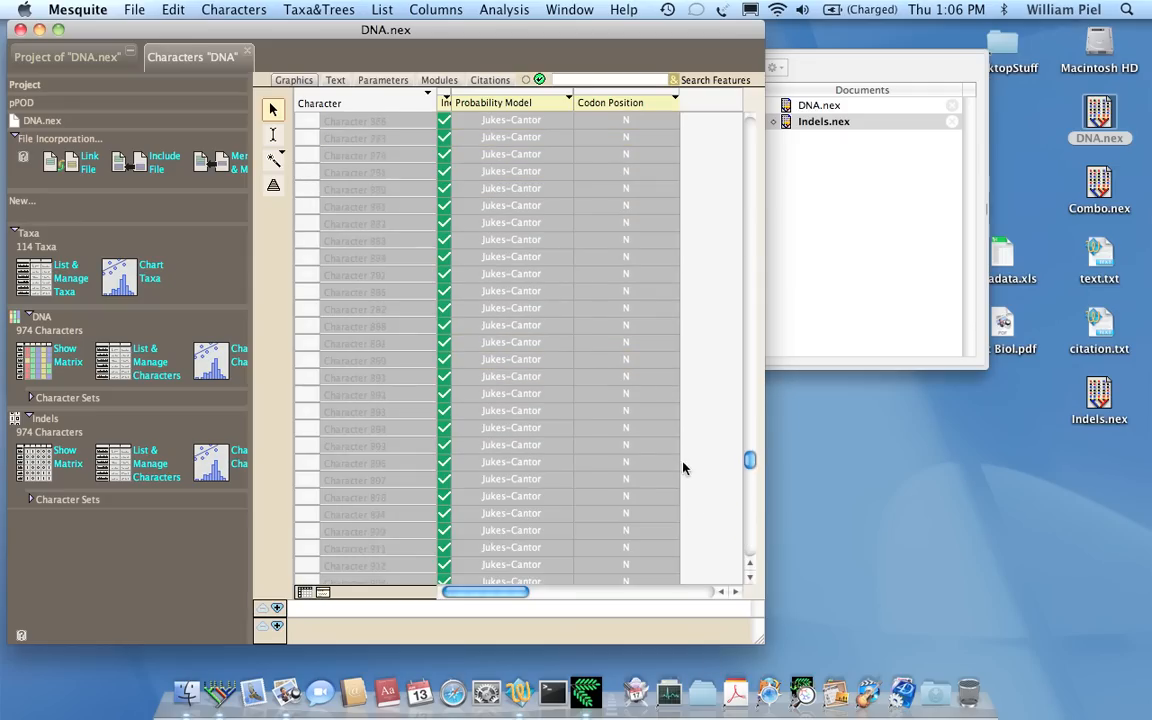
scroll("down", 3)
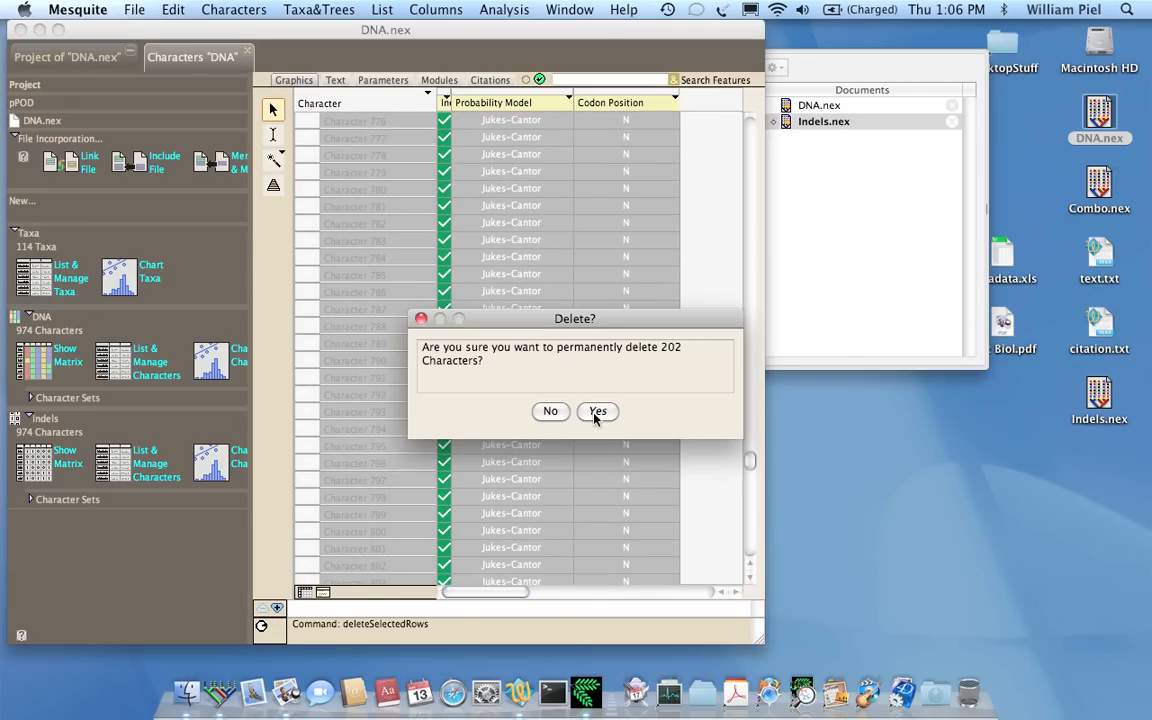
left_click(598, 411)
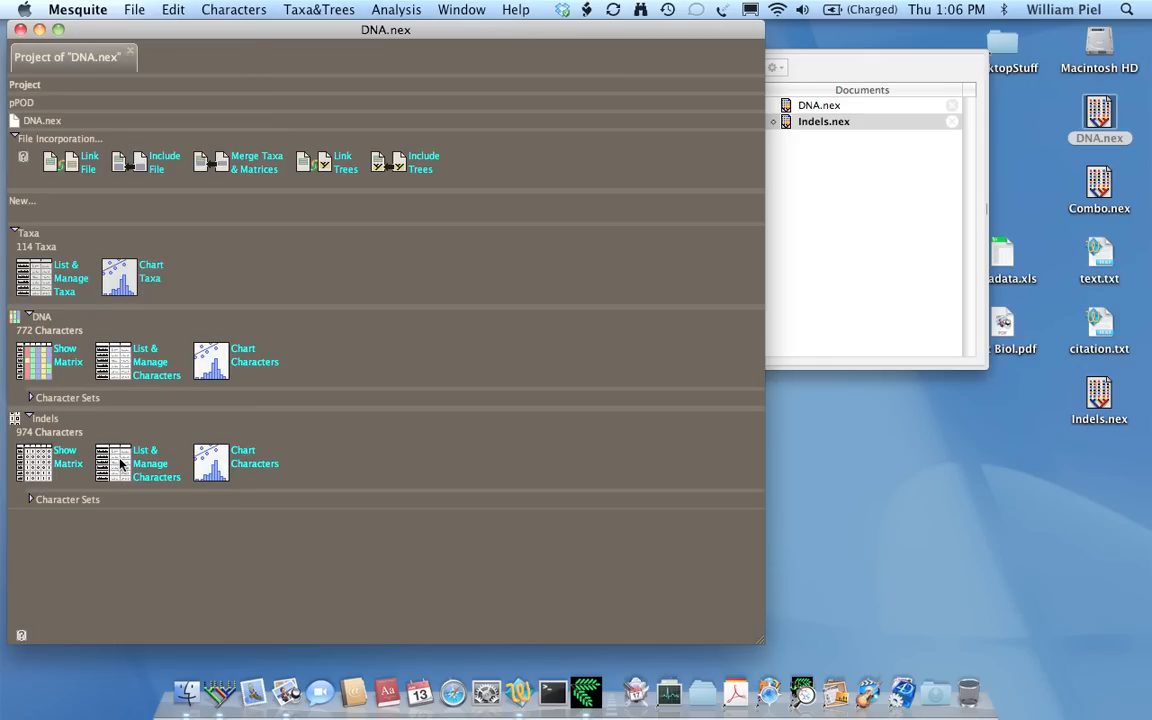
Step: Select the 28S character set in the Indels matrix and delete its 772 characters
left_click(150, 463)
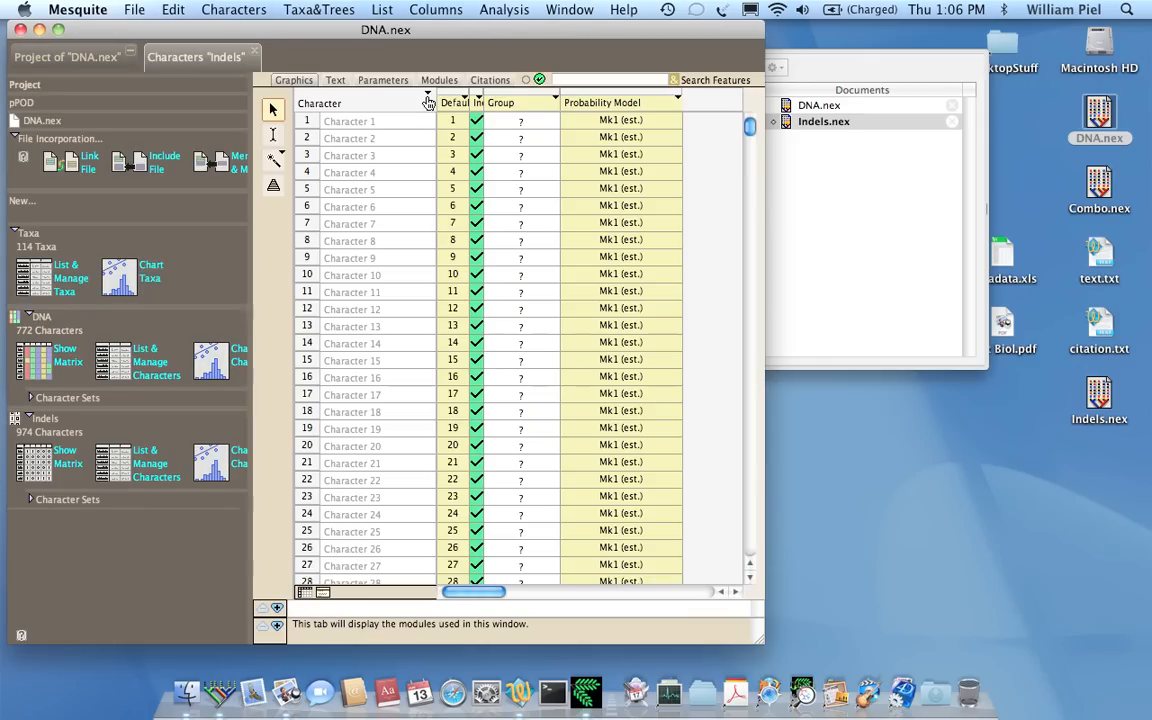
left_click(428, 102)
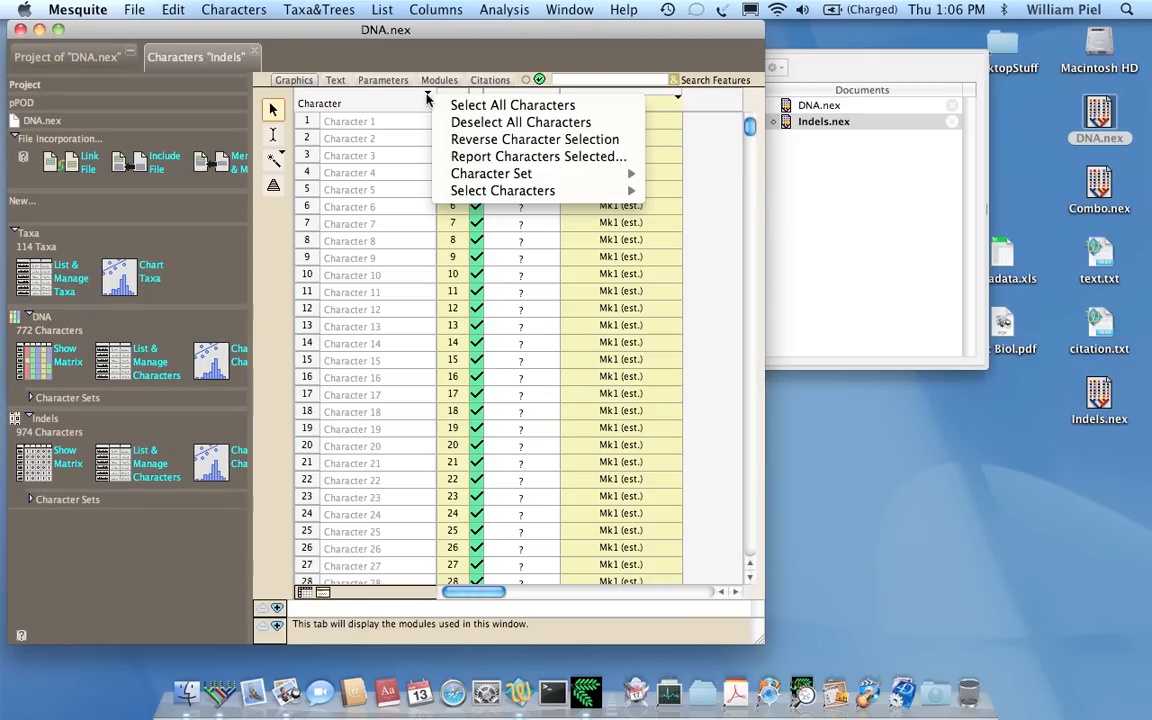
mouse_move(491, 173)
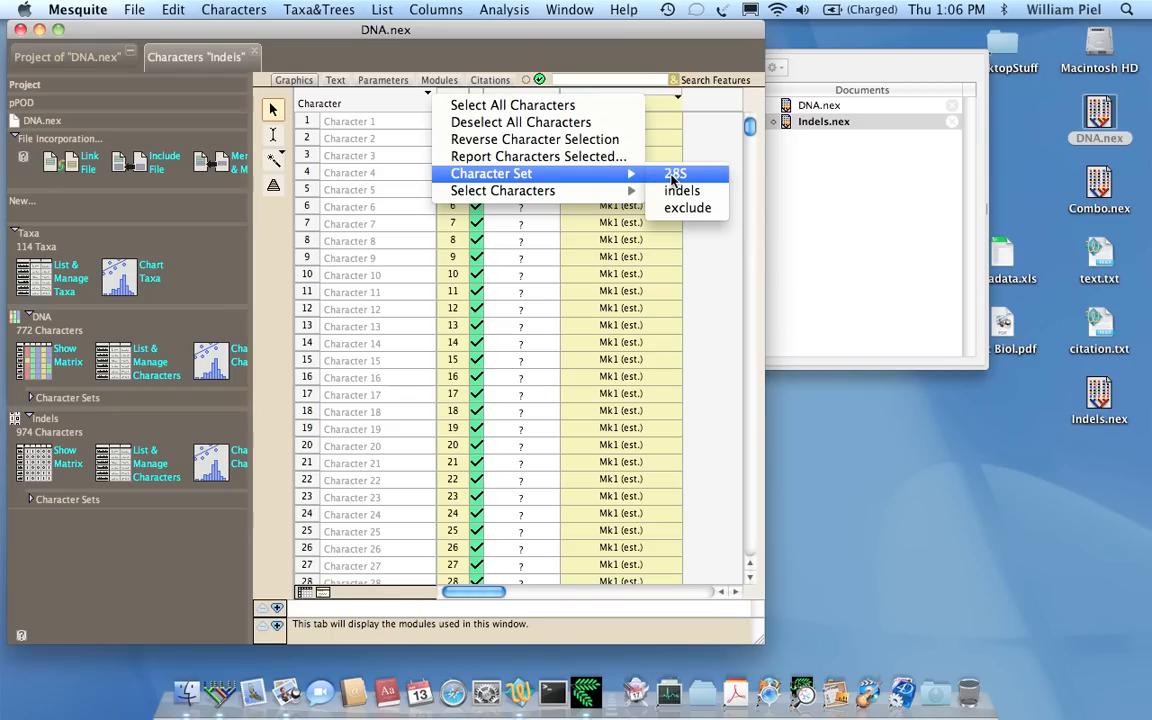
left_click(676, 174)
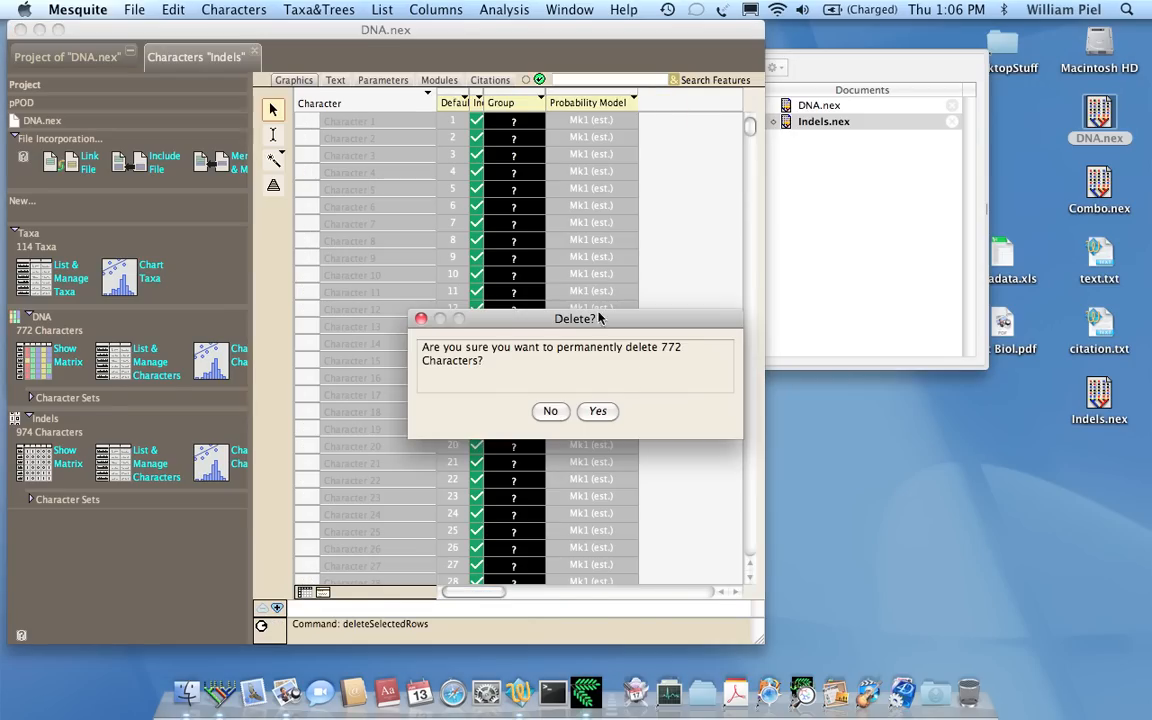
left_click(597, 410)
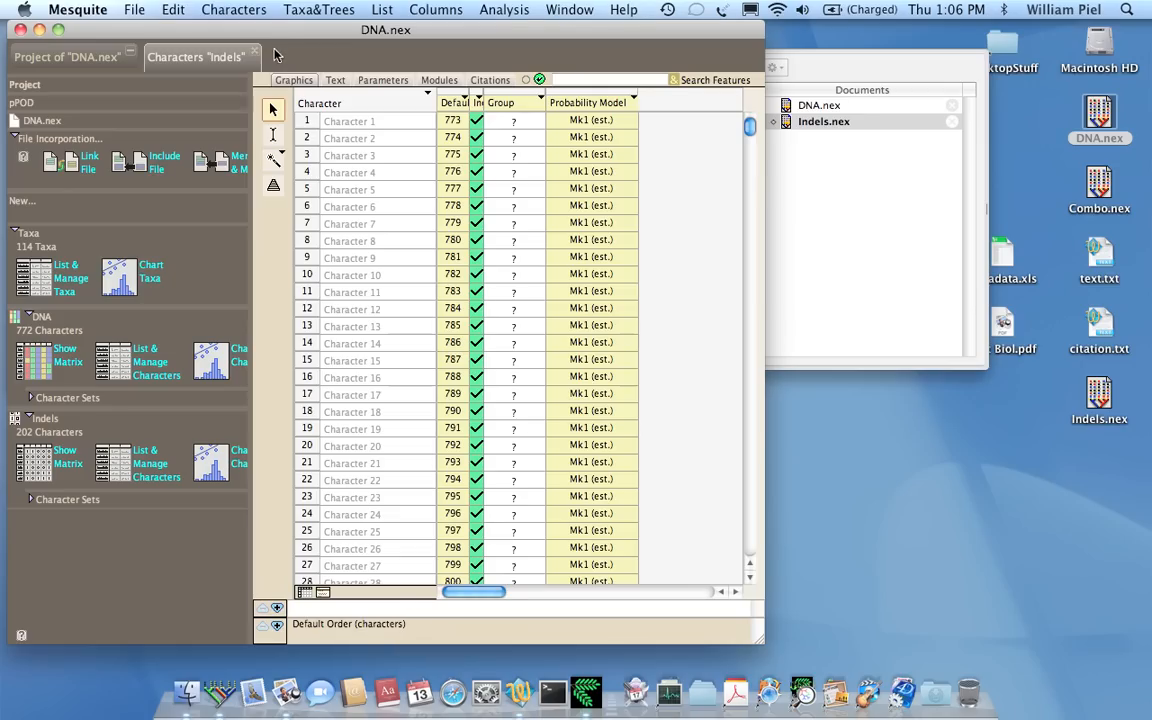
mouse_move(255, 56)
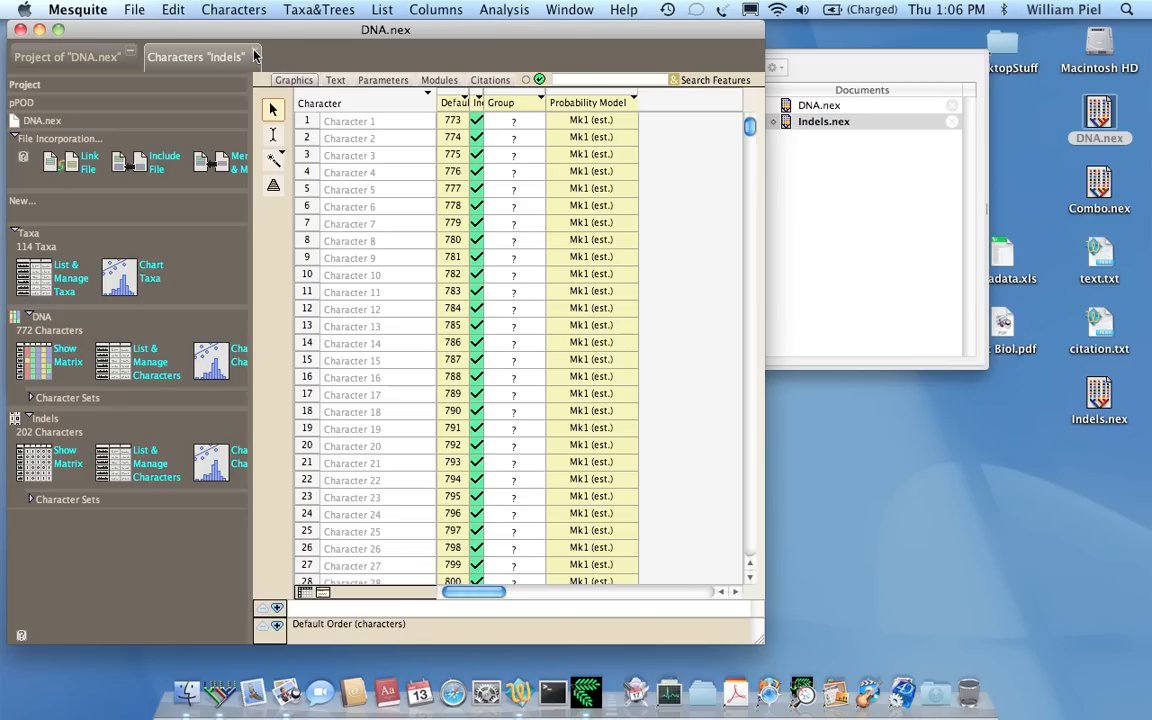
Step: Close the Characters "Indels" list tab
left_click(256, 56)
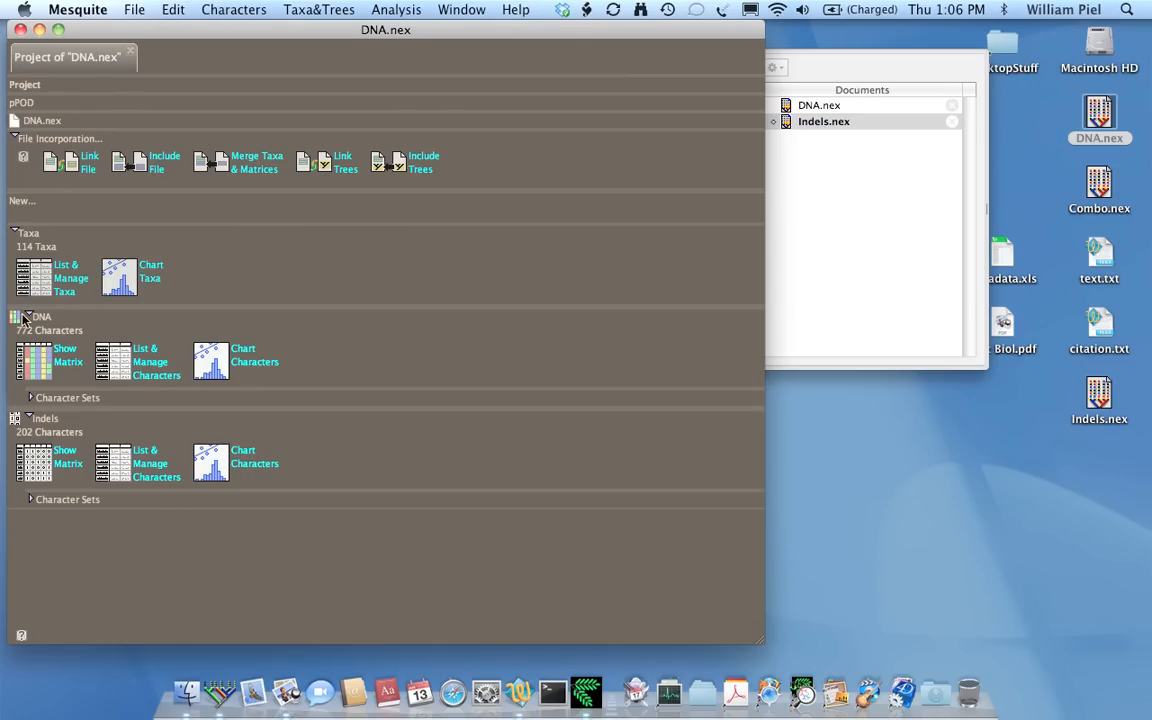
mouse_move(32, 335)
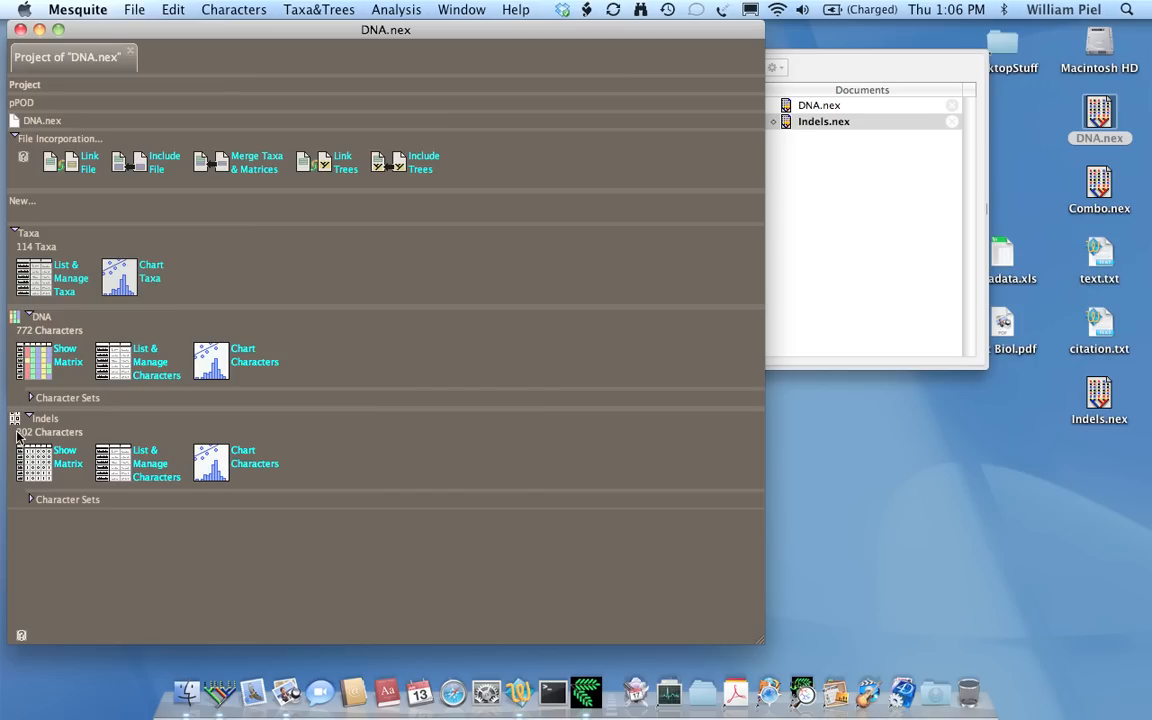
mouse_move(33, 398)
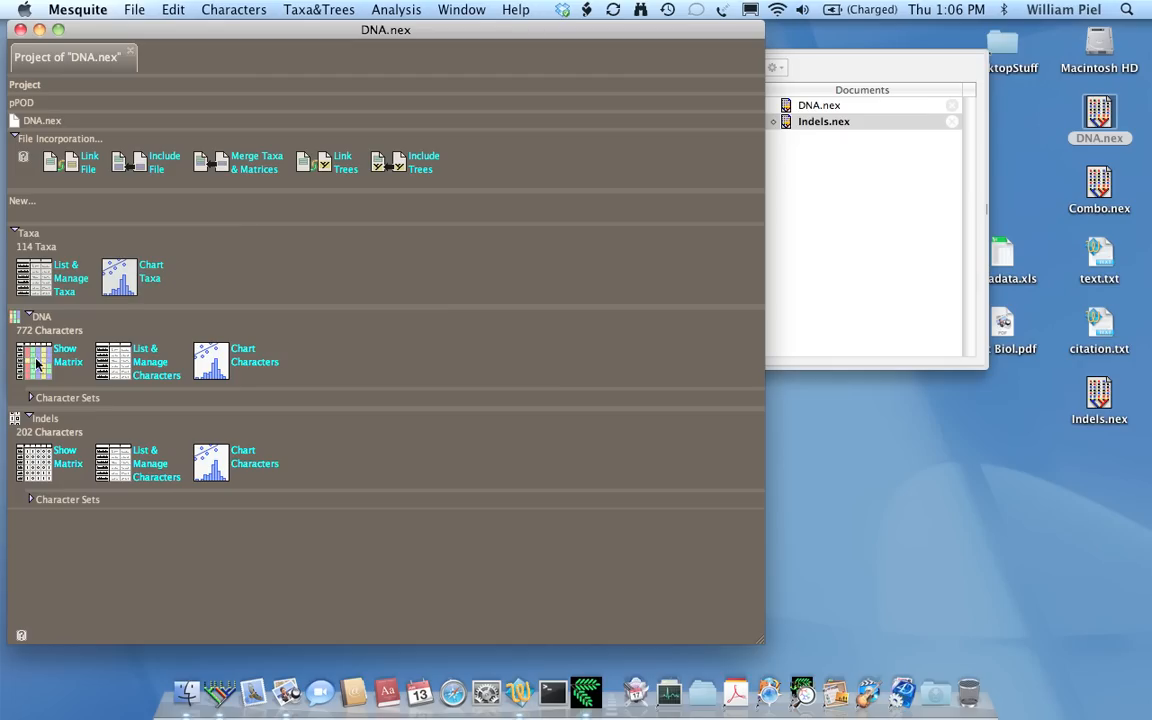
mouse_move(30, 481)
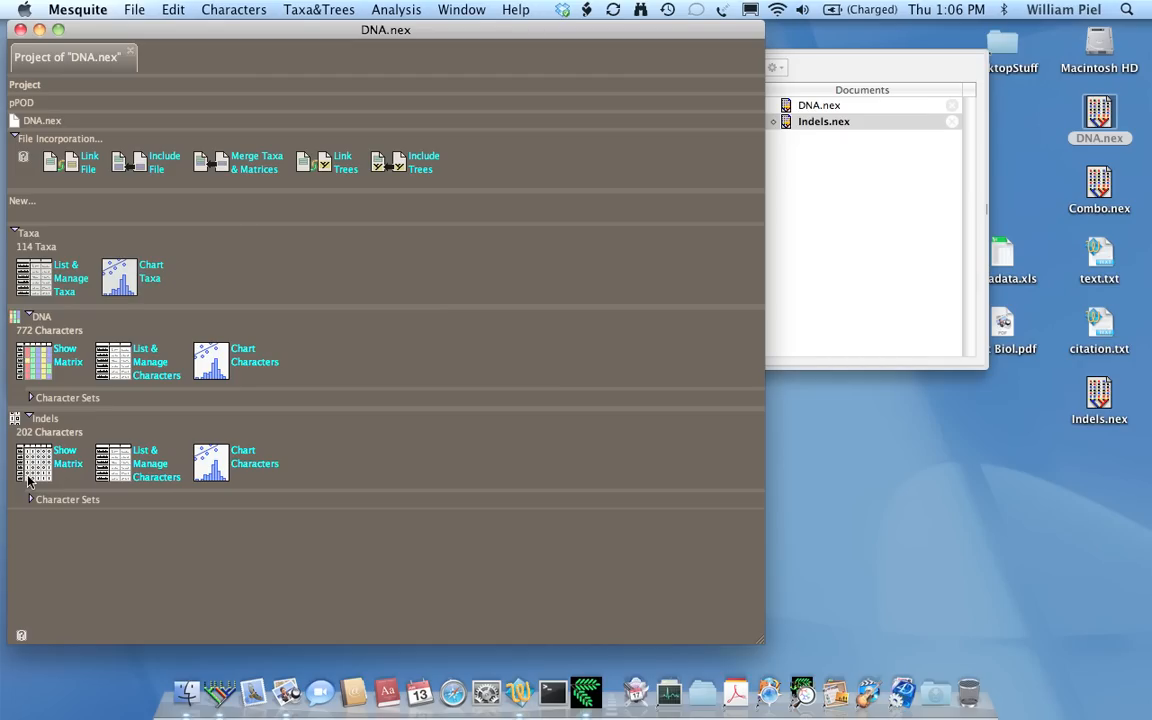
mouse_move(248, 540)
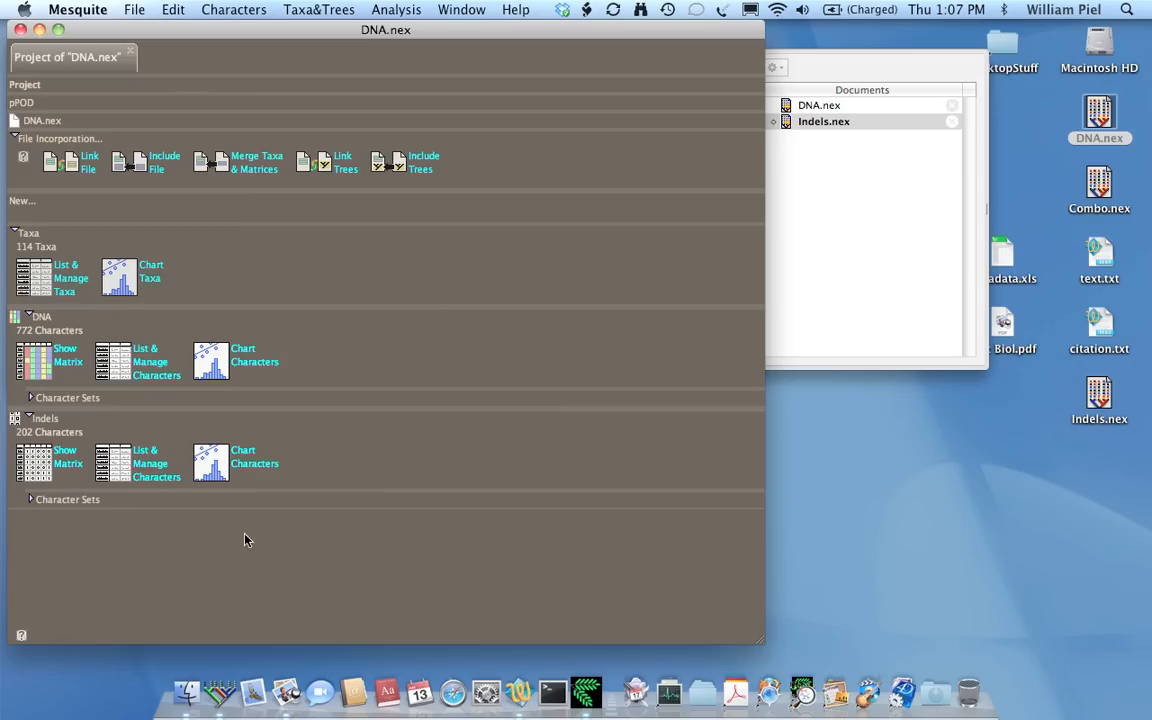
mouse_move(37, 287)
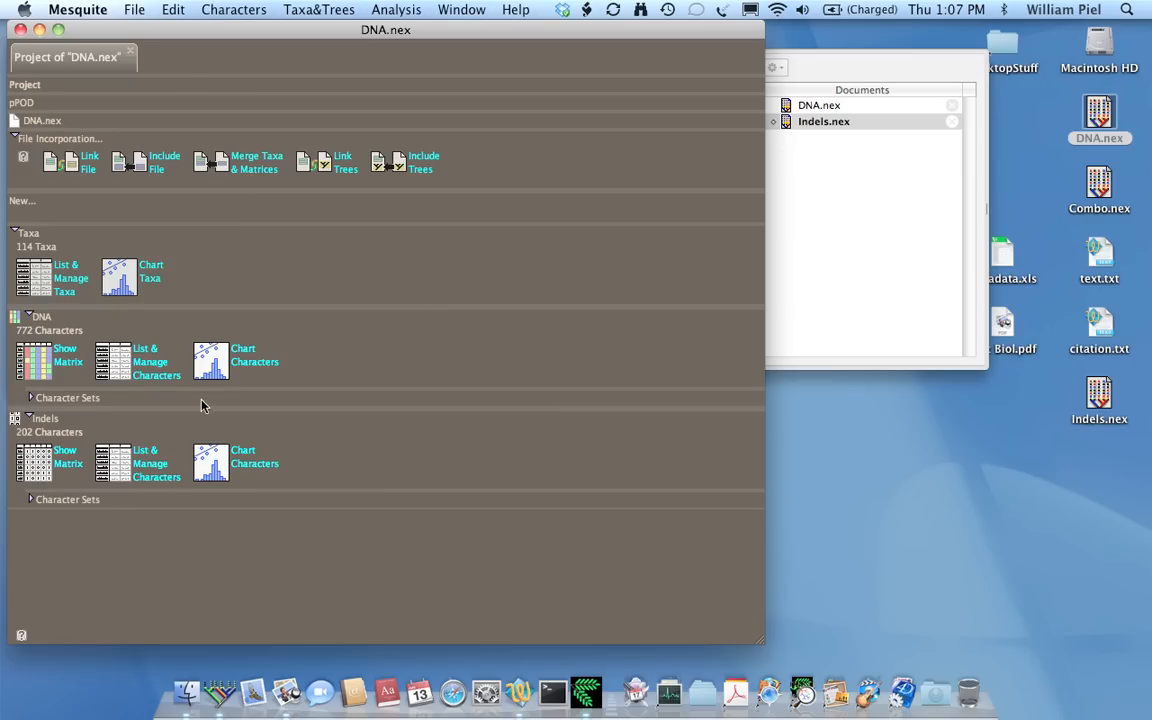
mouse_move(419, 318)
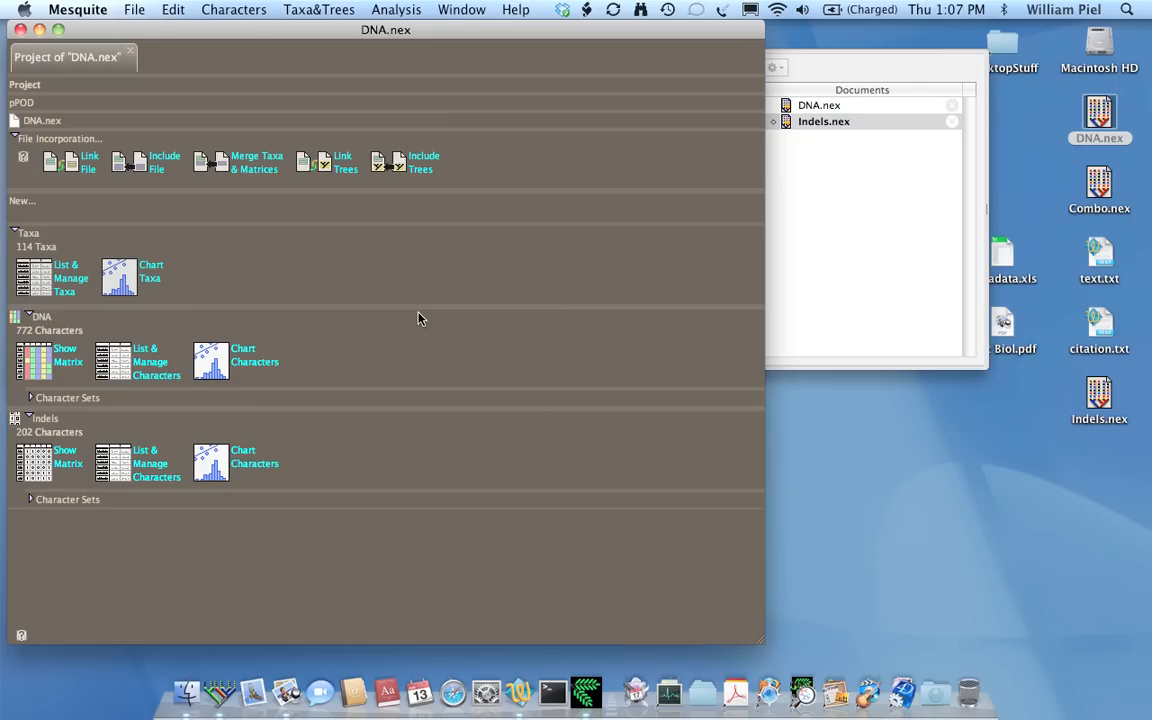
mouse_move(918, 494)
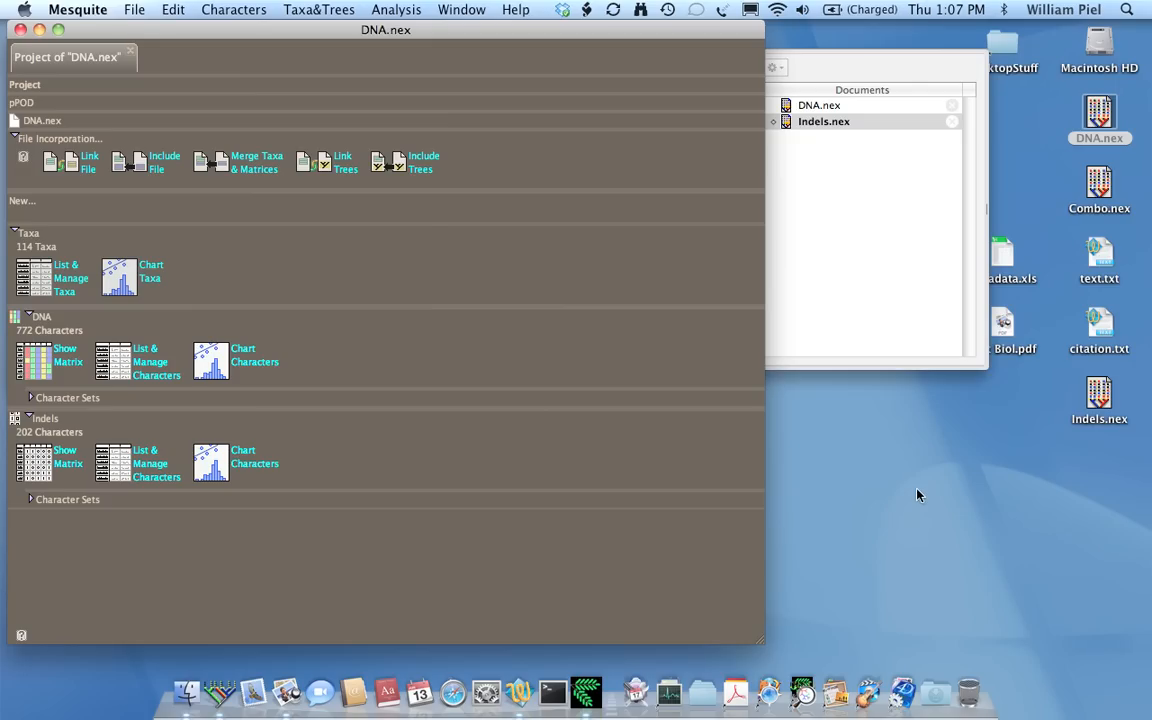